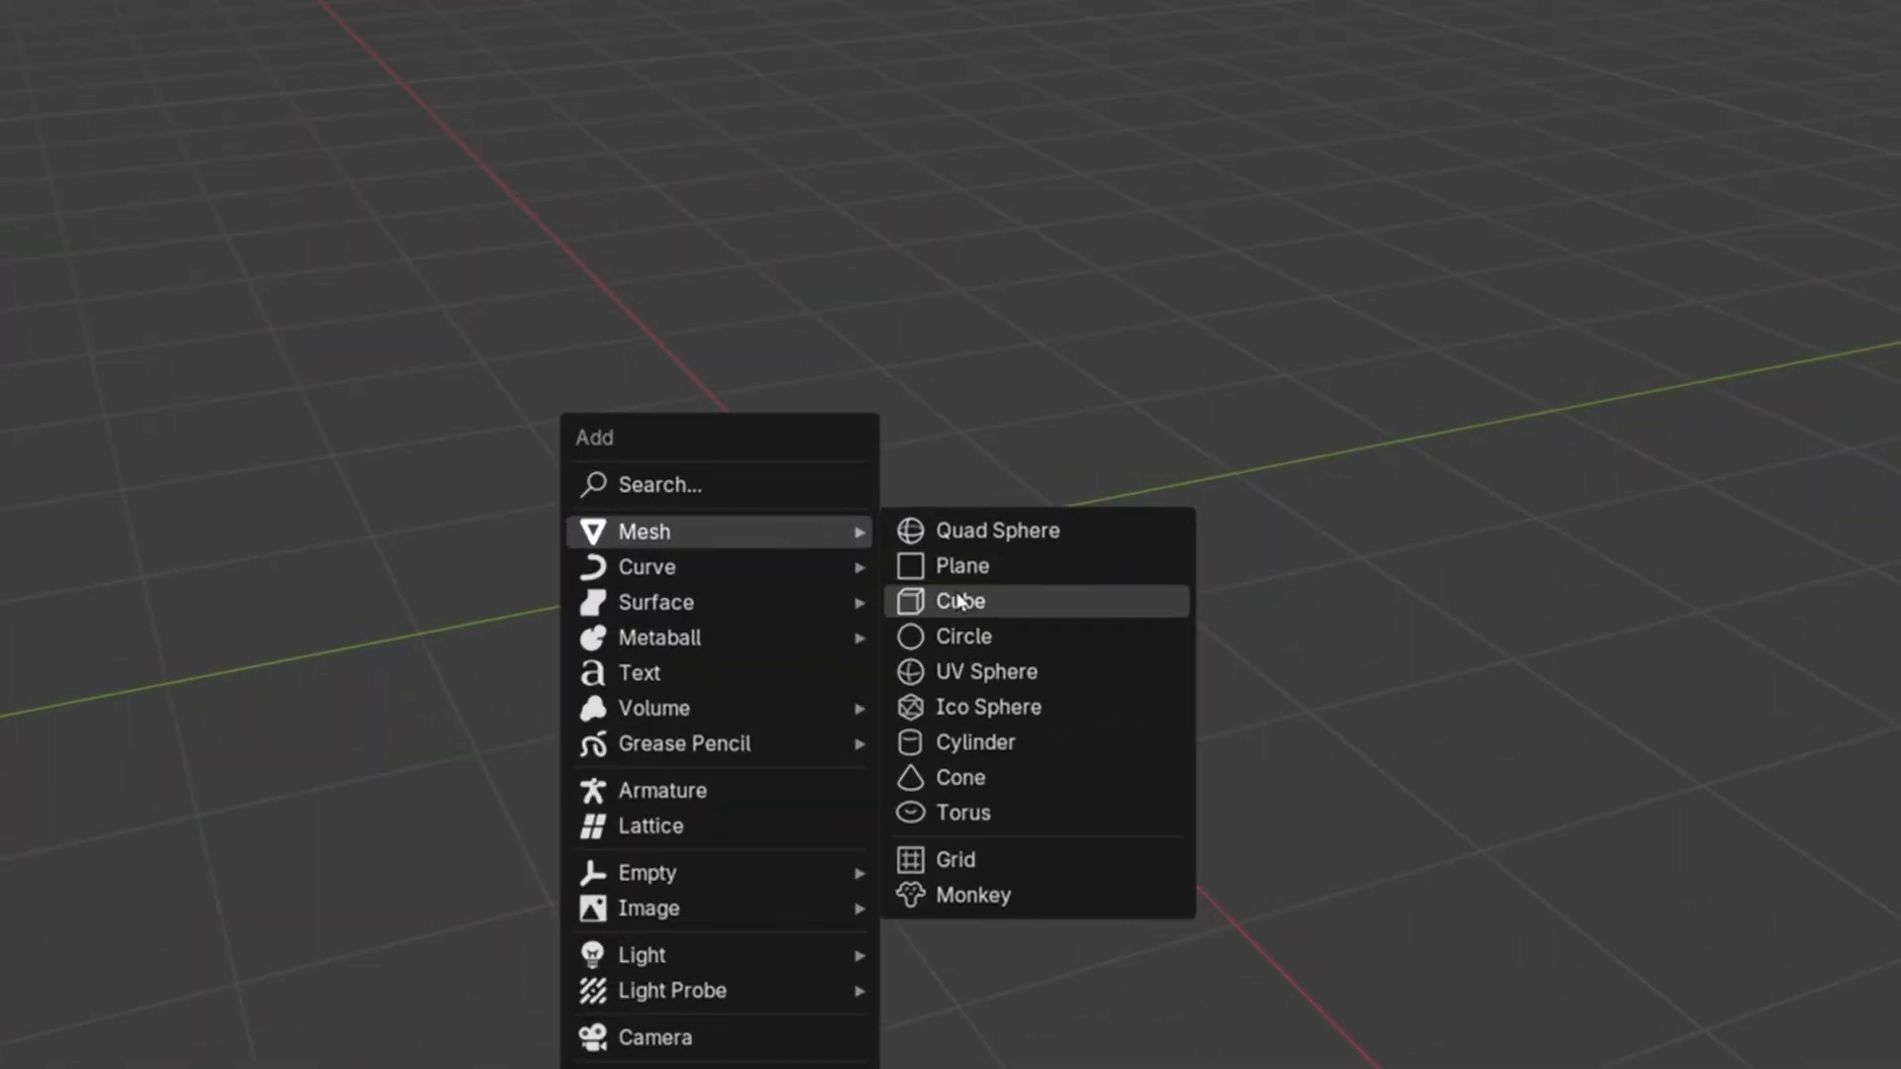
- Add a tall cube and a cylinder squashed and tapered into a short base on the grid
click(959, 600)
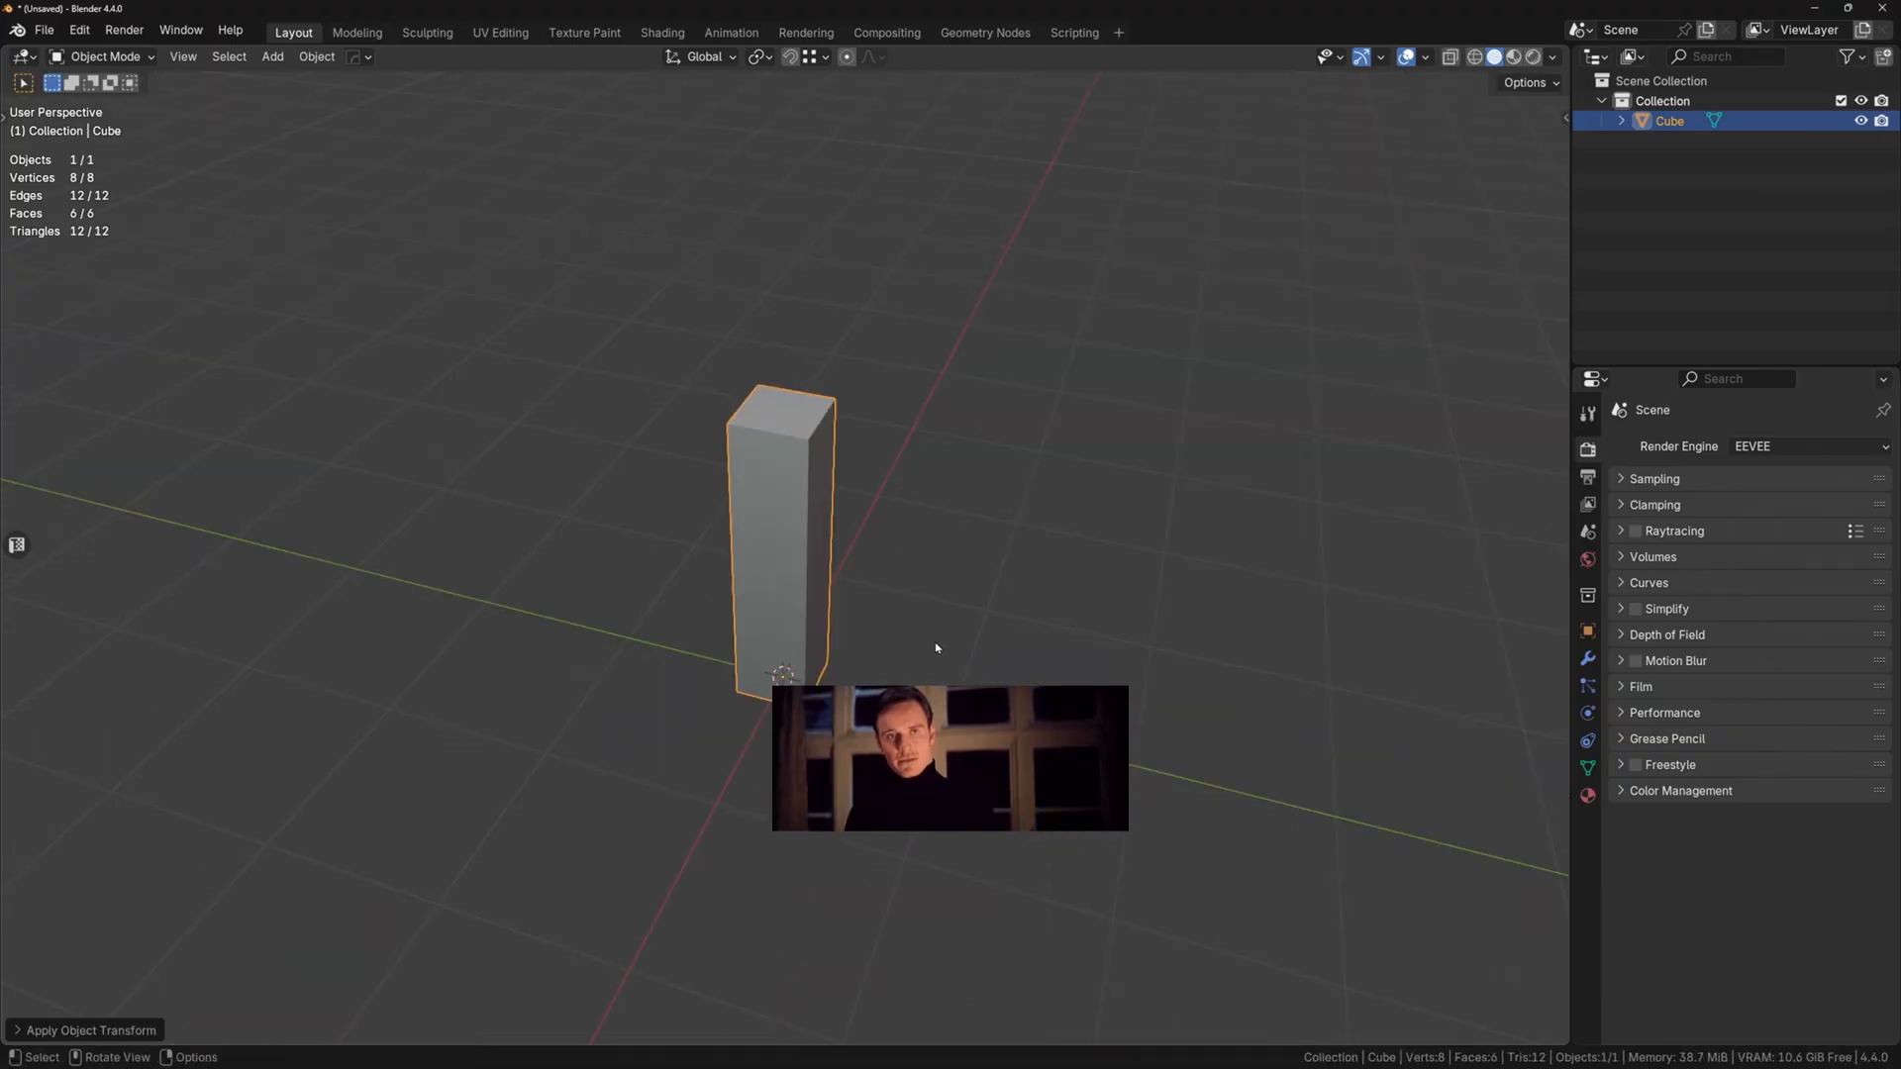
click(273, 56)
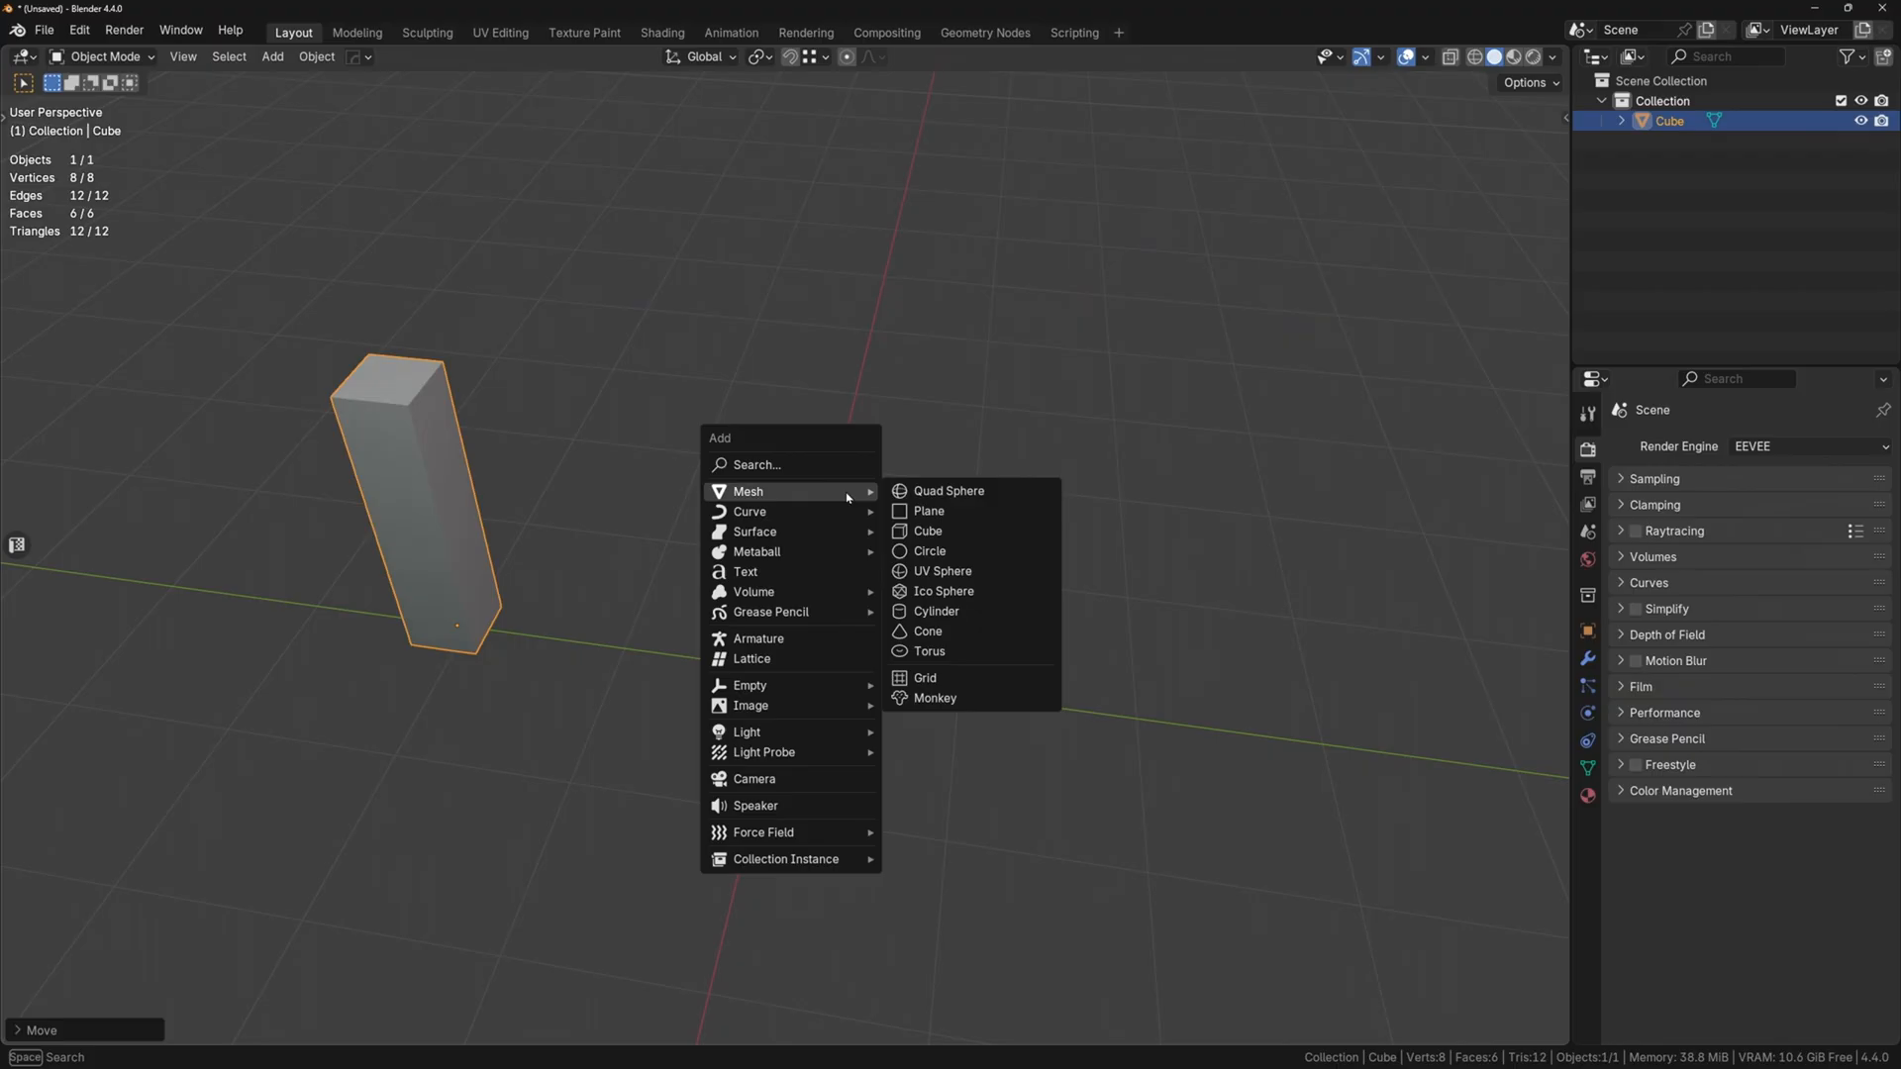
mouse_move(935, 611)
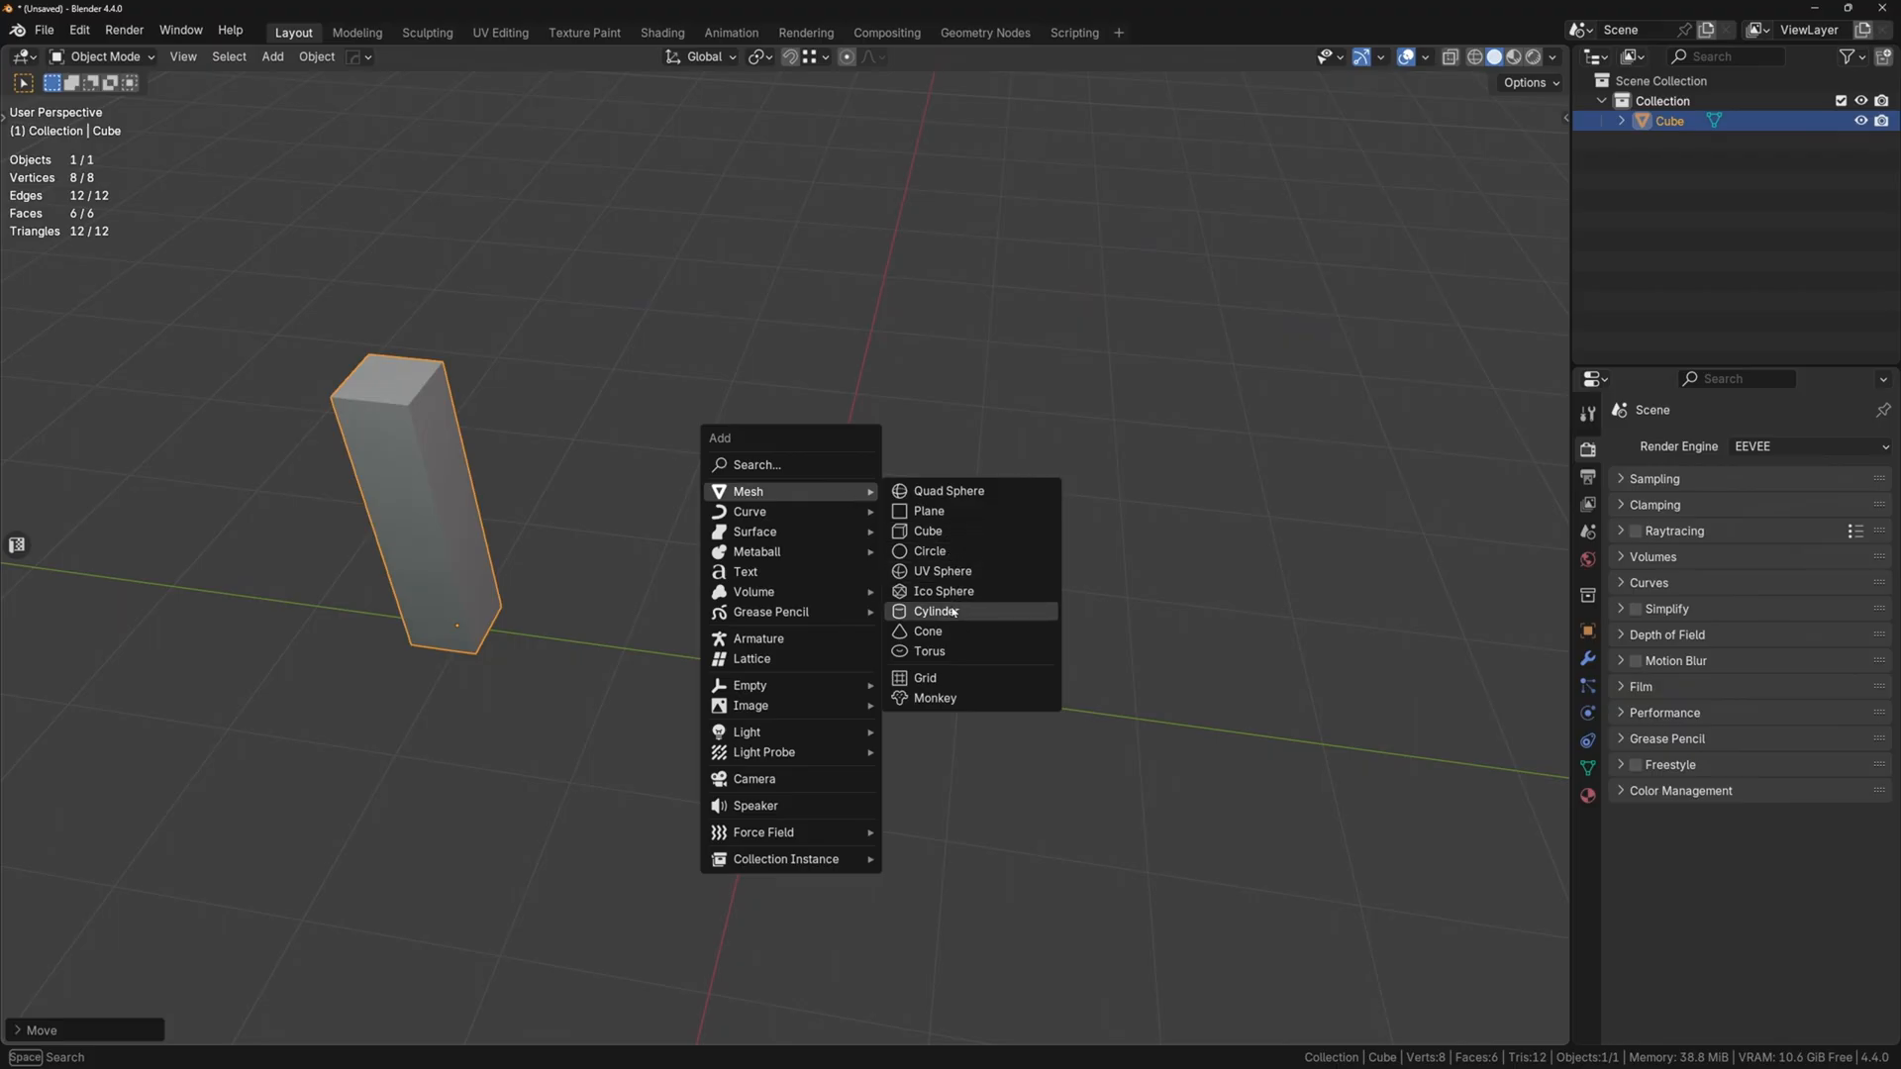
click(935, 611)
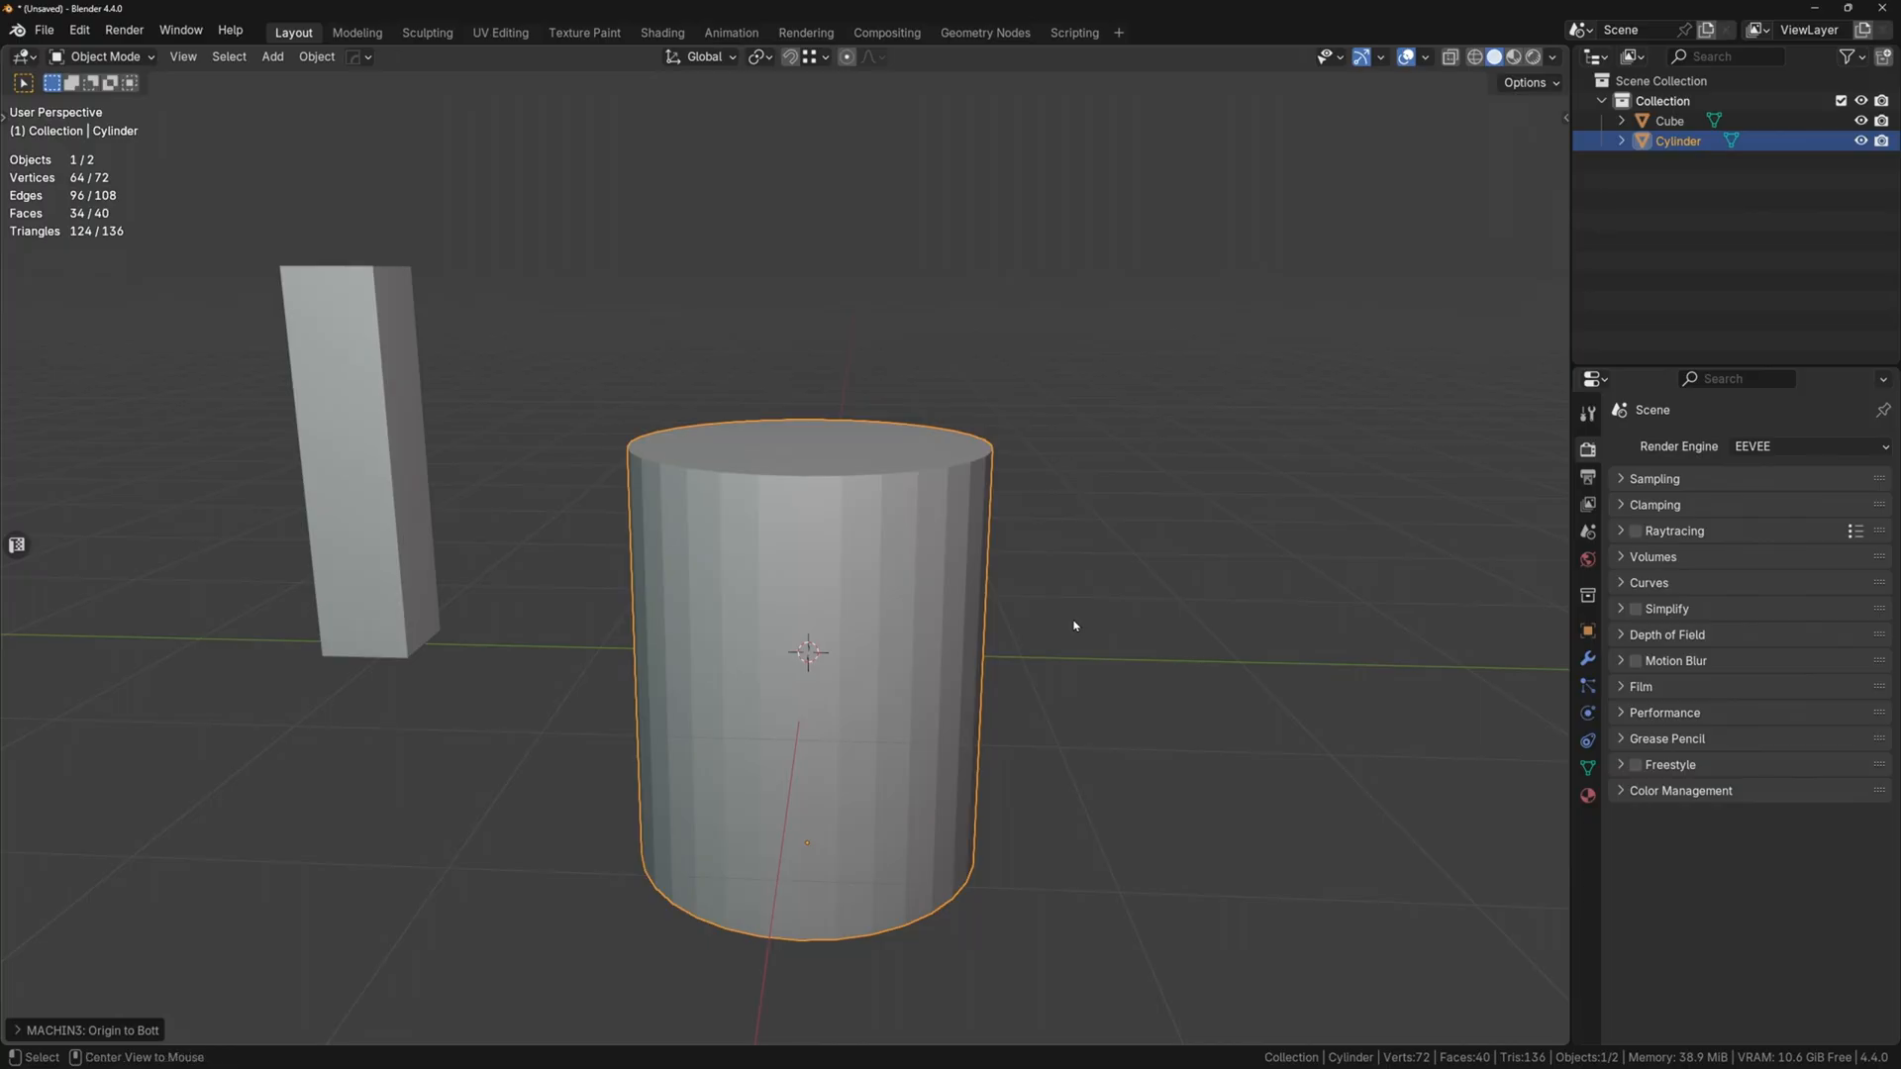
key(Tab)
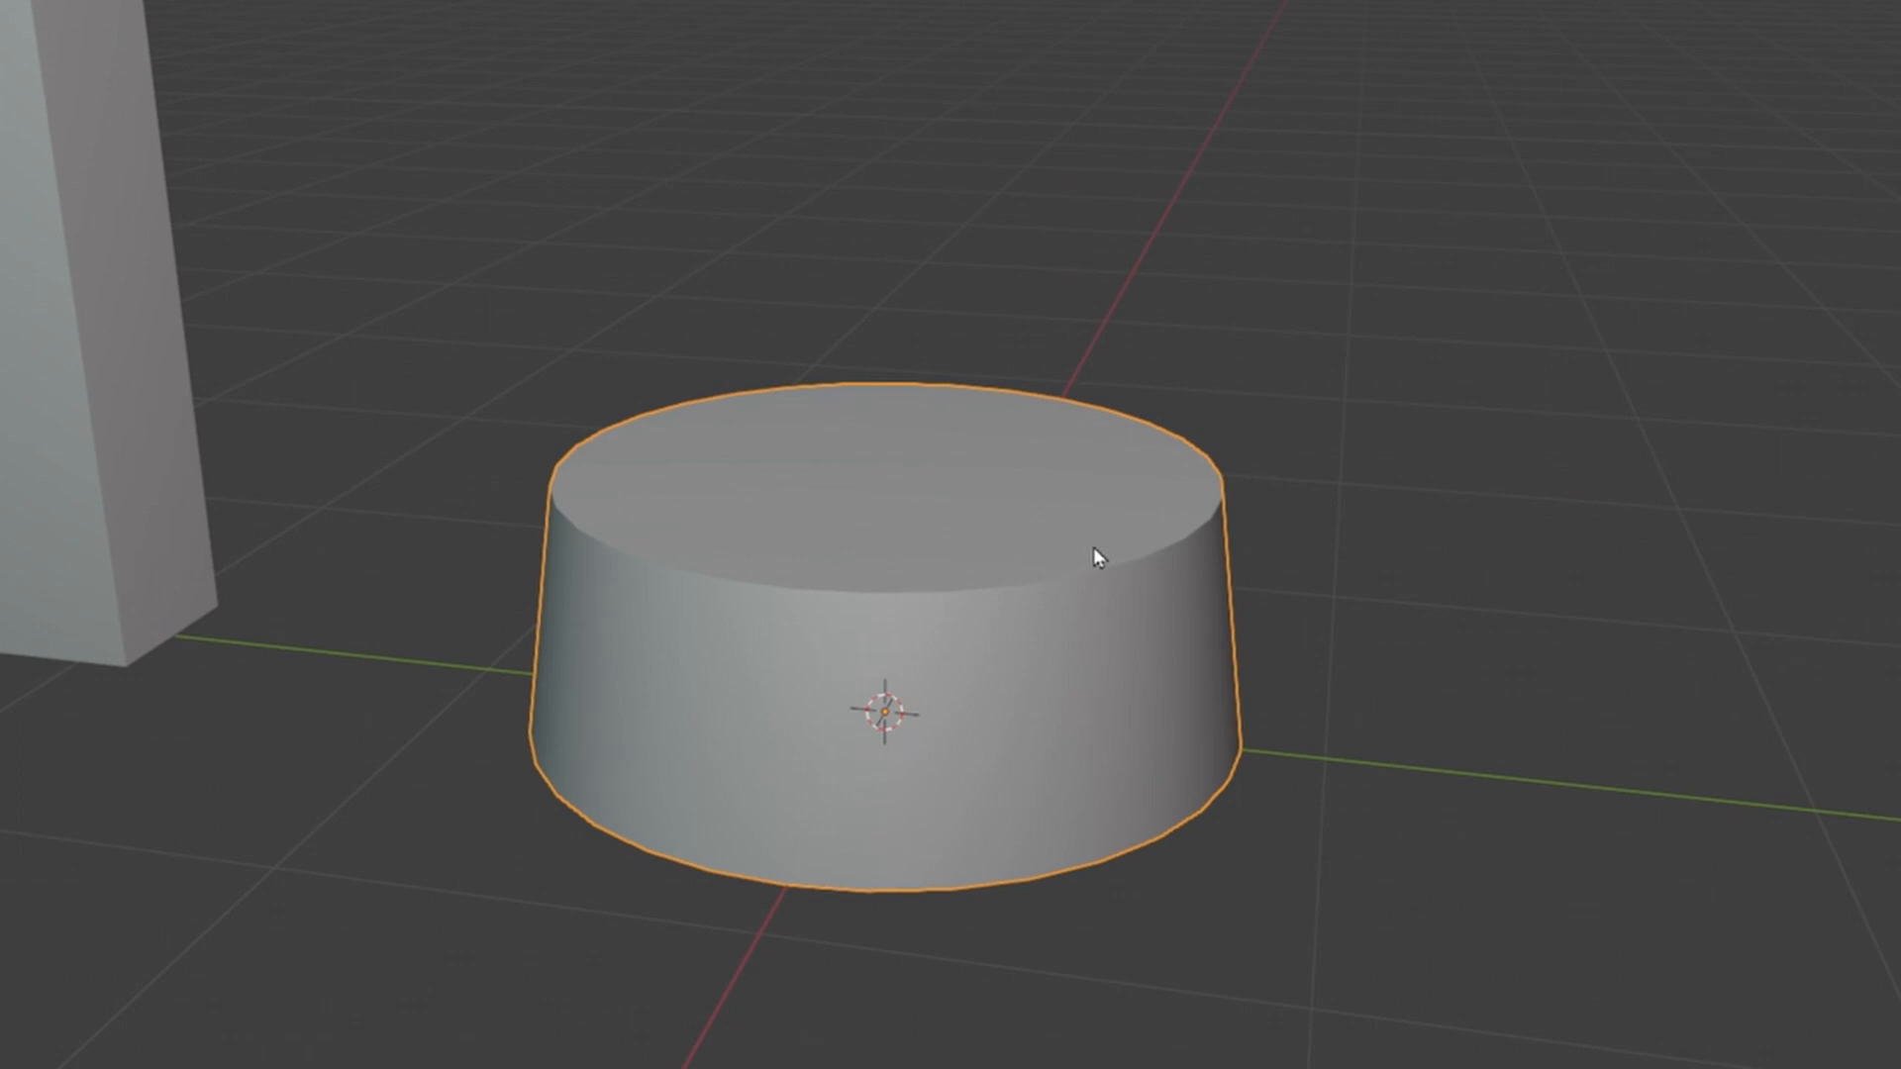
- Add a second cube, set its origin to its base, and scale it into a block above the cylinder
click(272, 58)
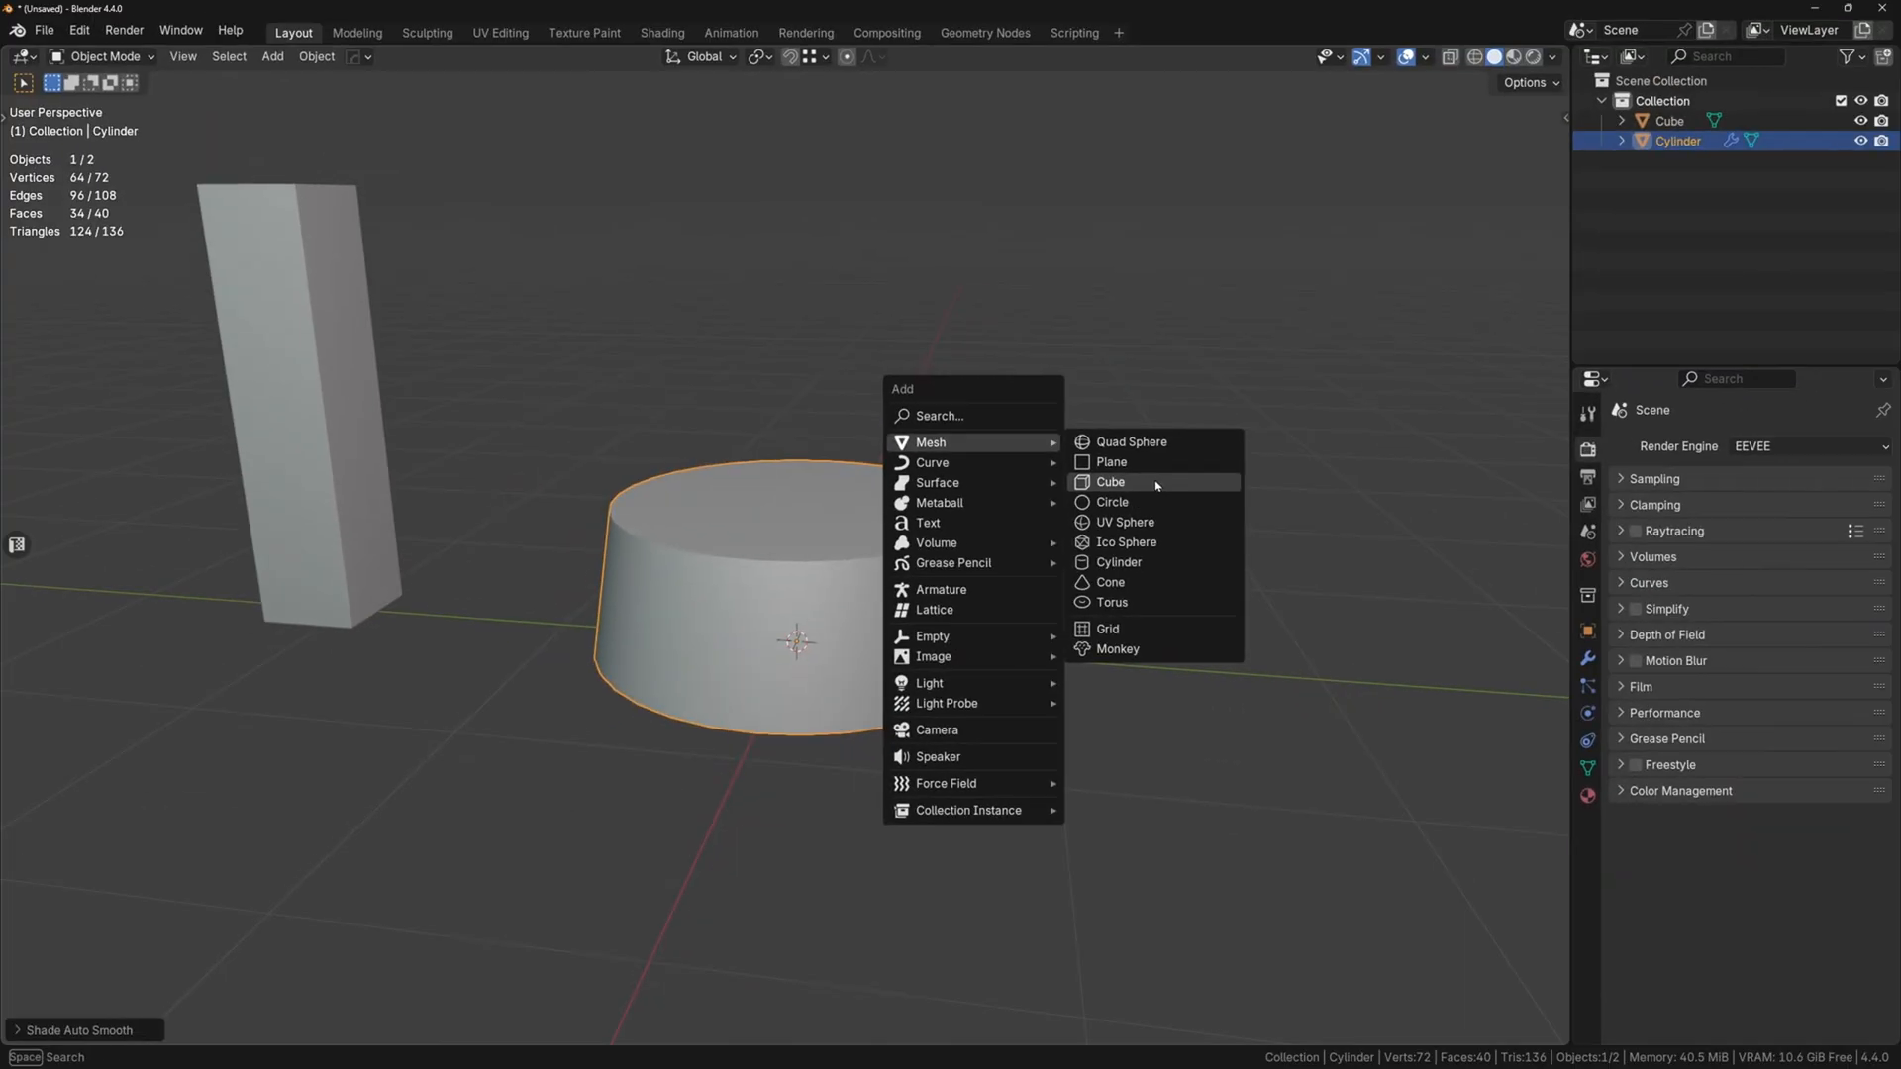
click(1108, 481)
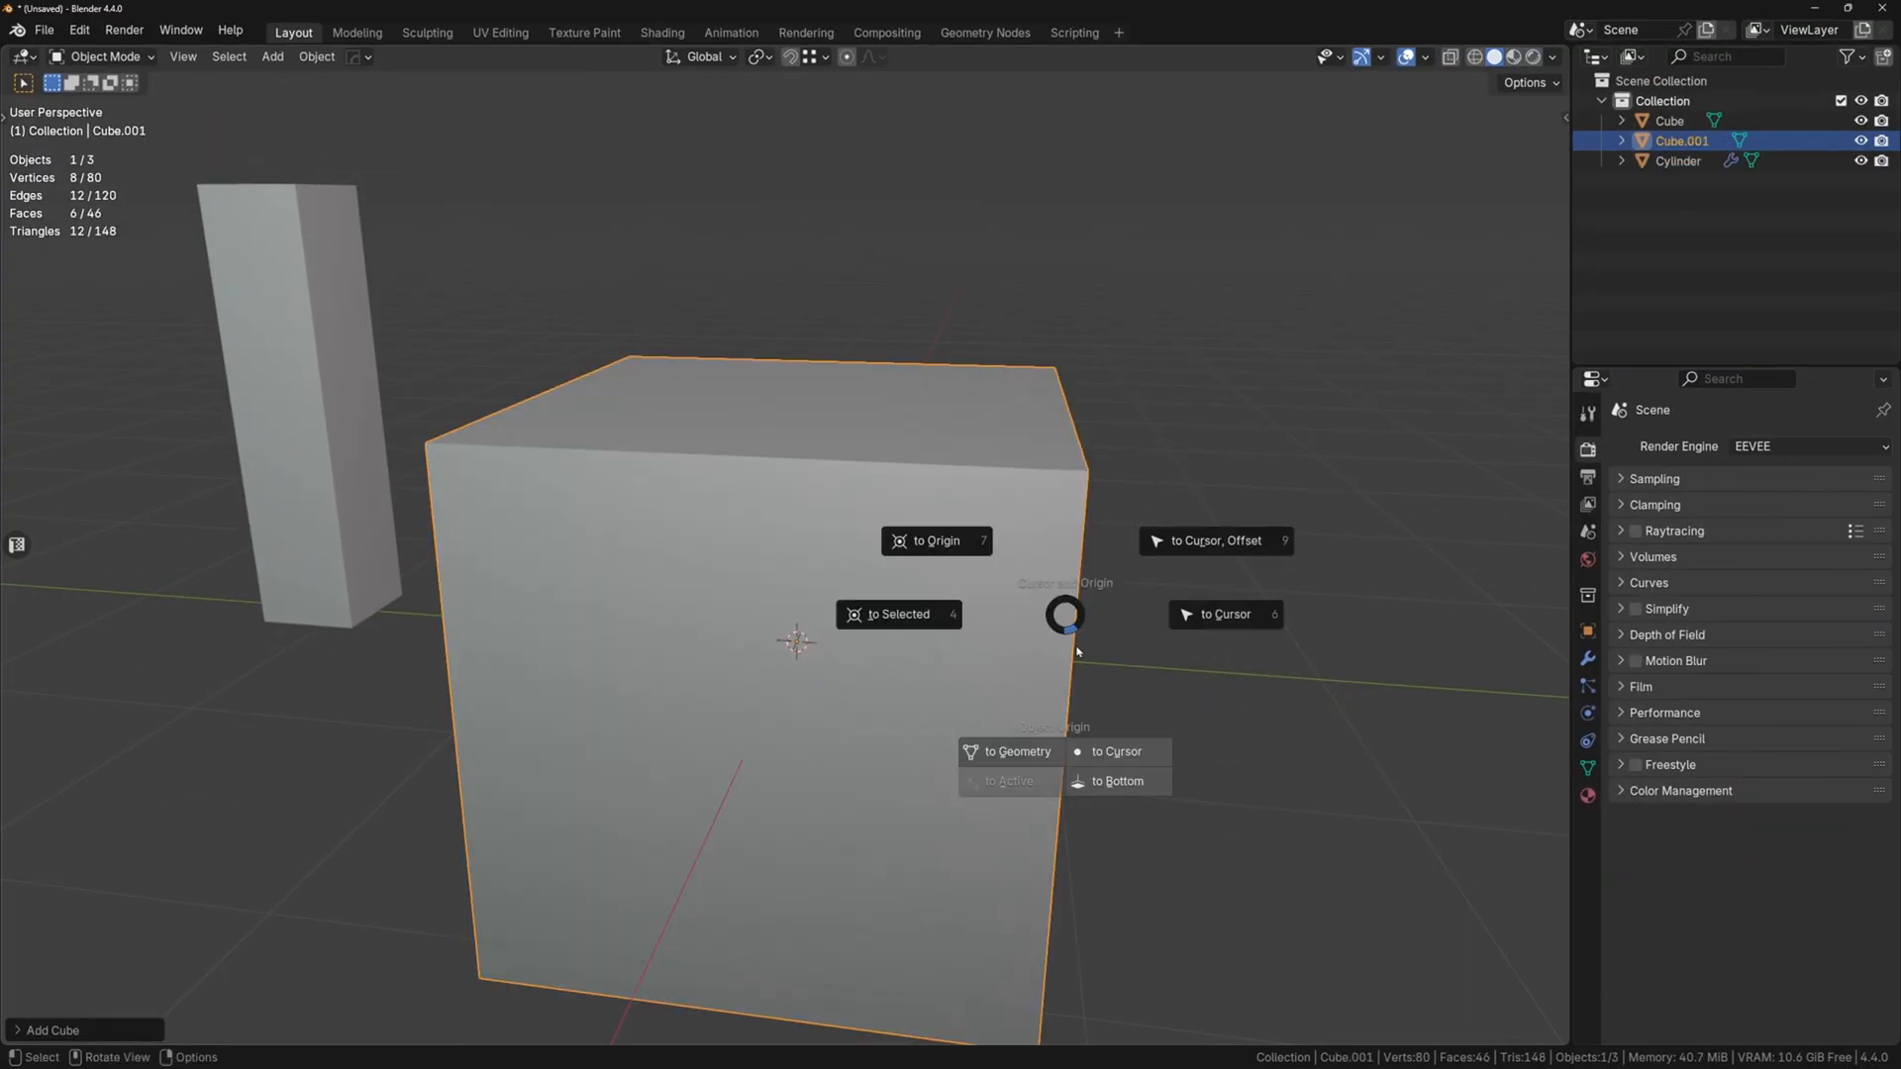
click(1118, 781)
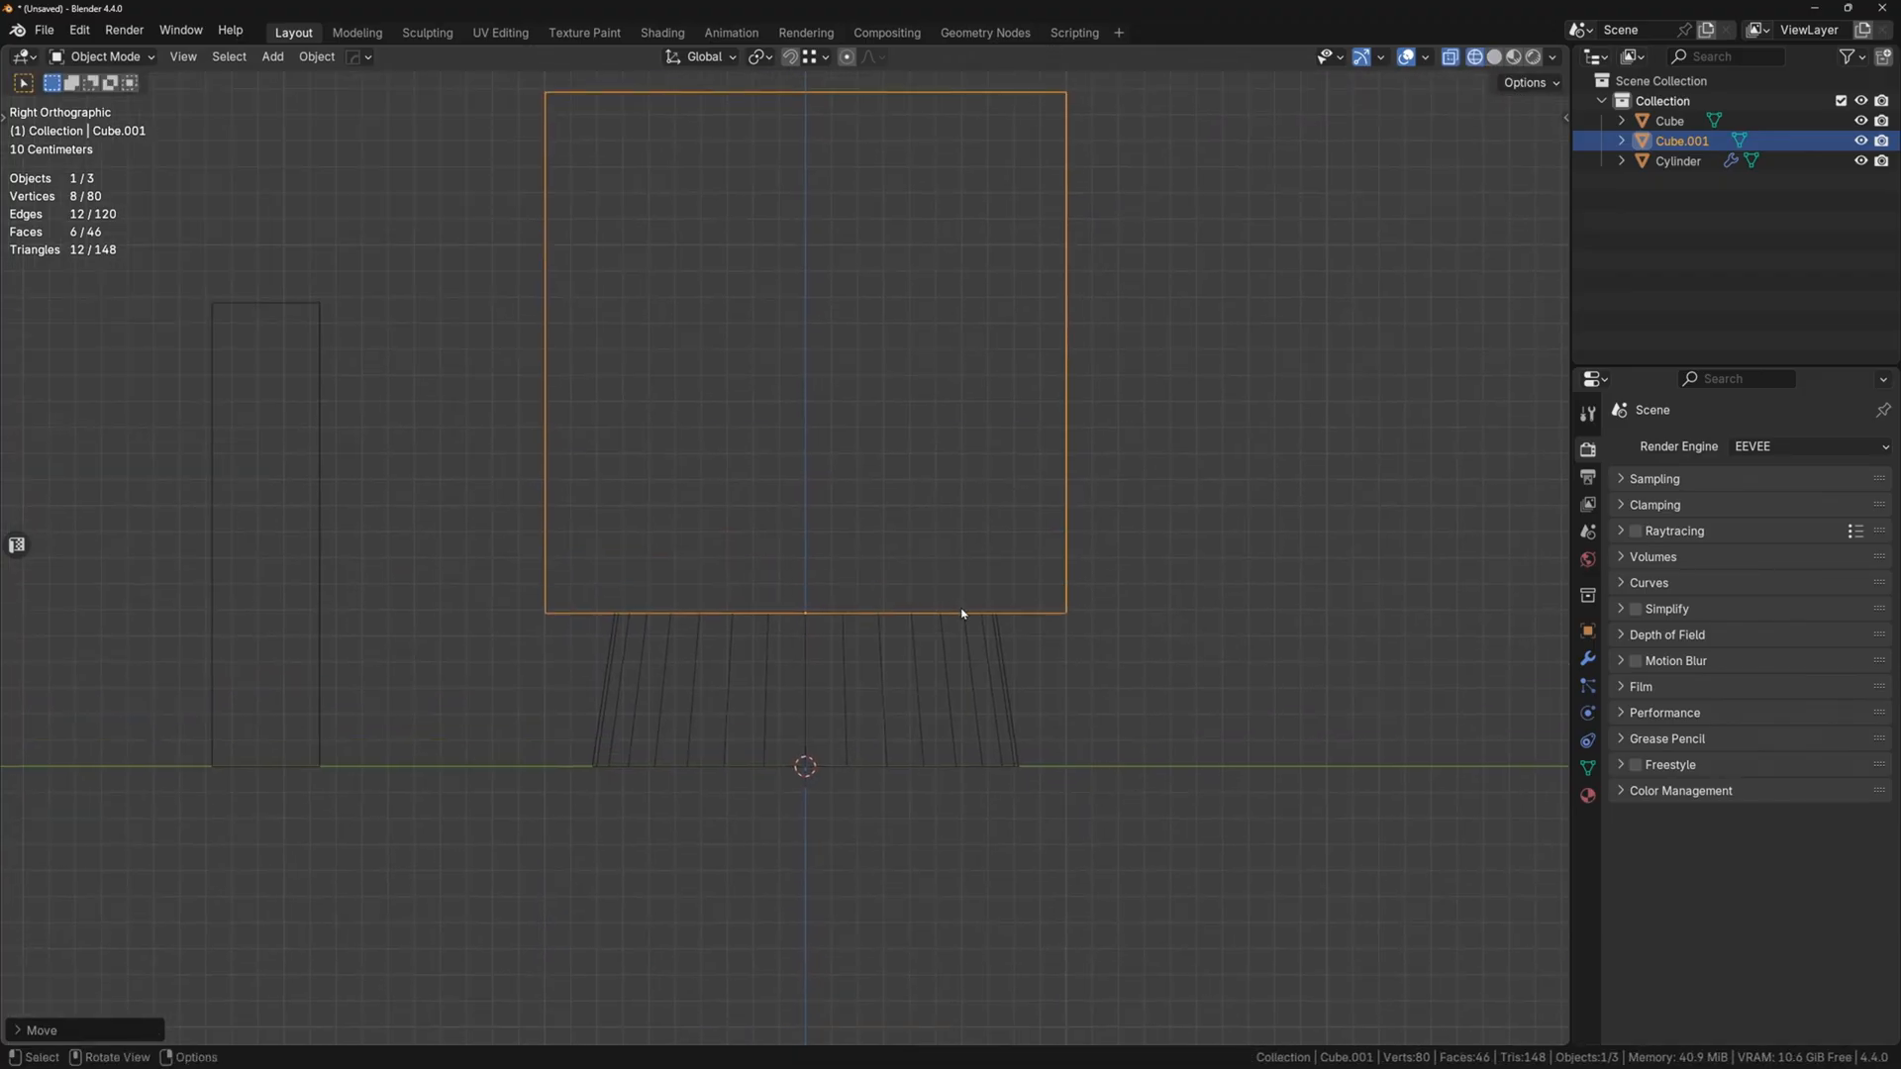
key(Tab)
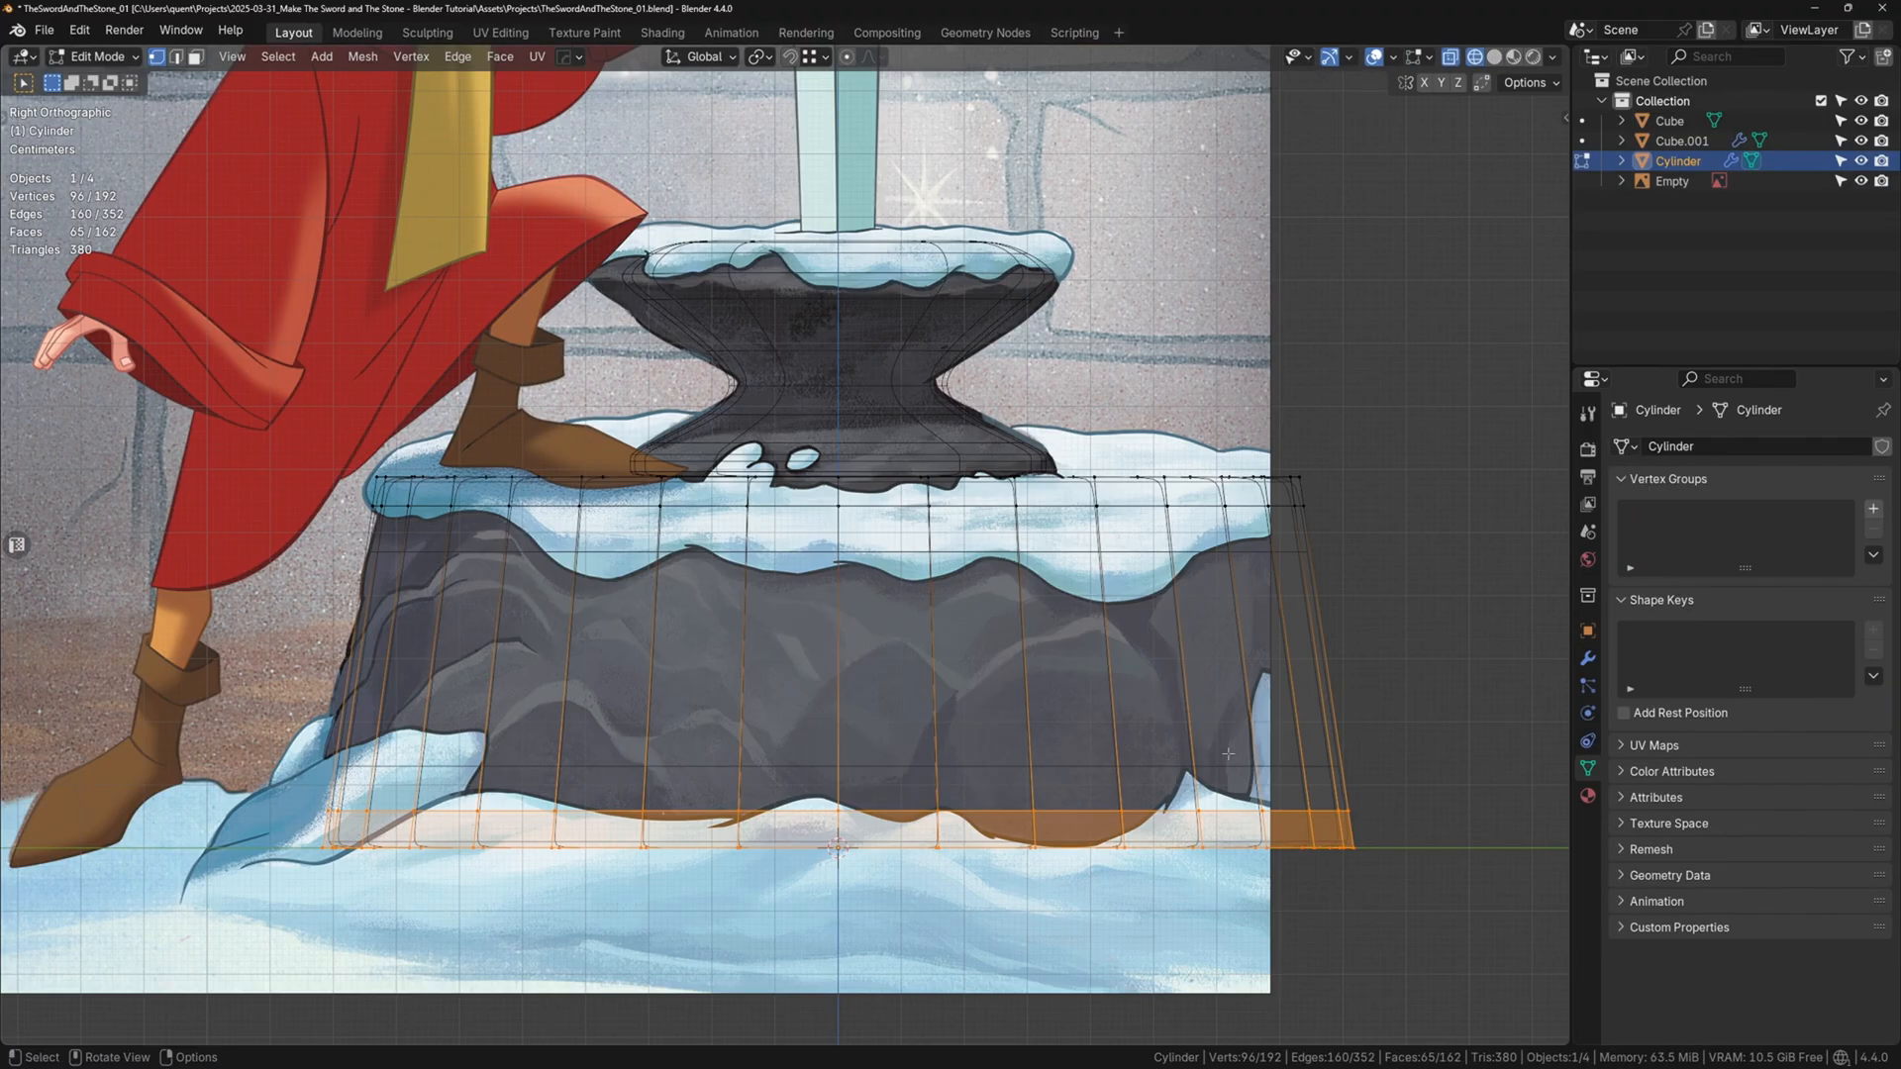
- Scale the cylinder's bottom vertex ring to match the reference rock silhouette
key(Tab)
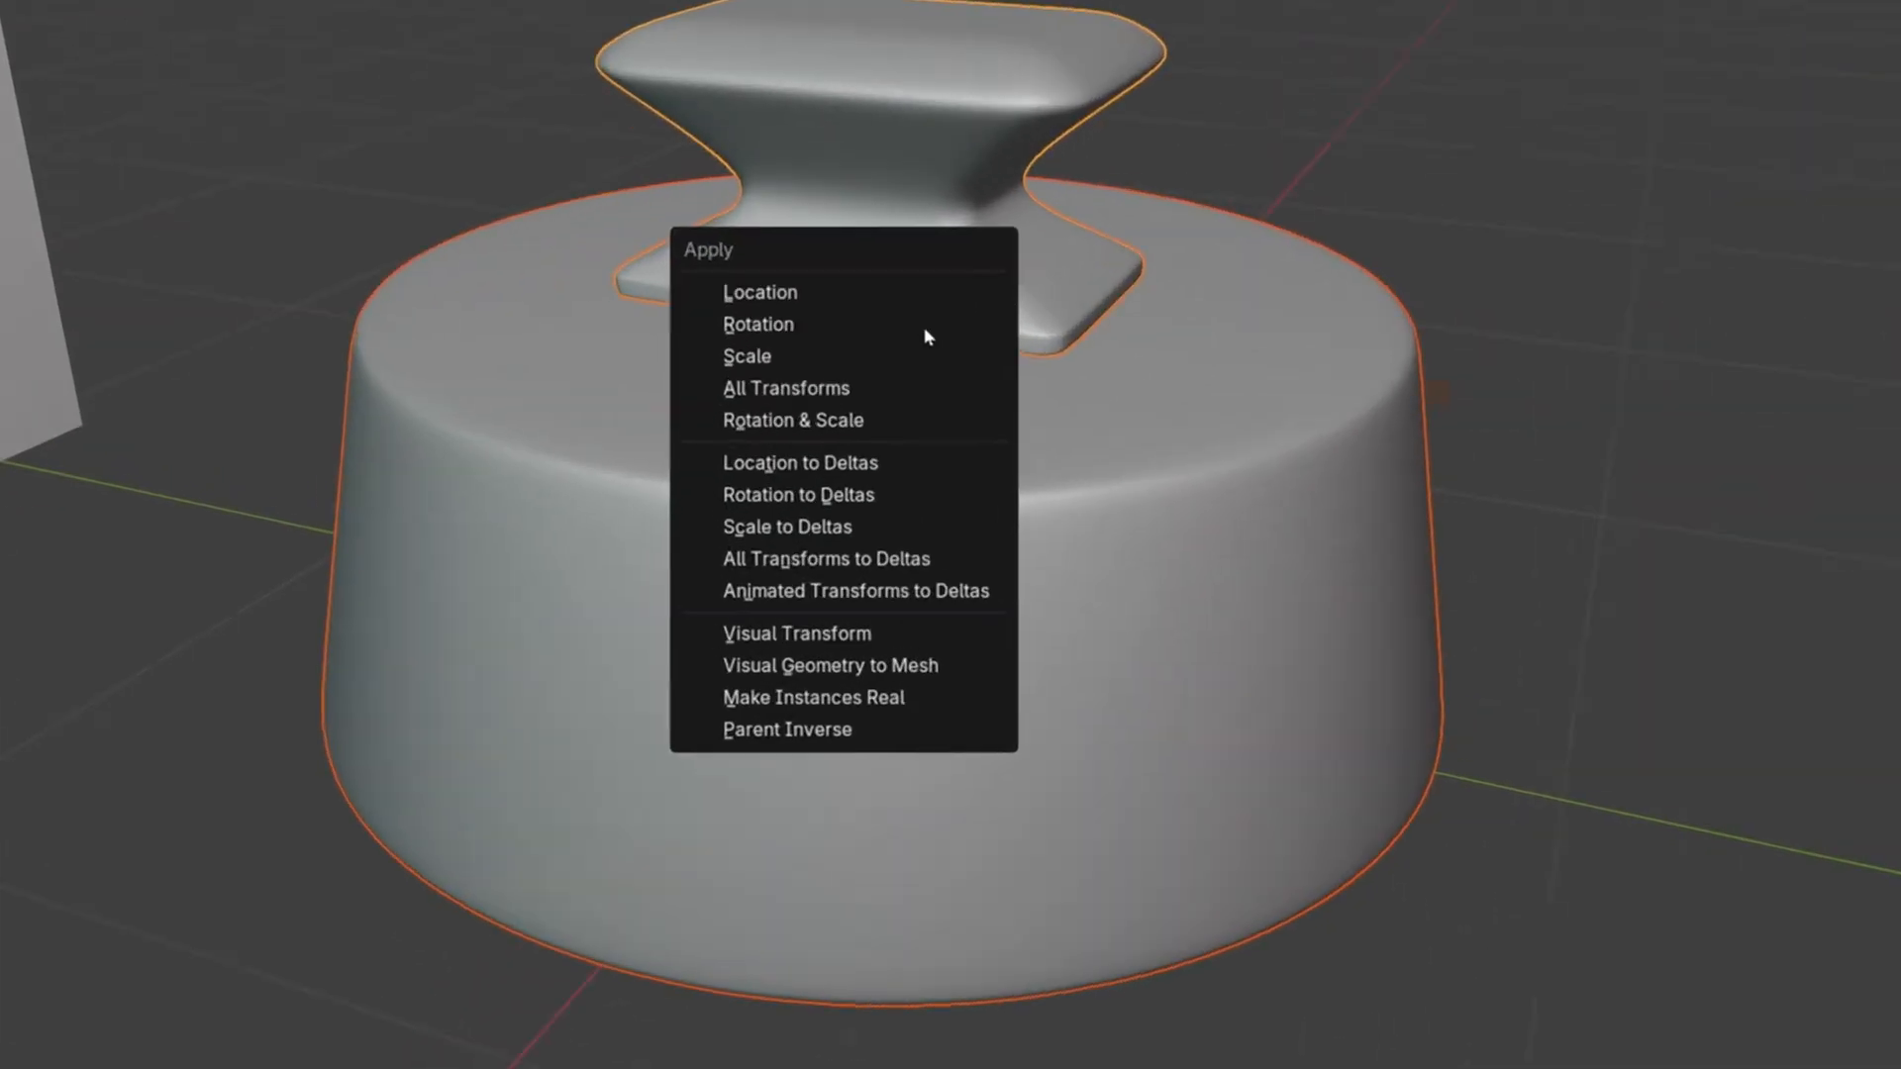
- Apply the base's transforms and remesh it in Sculpt Mode at 1 cm voxel size
click(759, 292)
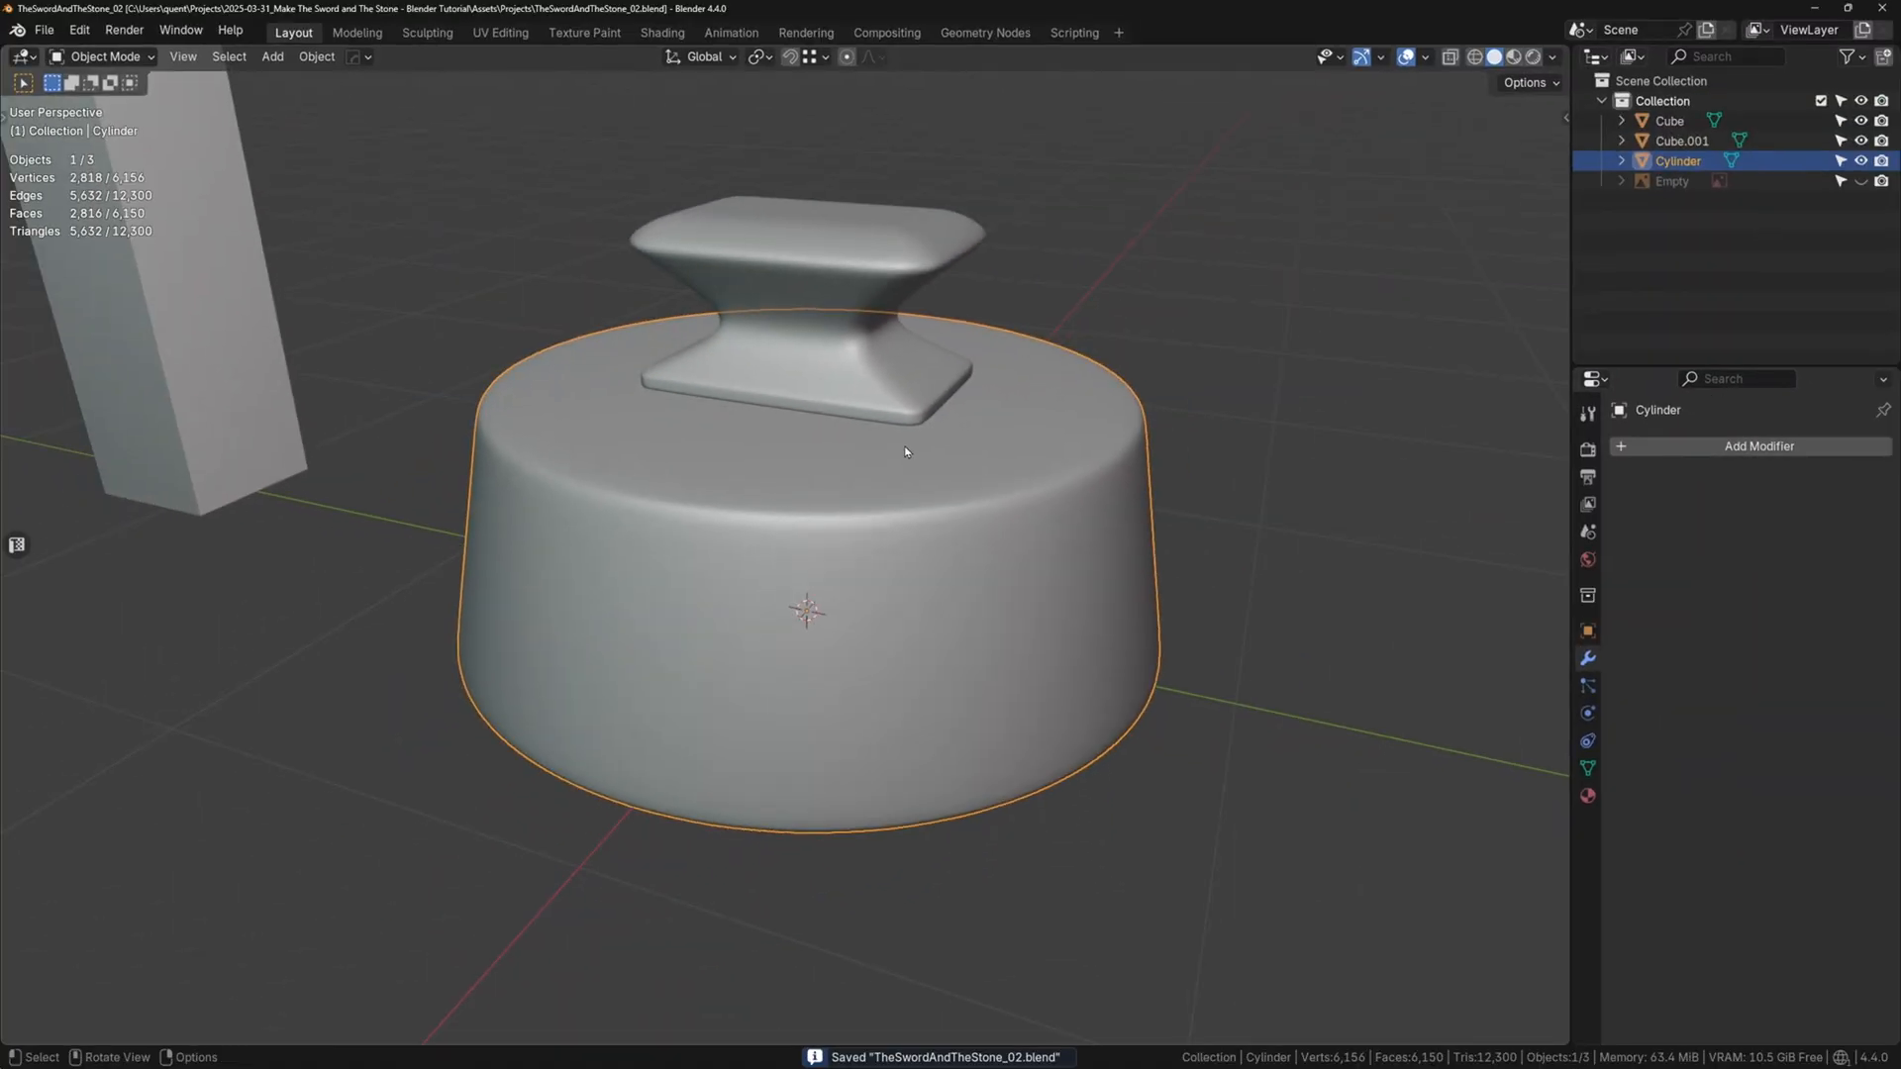
click(103, 56)
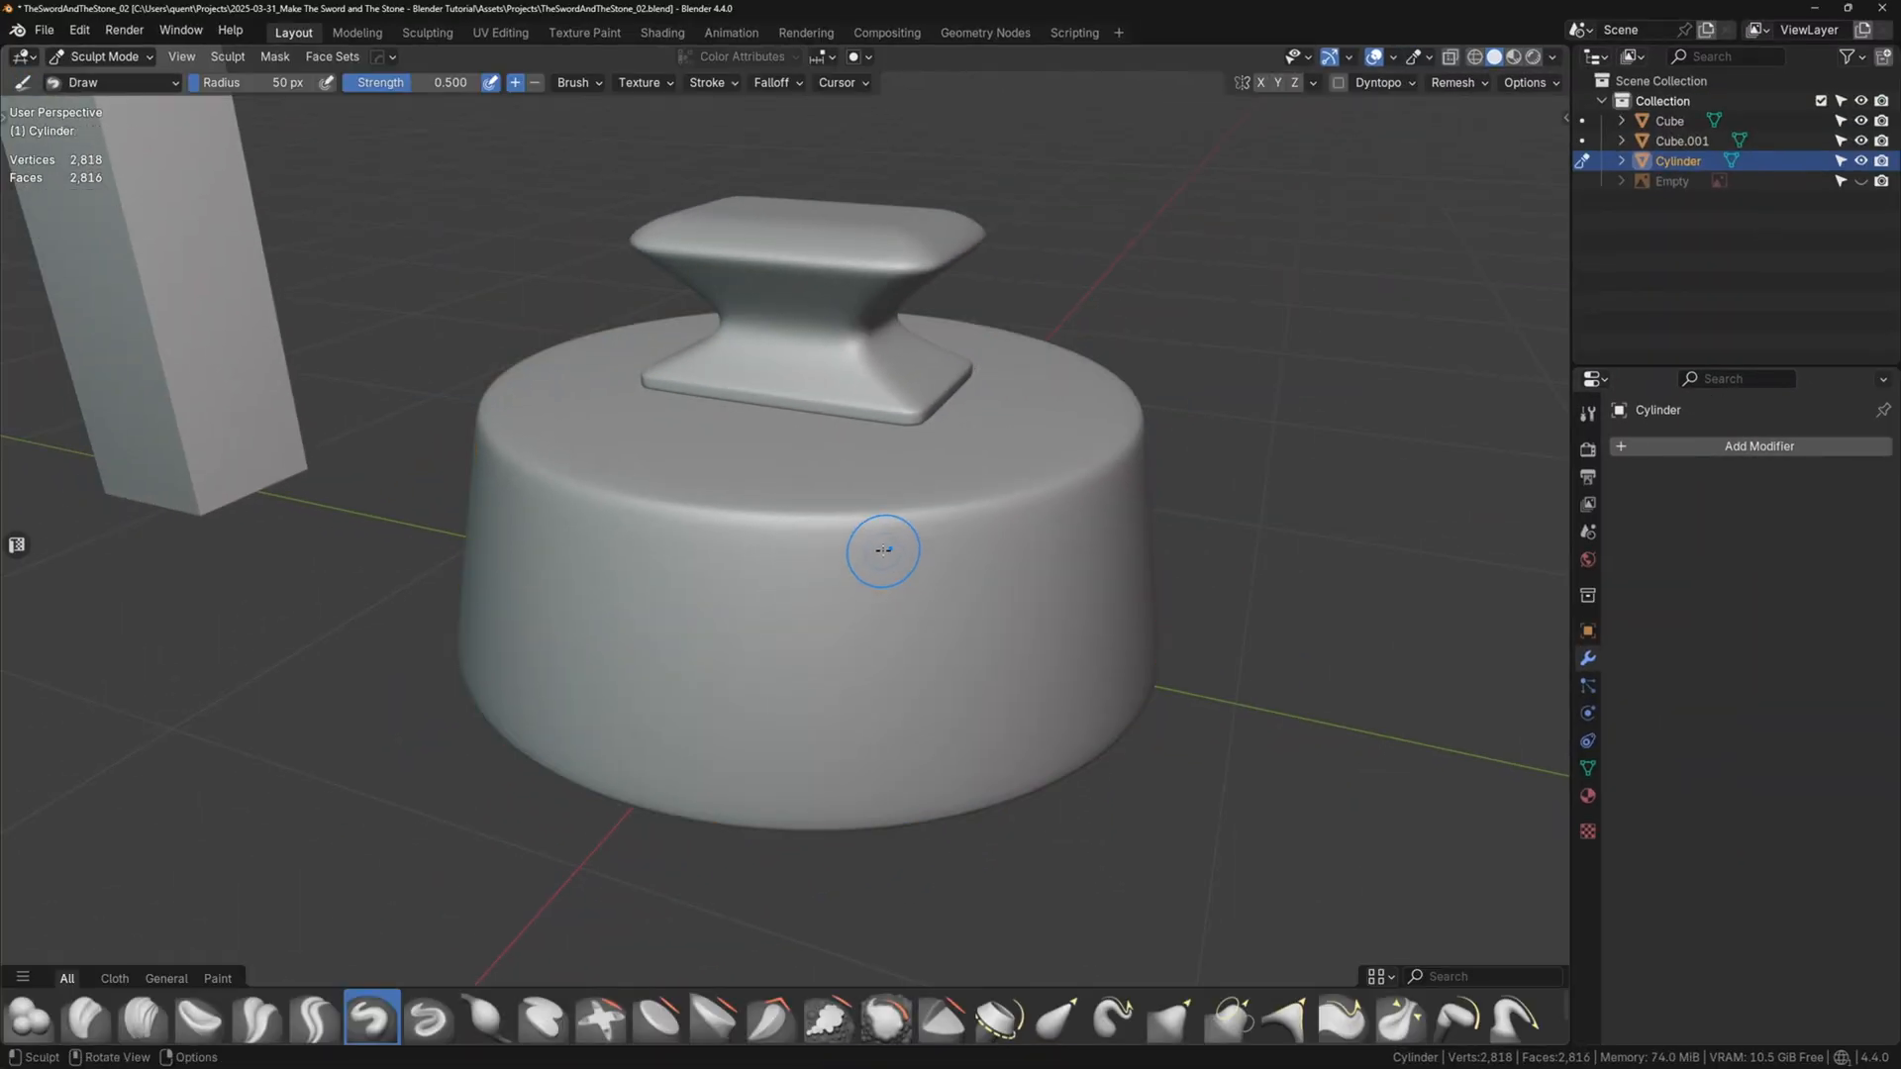
click(1456, 81)
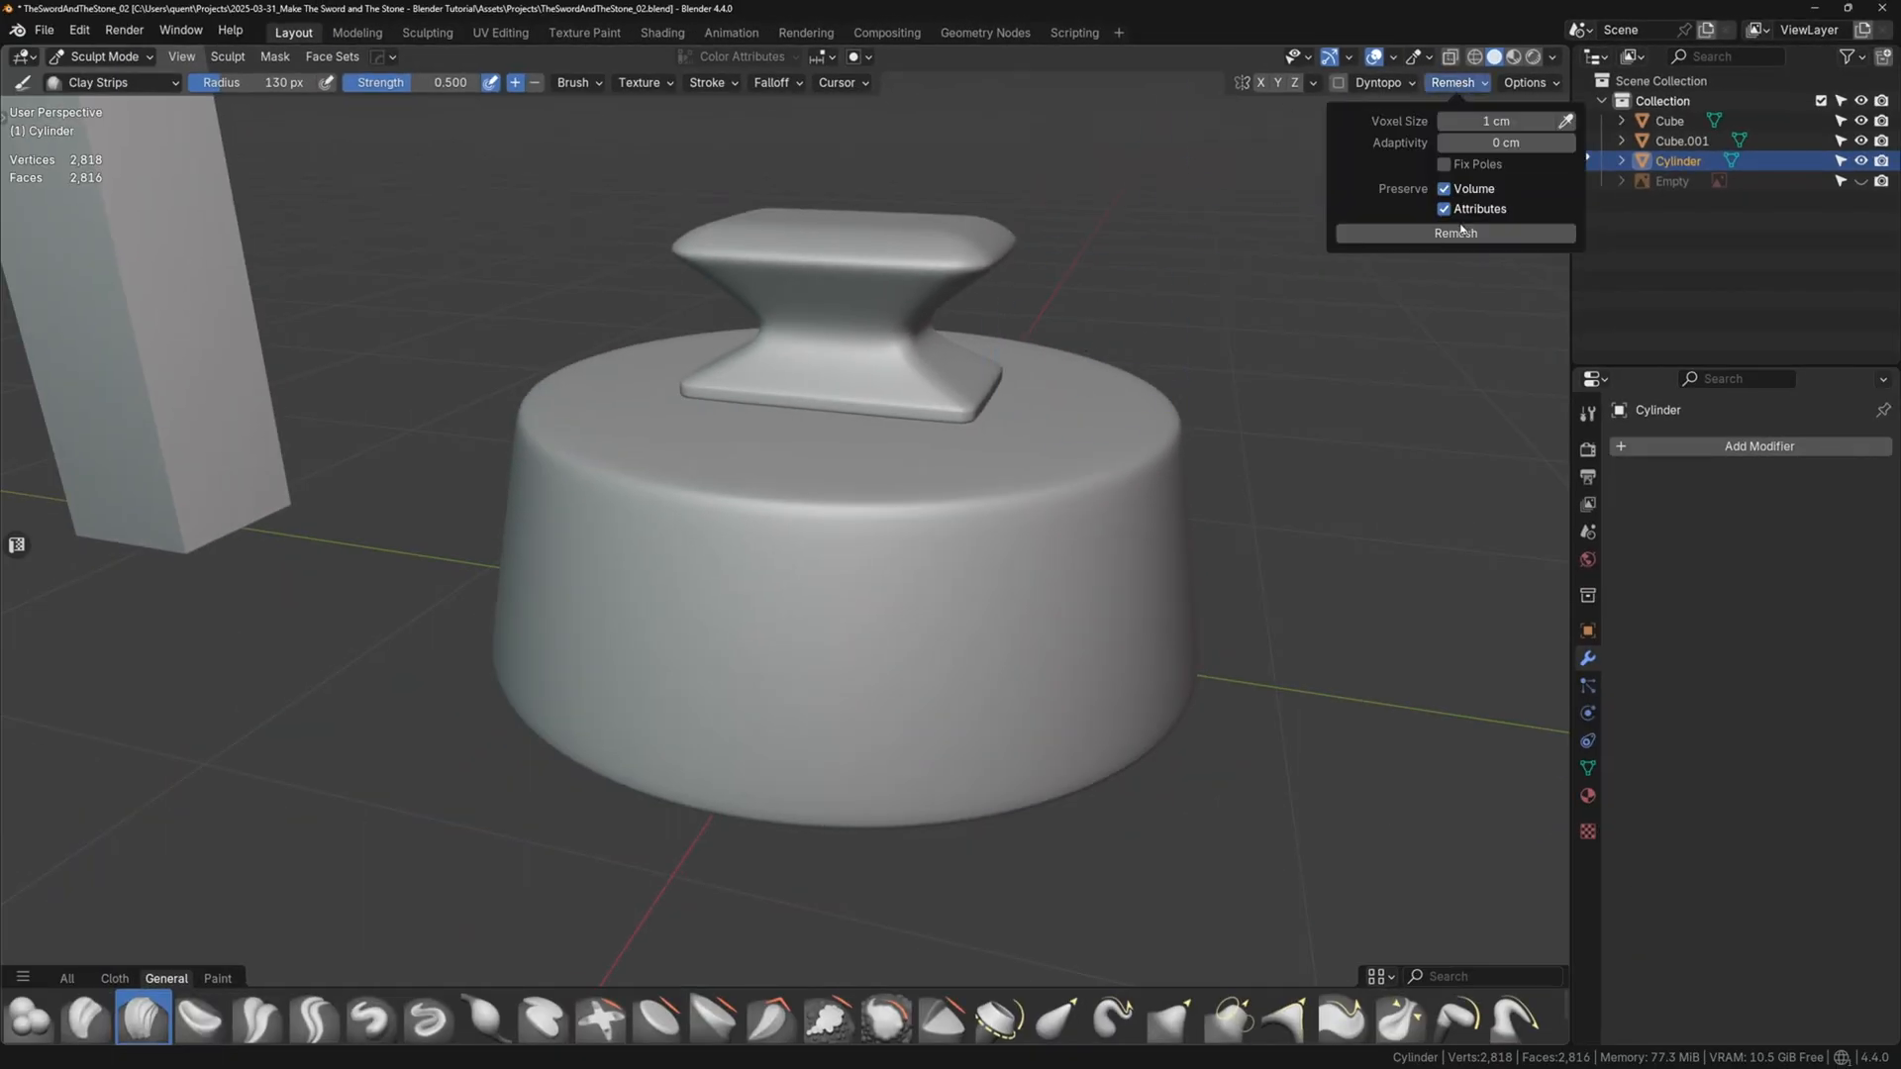
key(Tab)
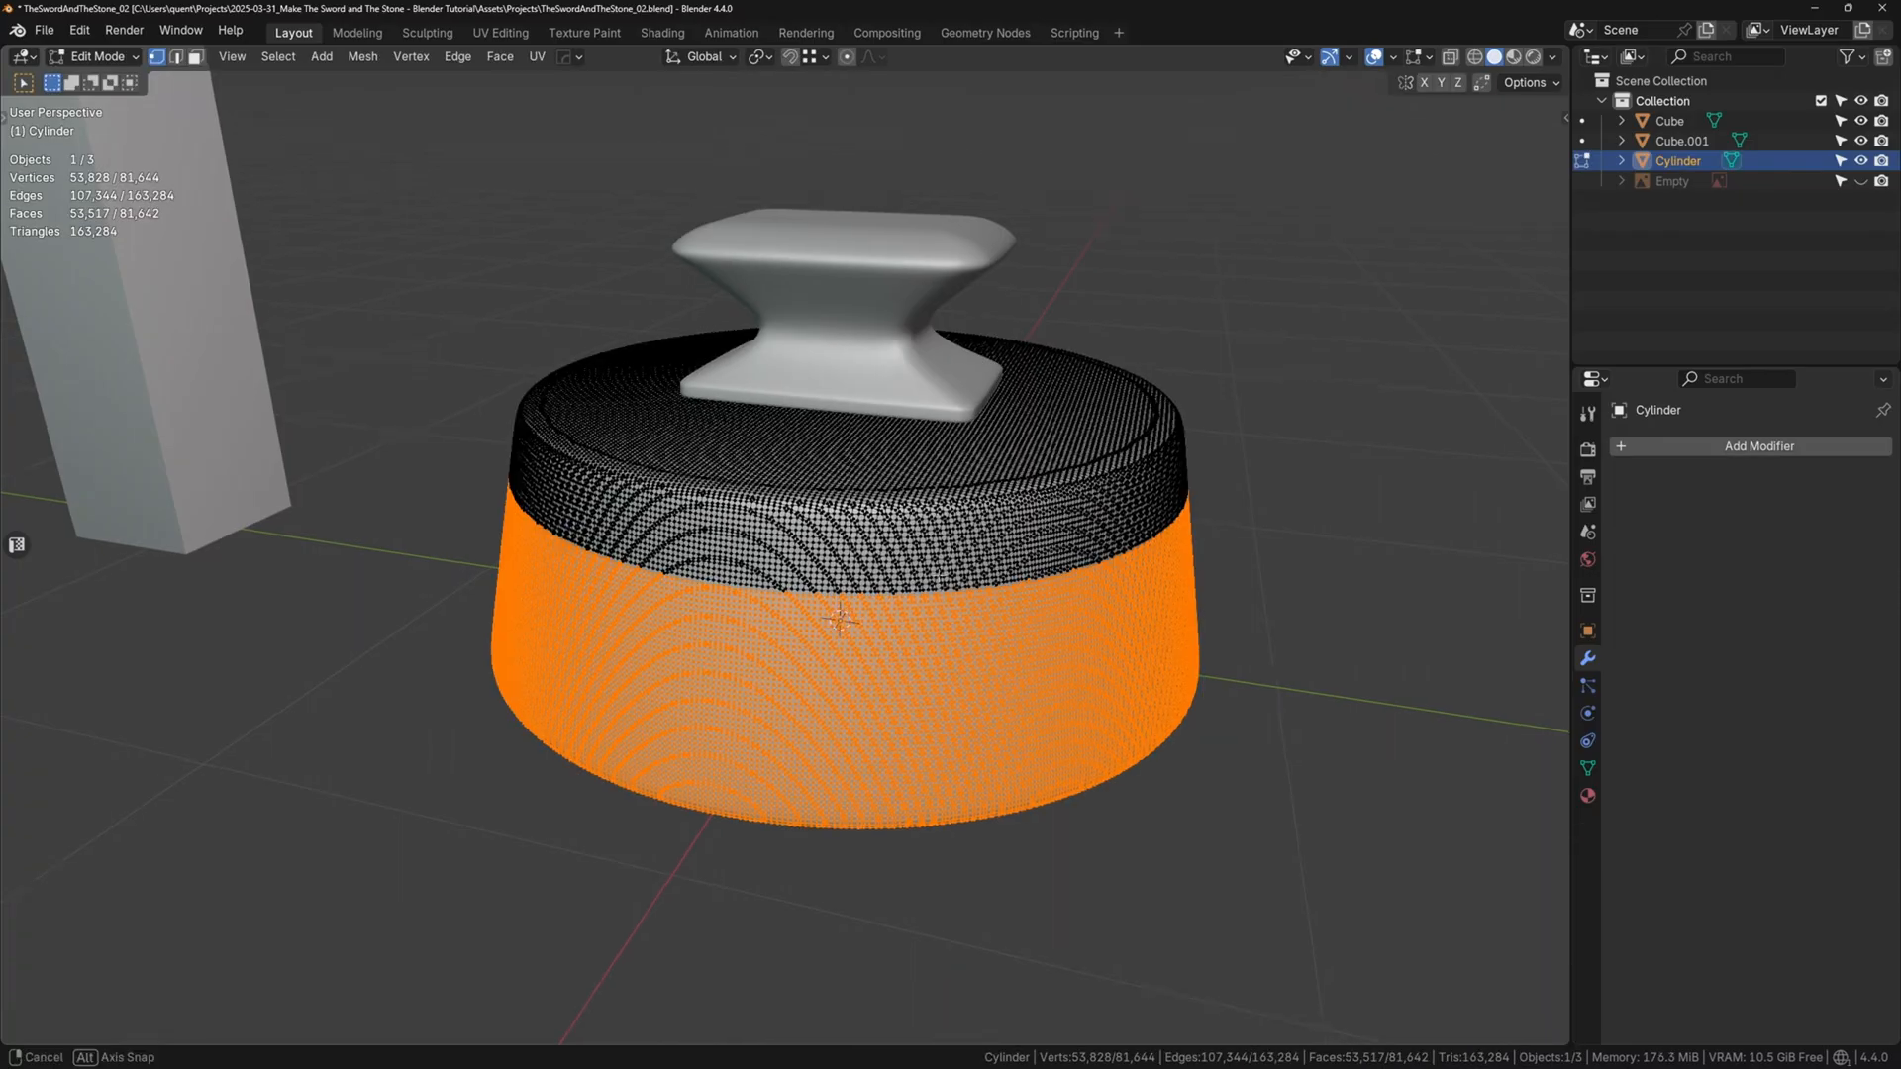
click(93, 55)
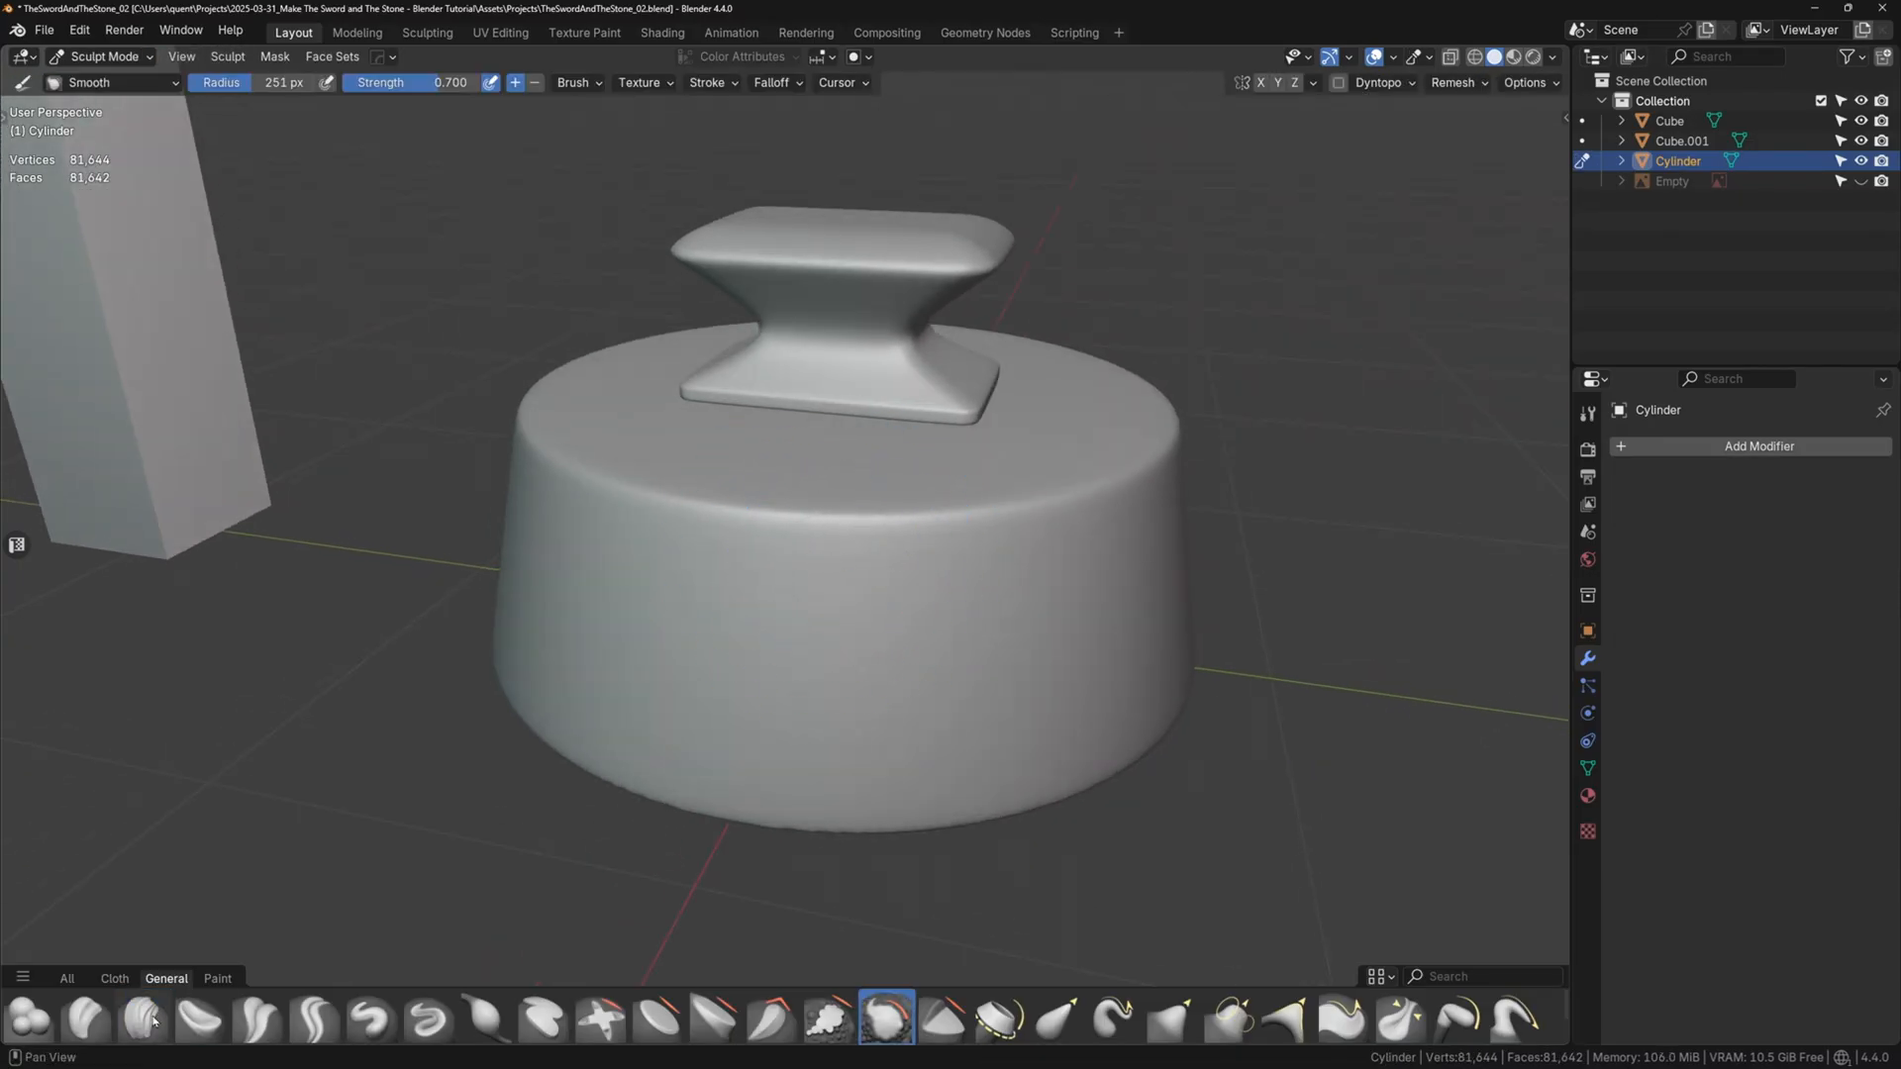
- Sculpt uneven lumps and dents on the base's sides with Clay Strips and Trim brushes
click(143, 1018)
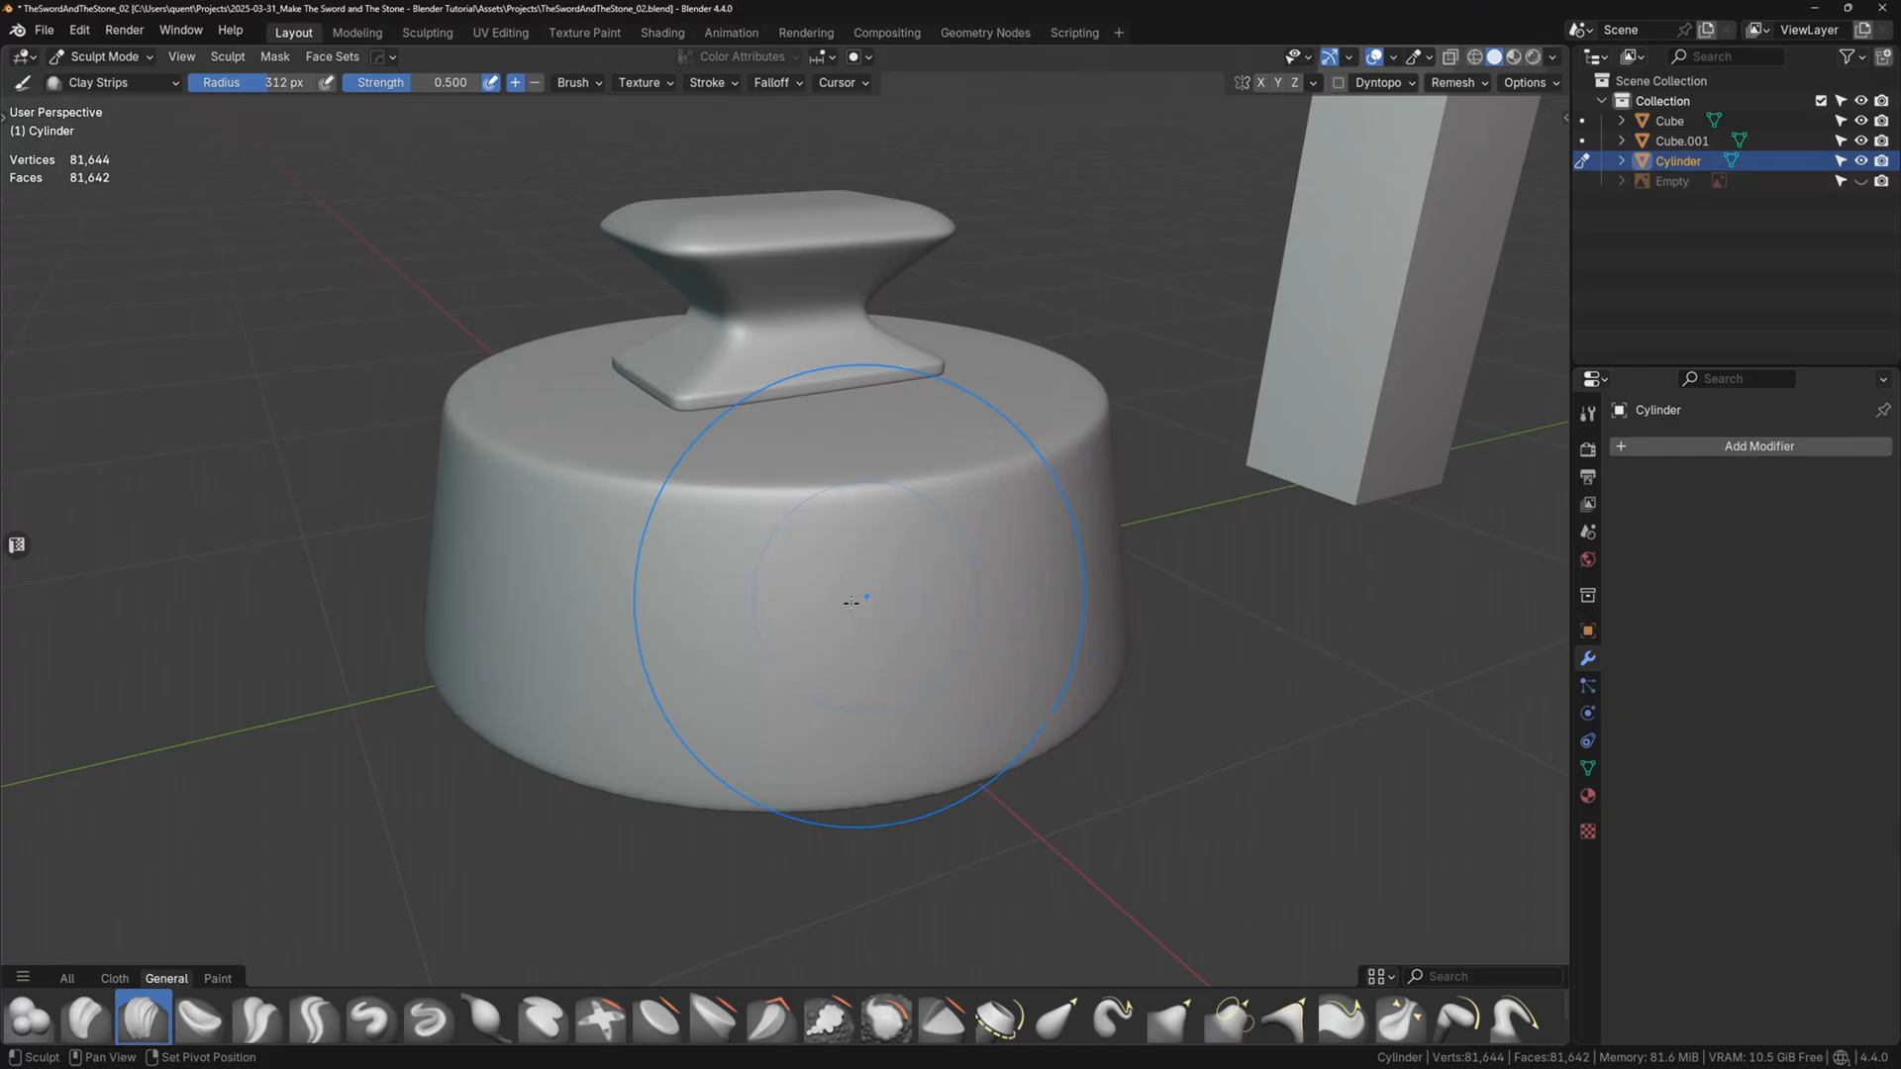
drag(848, 606, 885, 594)
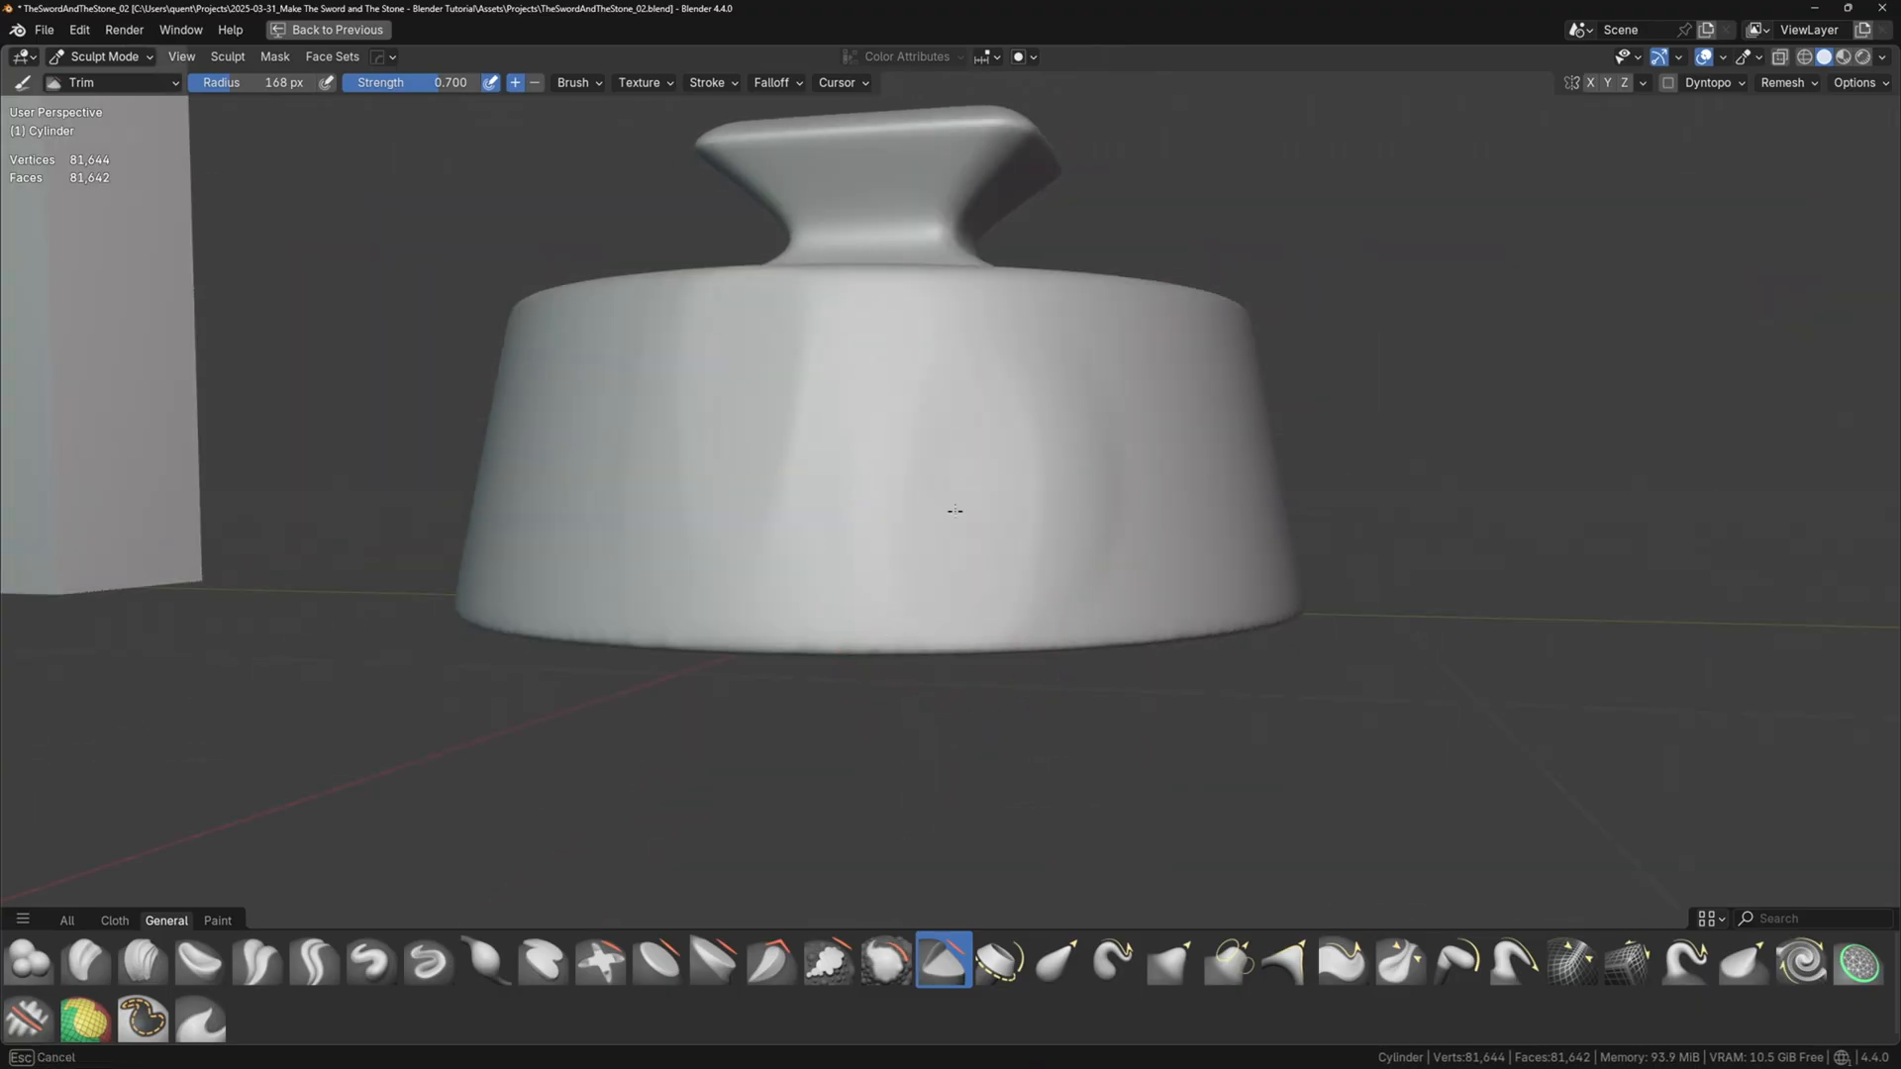
click(827, 961)
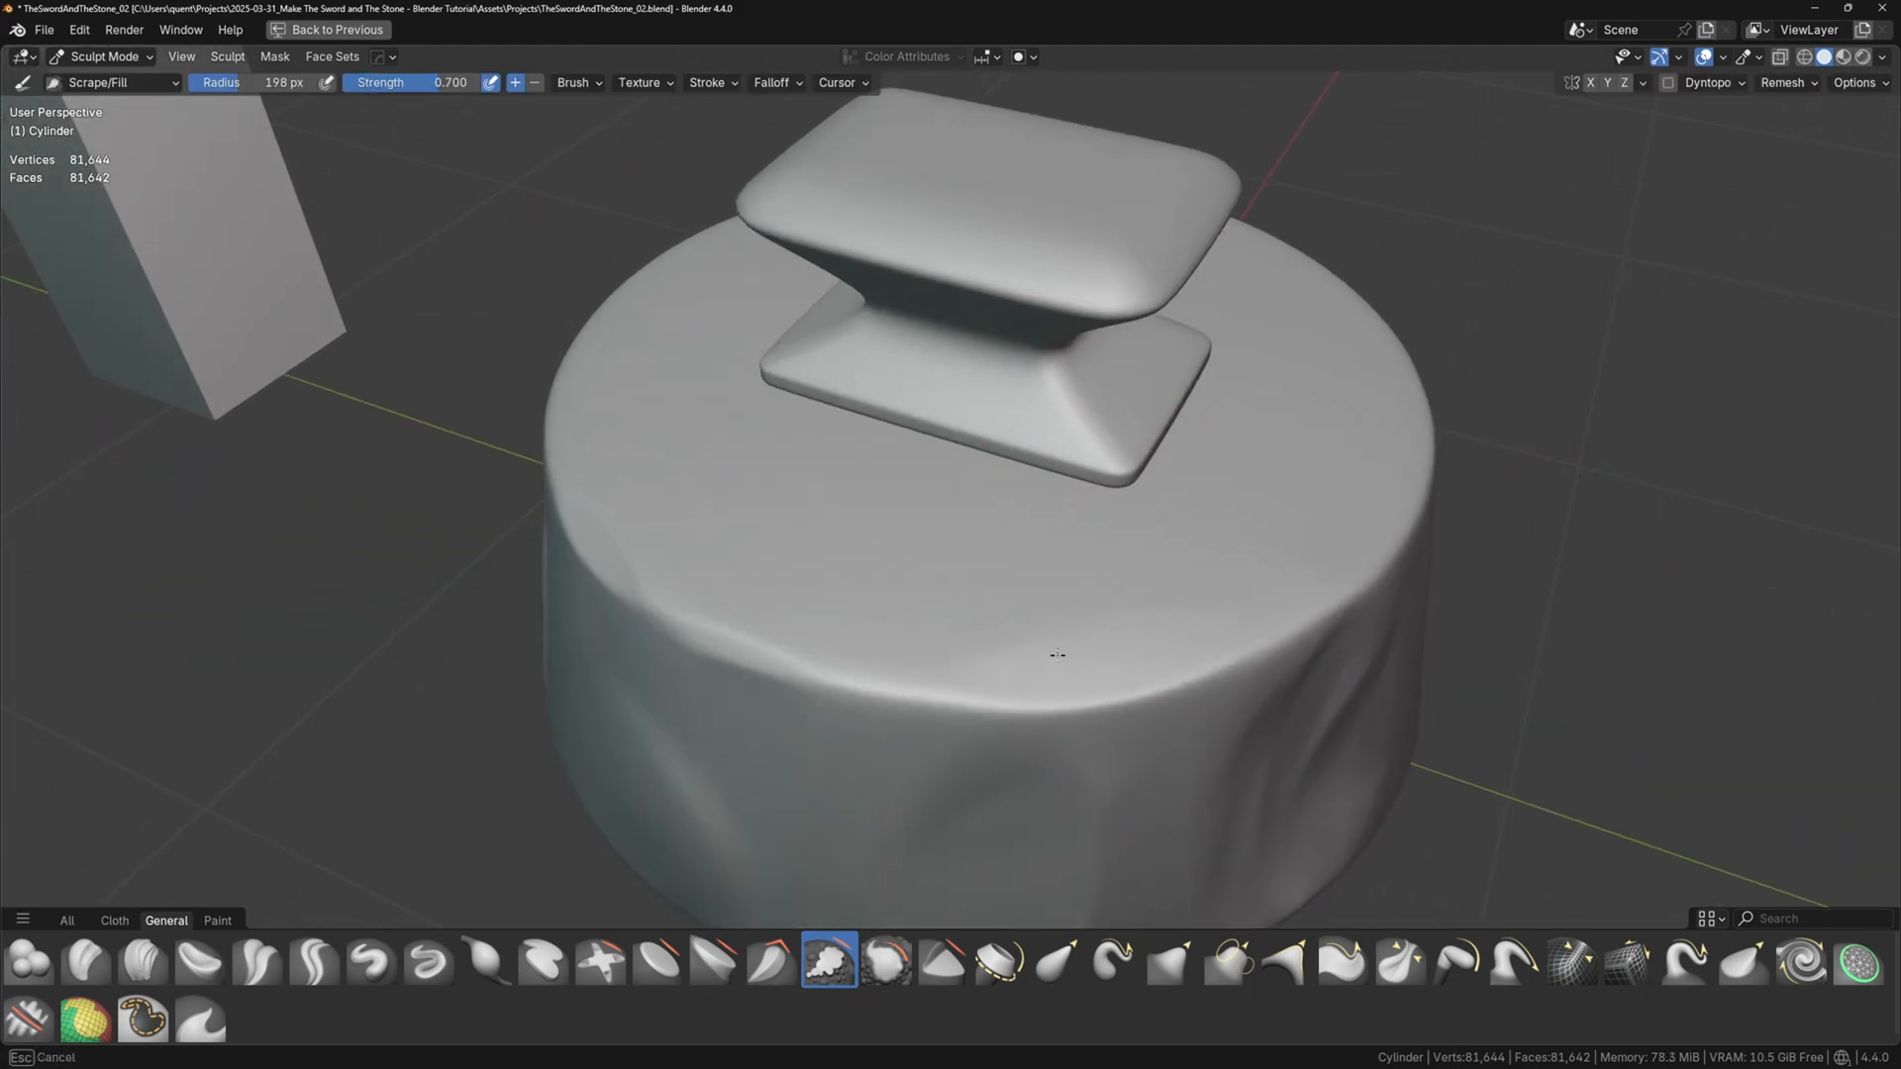
drag(1054, 654, 1152, 570)
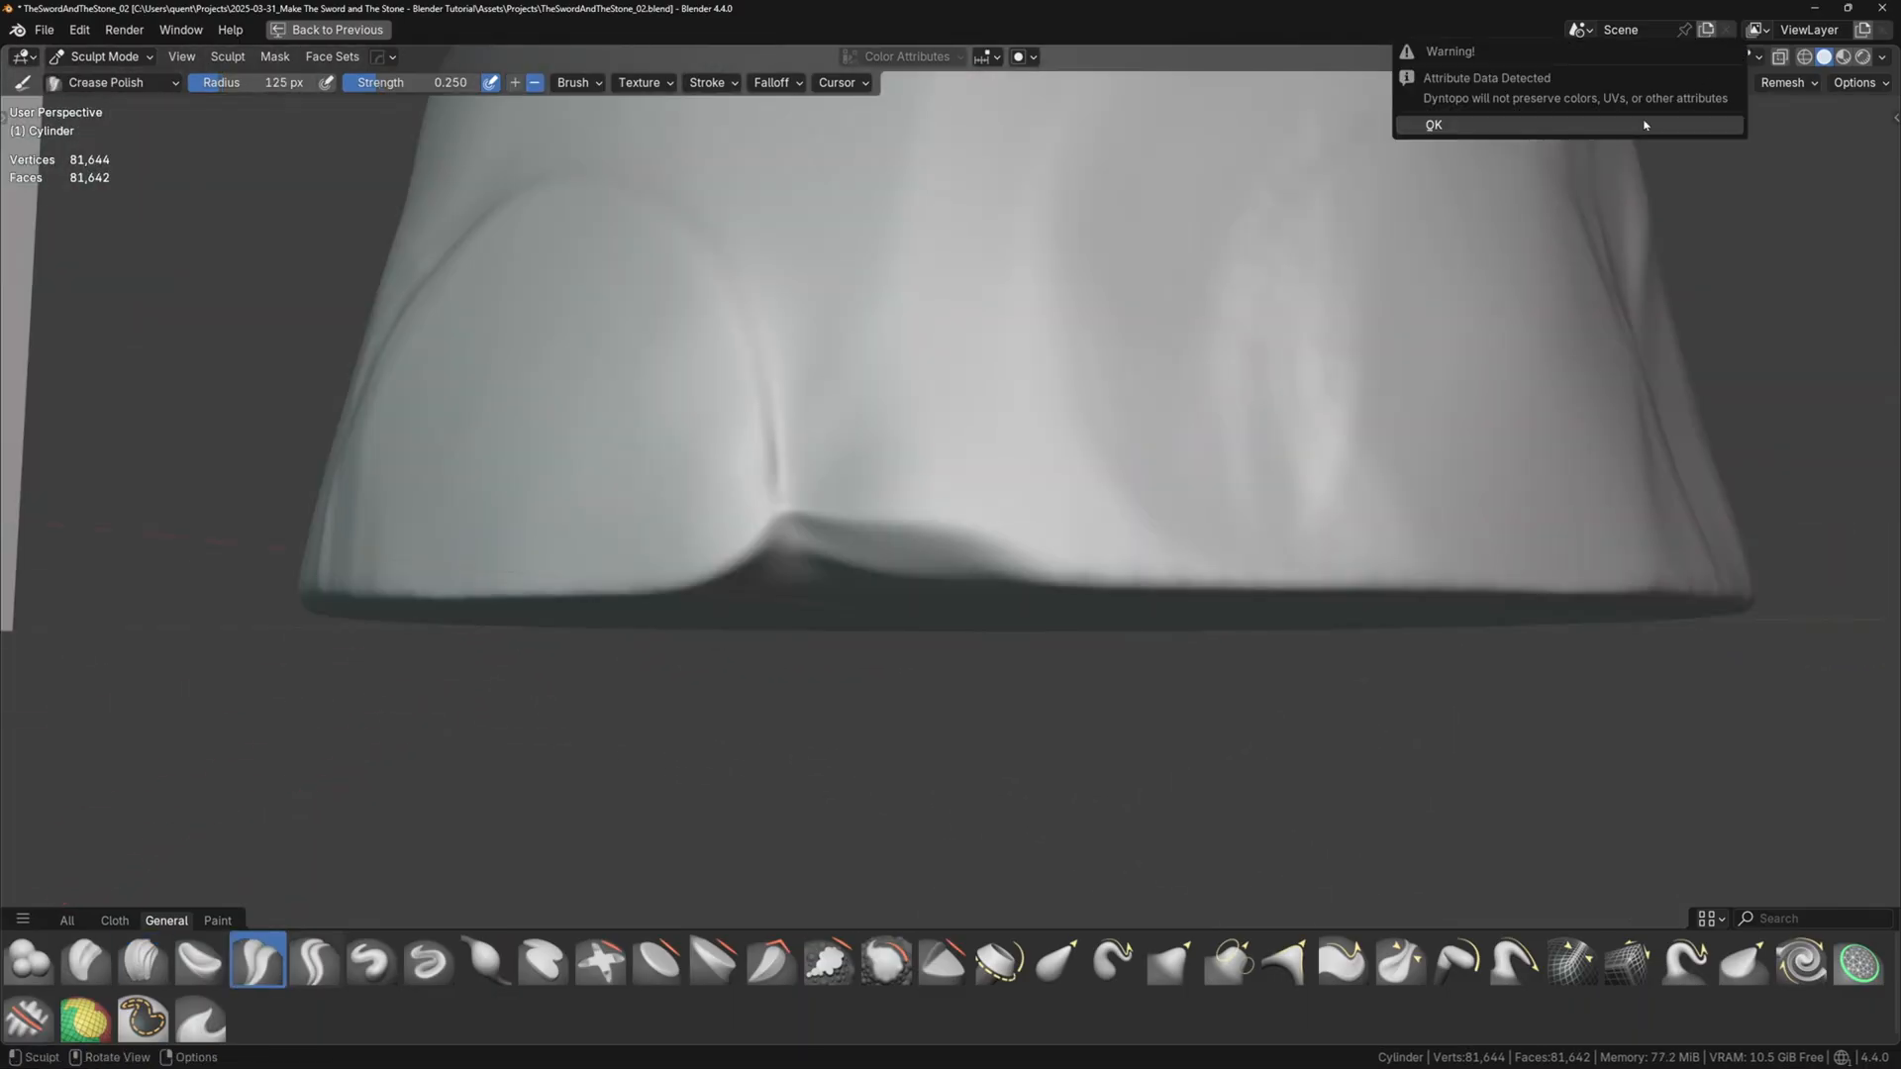
- Set the sculpt detail level and pull the base's side into rounded bulges with Grab
click(1434, 124)
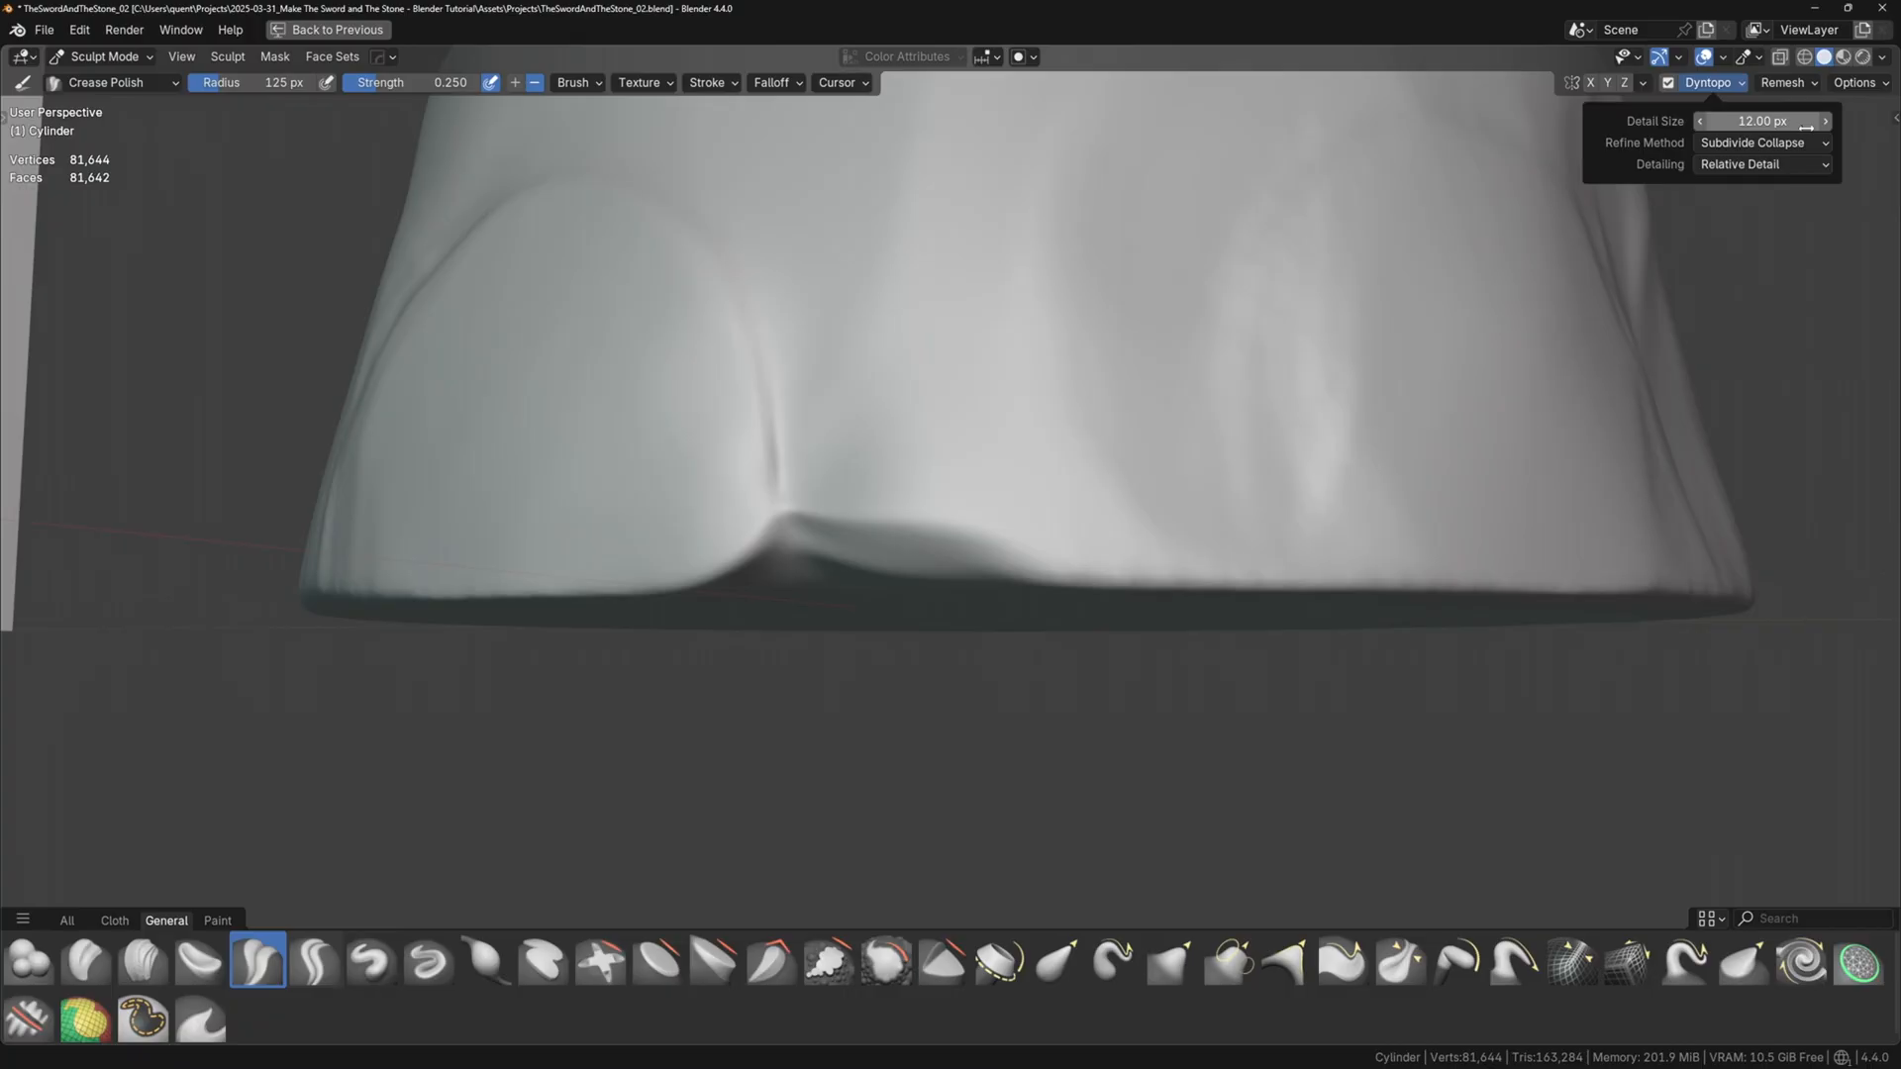
click(1167, 959)
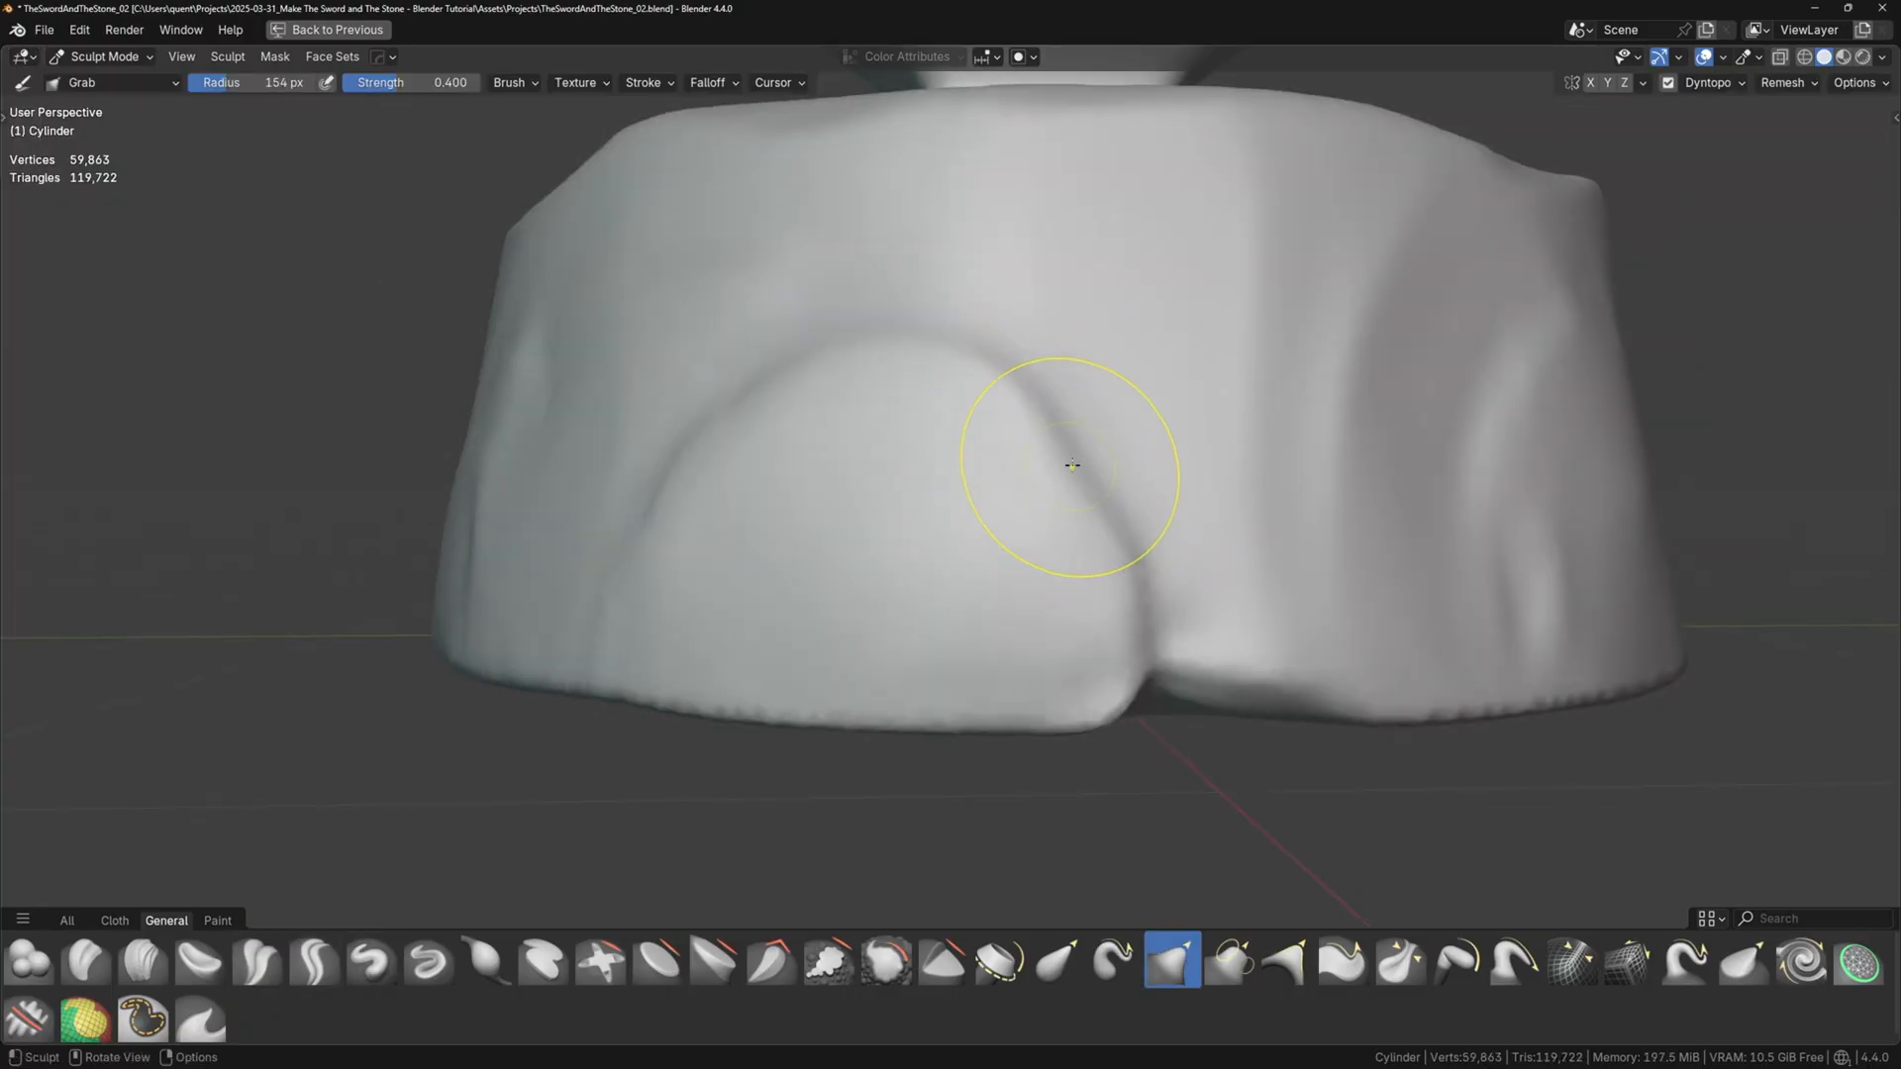
drag(1070, 465, 873, 457)
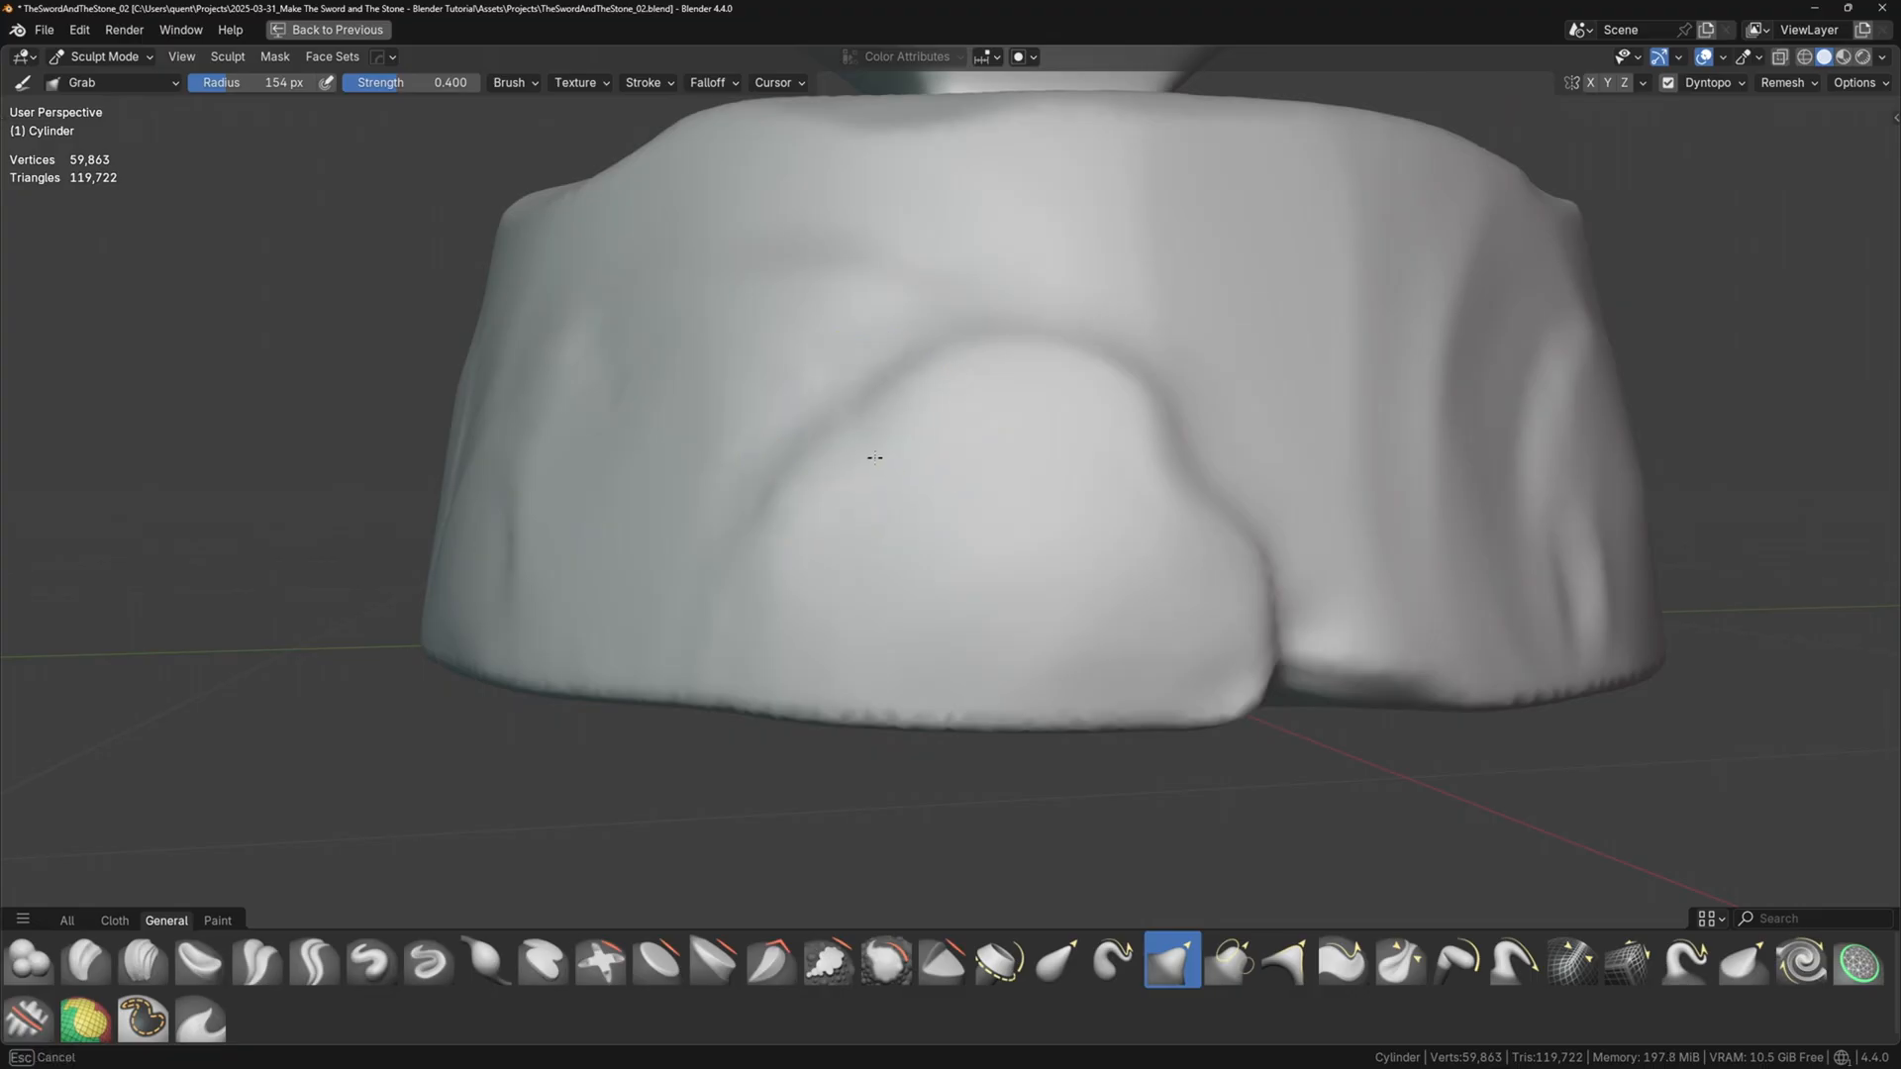
drag(873, 458, 1034, 412)
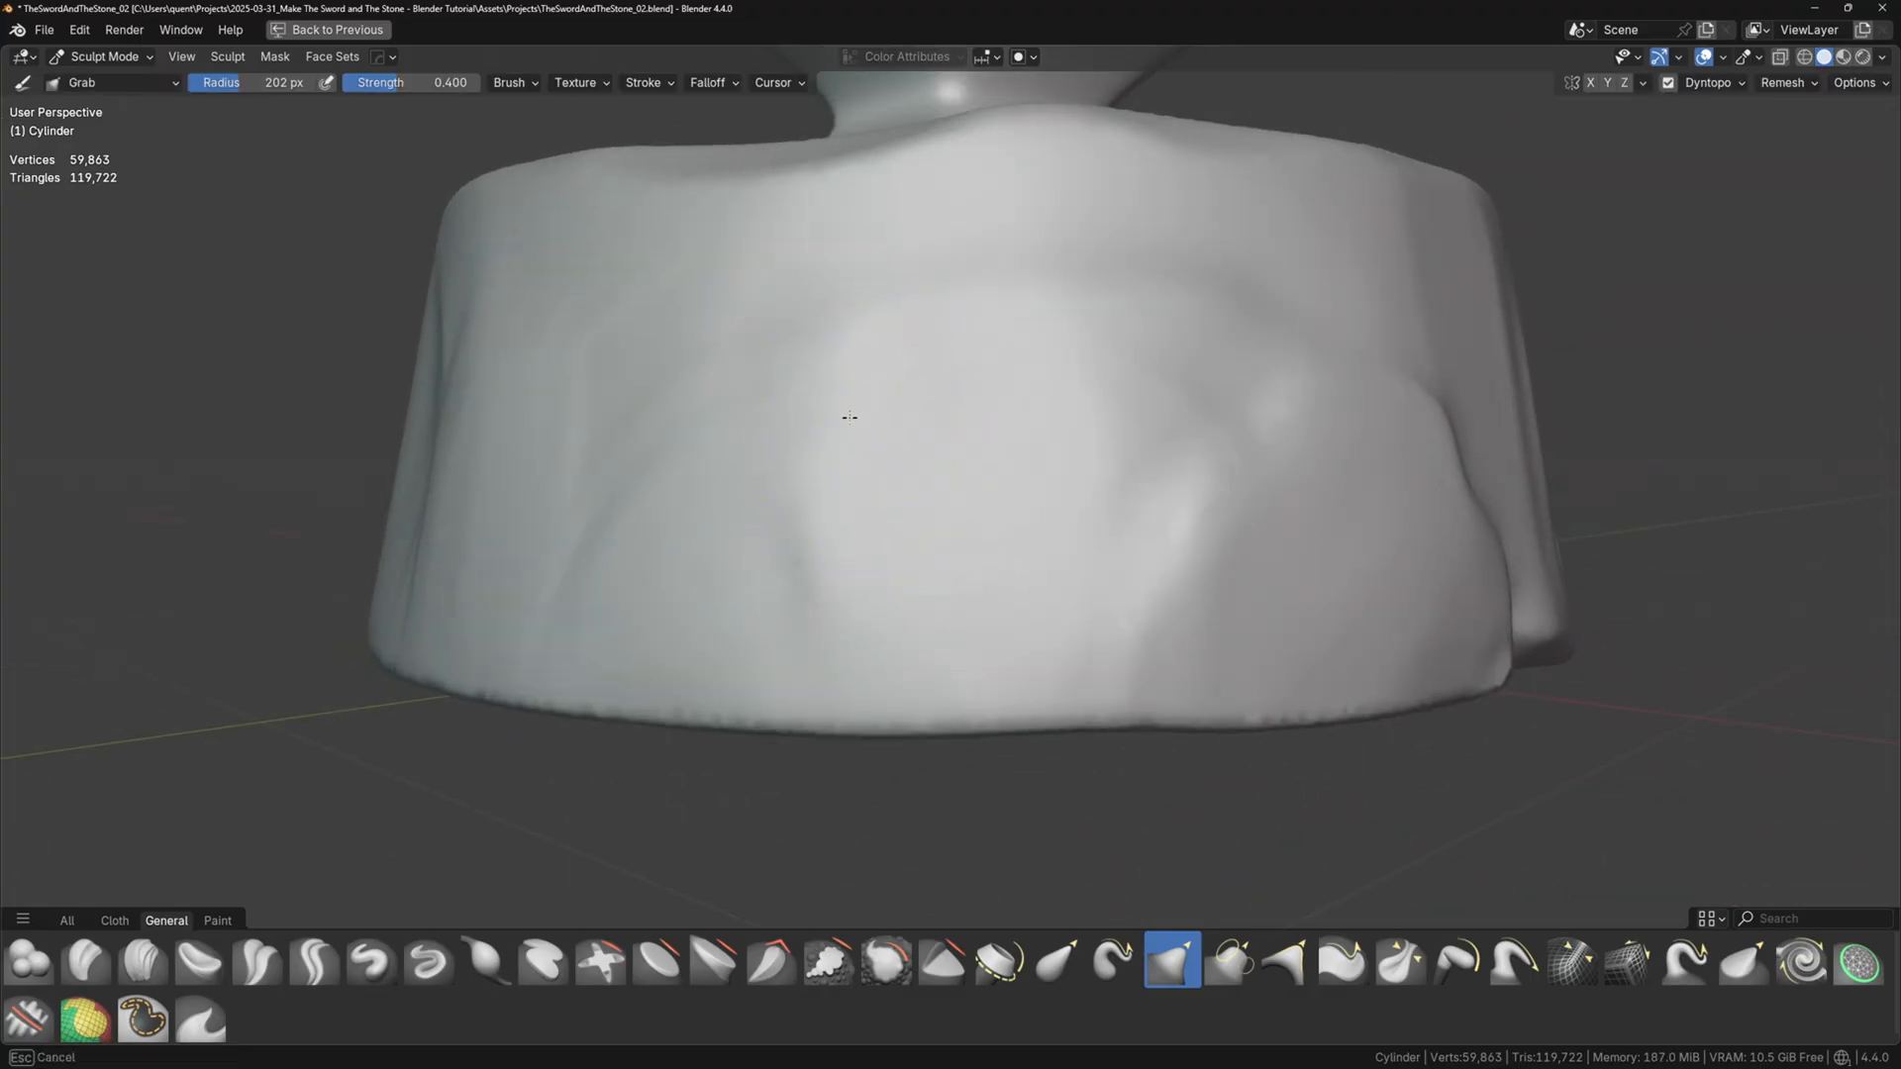
- Carve a sharp crack across the top edge and remesh the base to 192,317 vertices
click(143, 962)
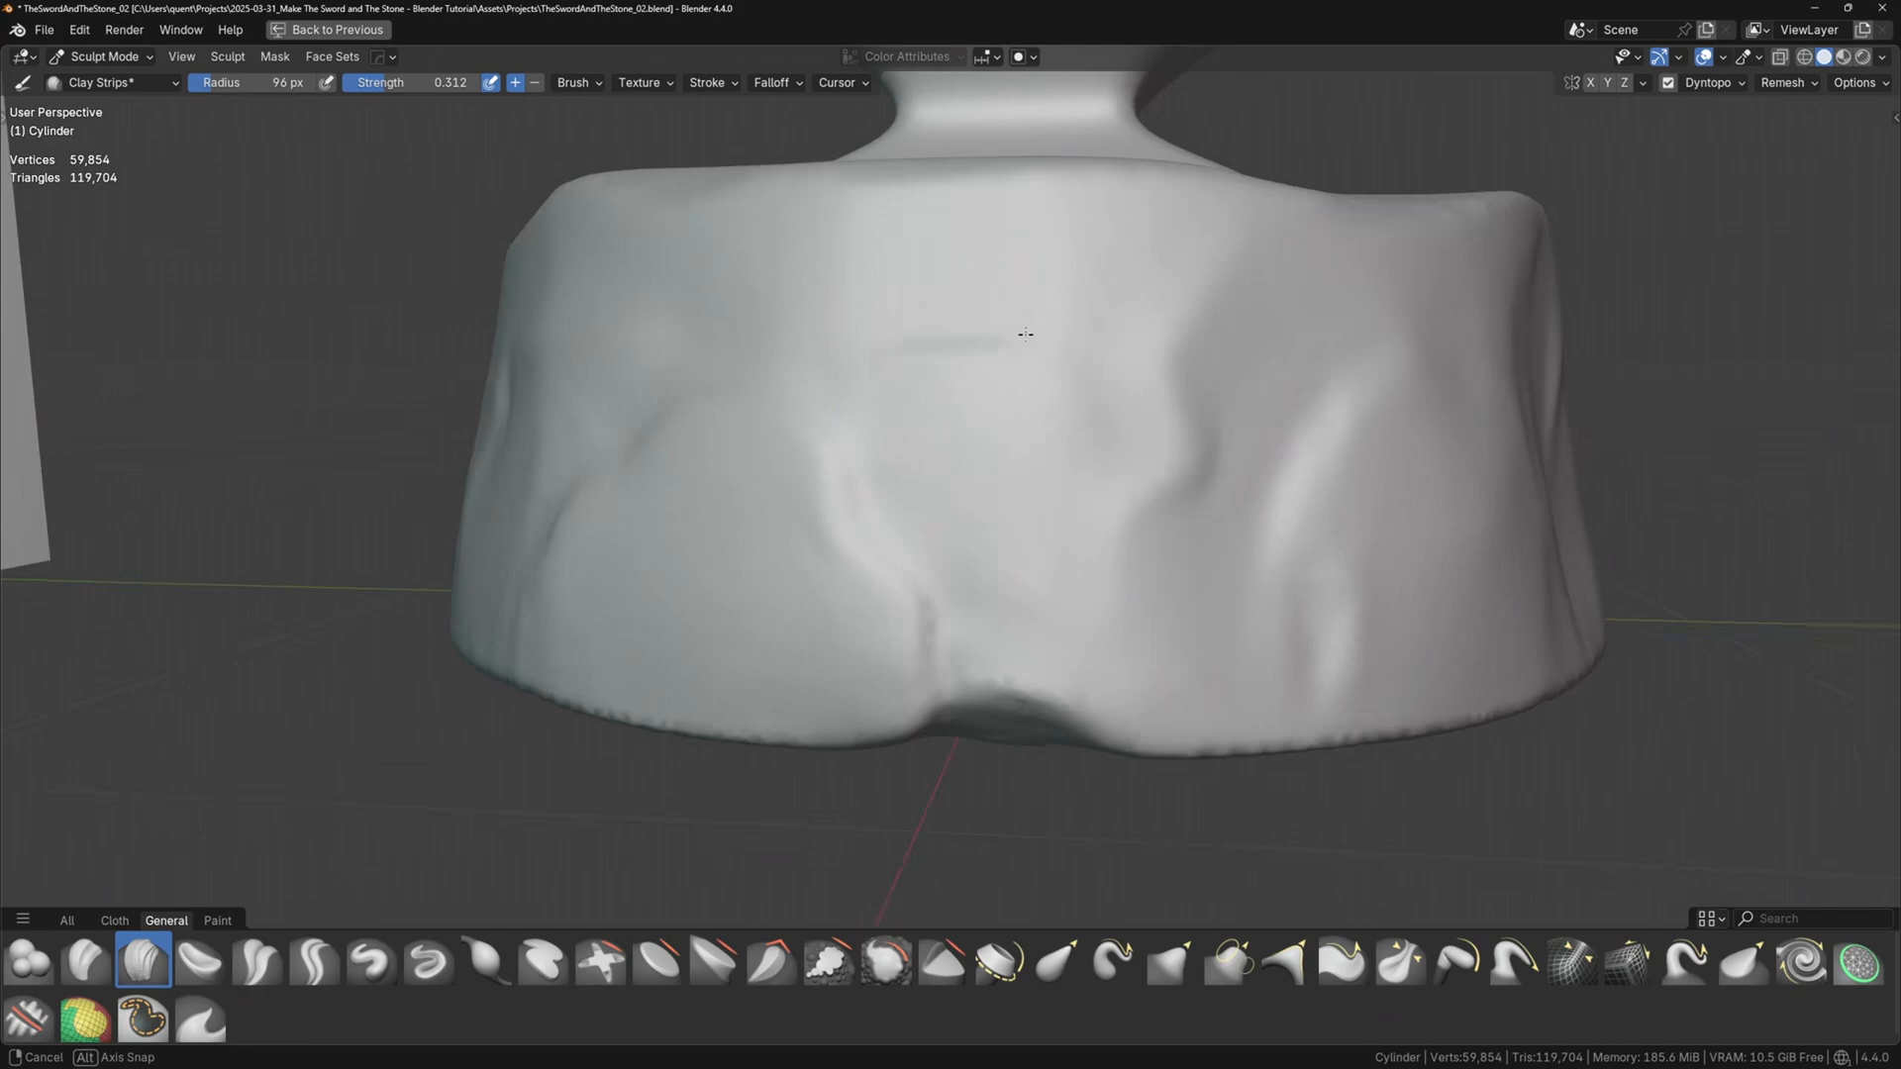
click(313, 961)
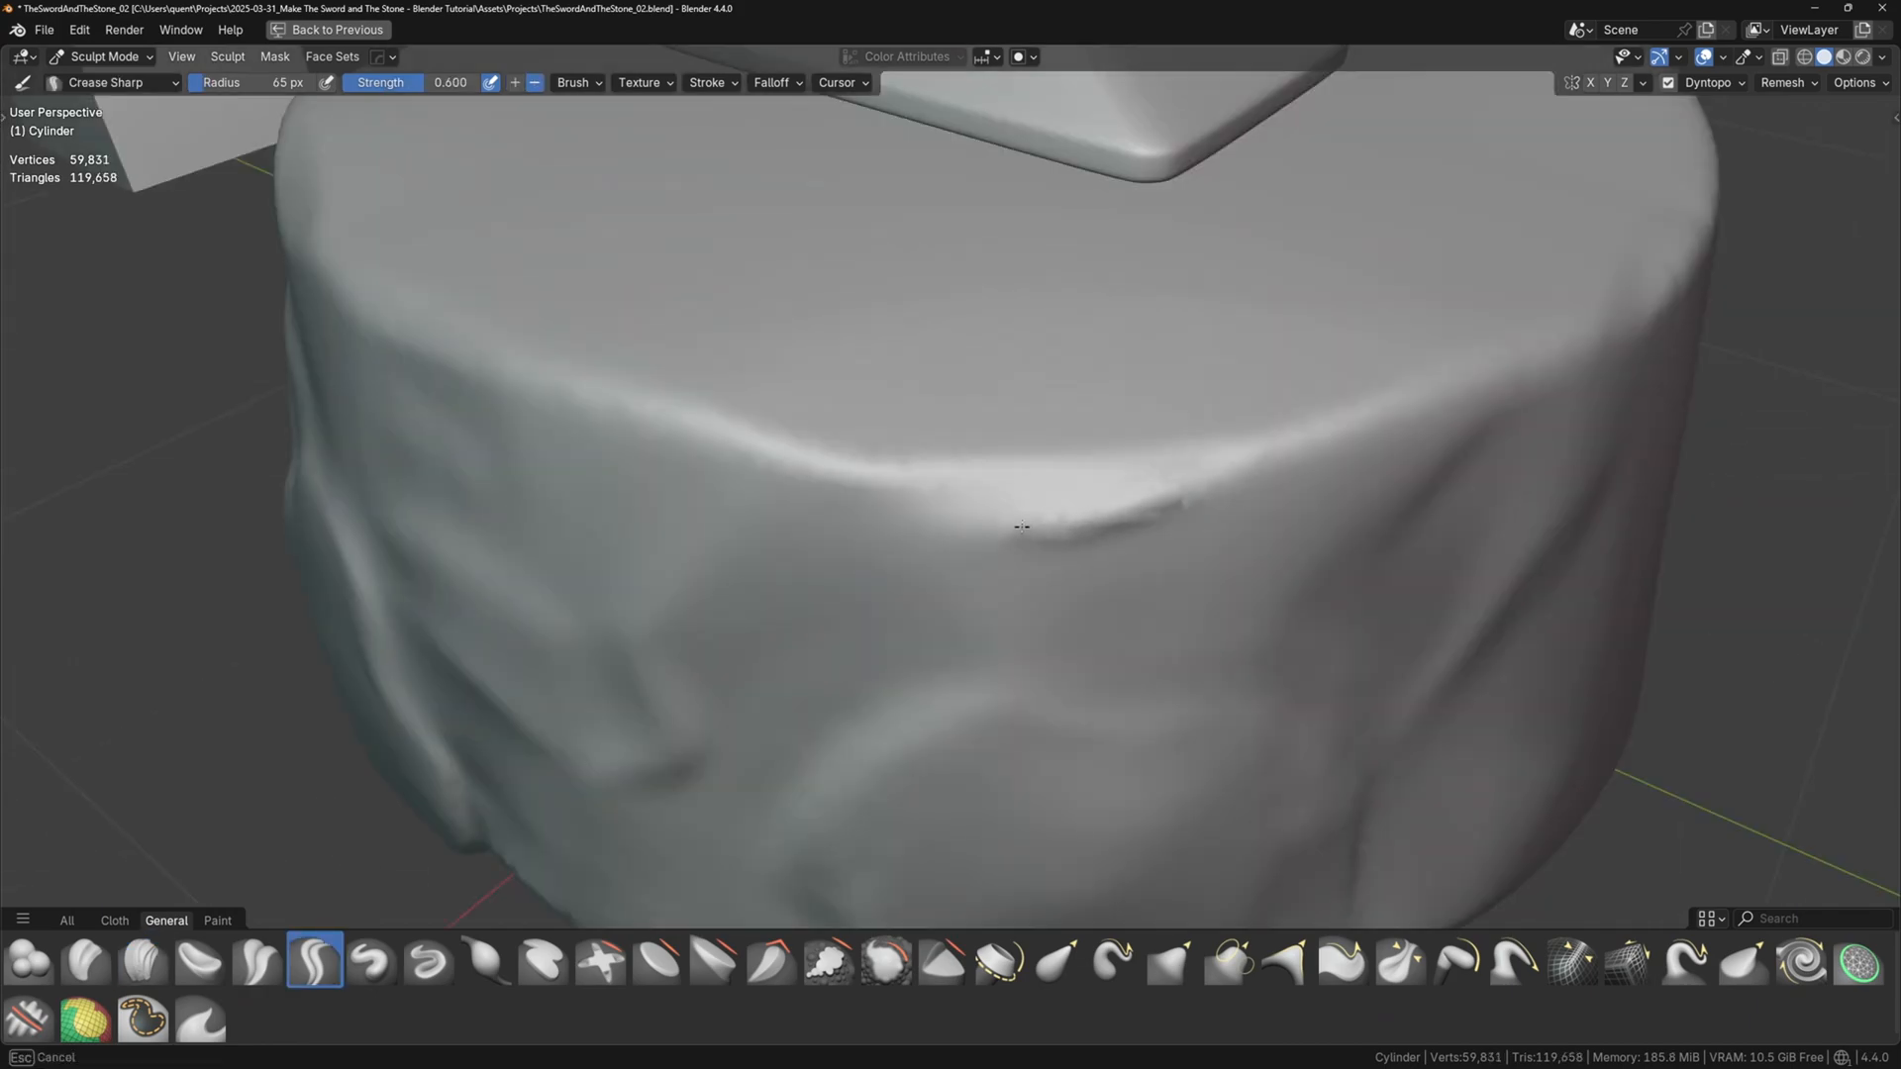
drag(1022, 525, 1236, 450)
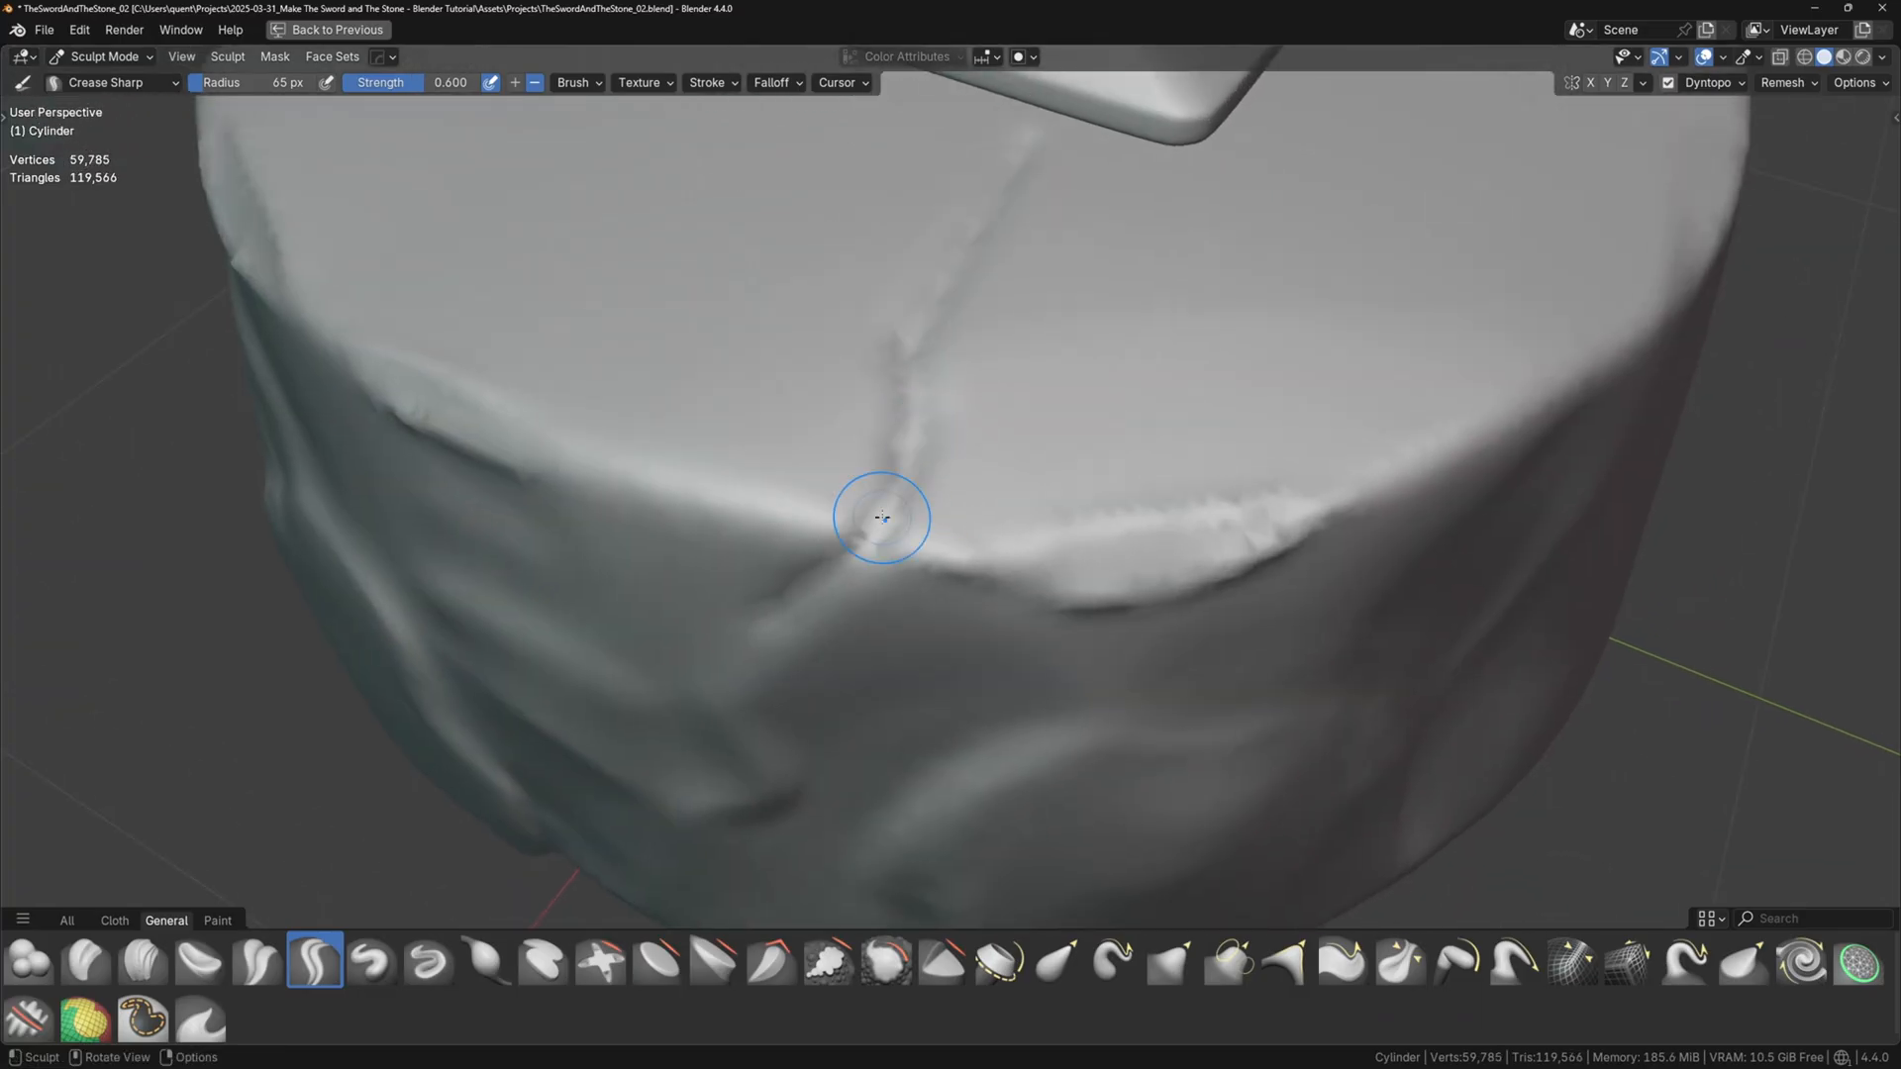
click(142, 961)
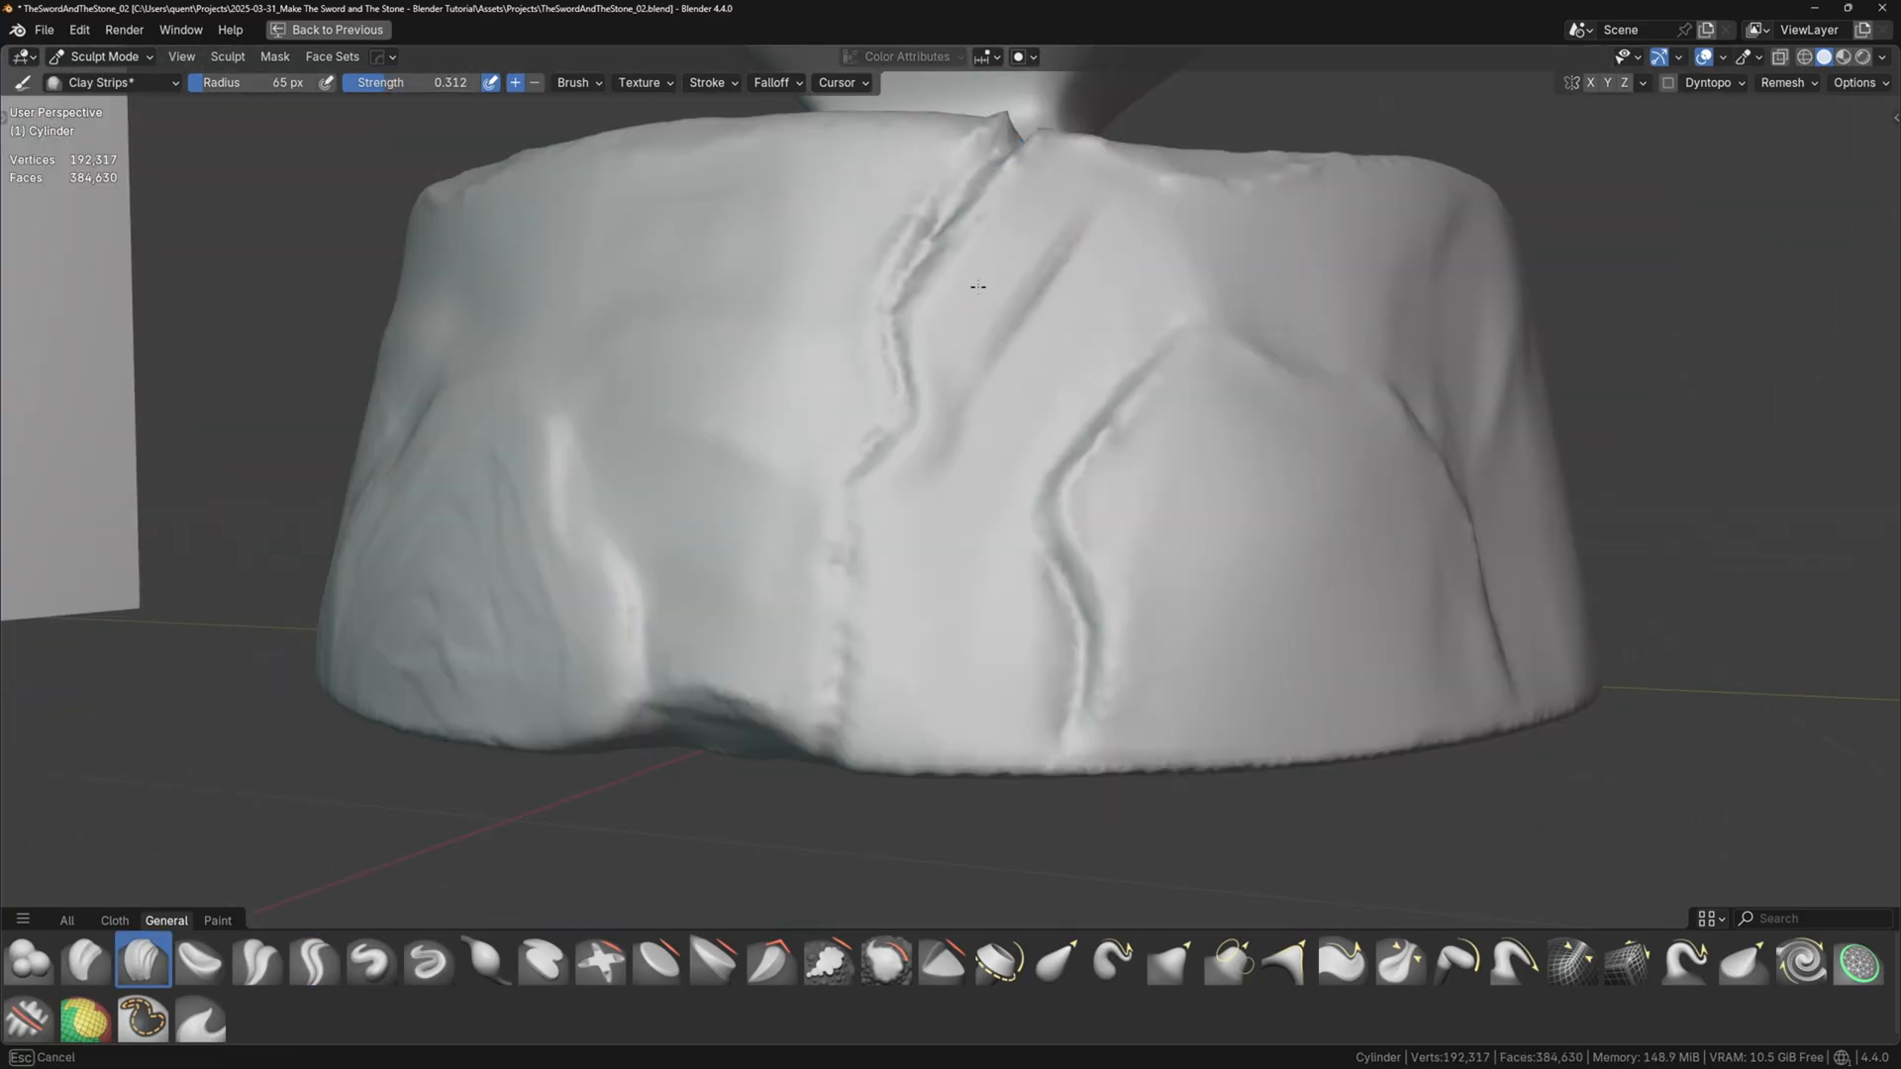
click(827, 961)
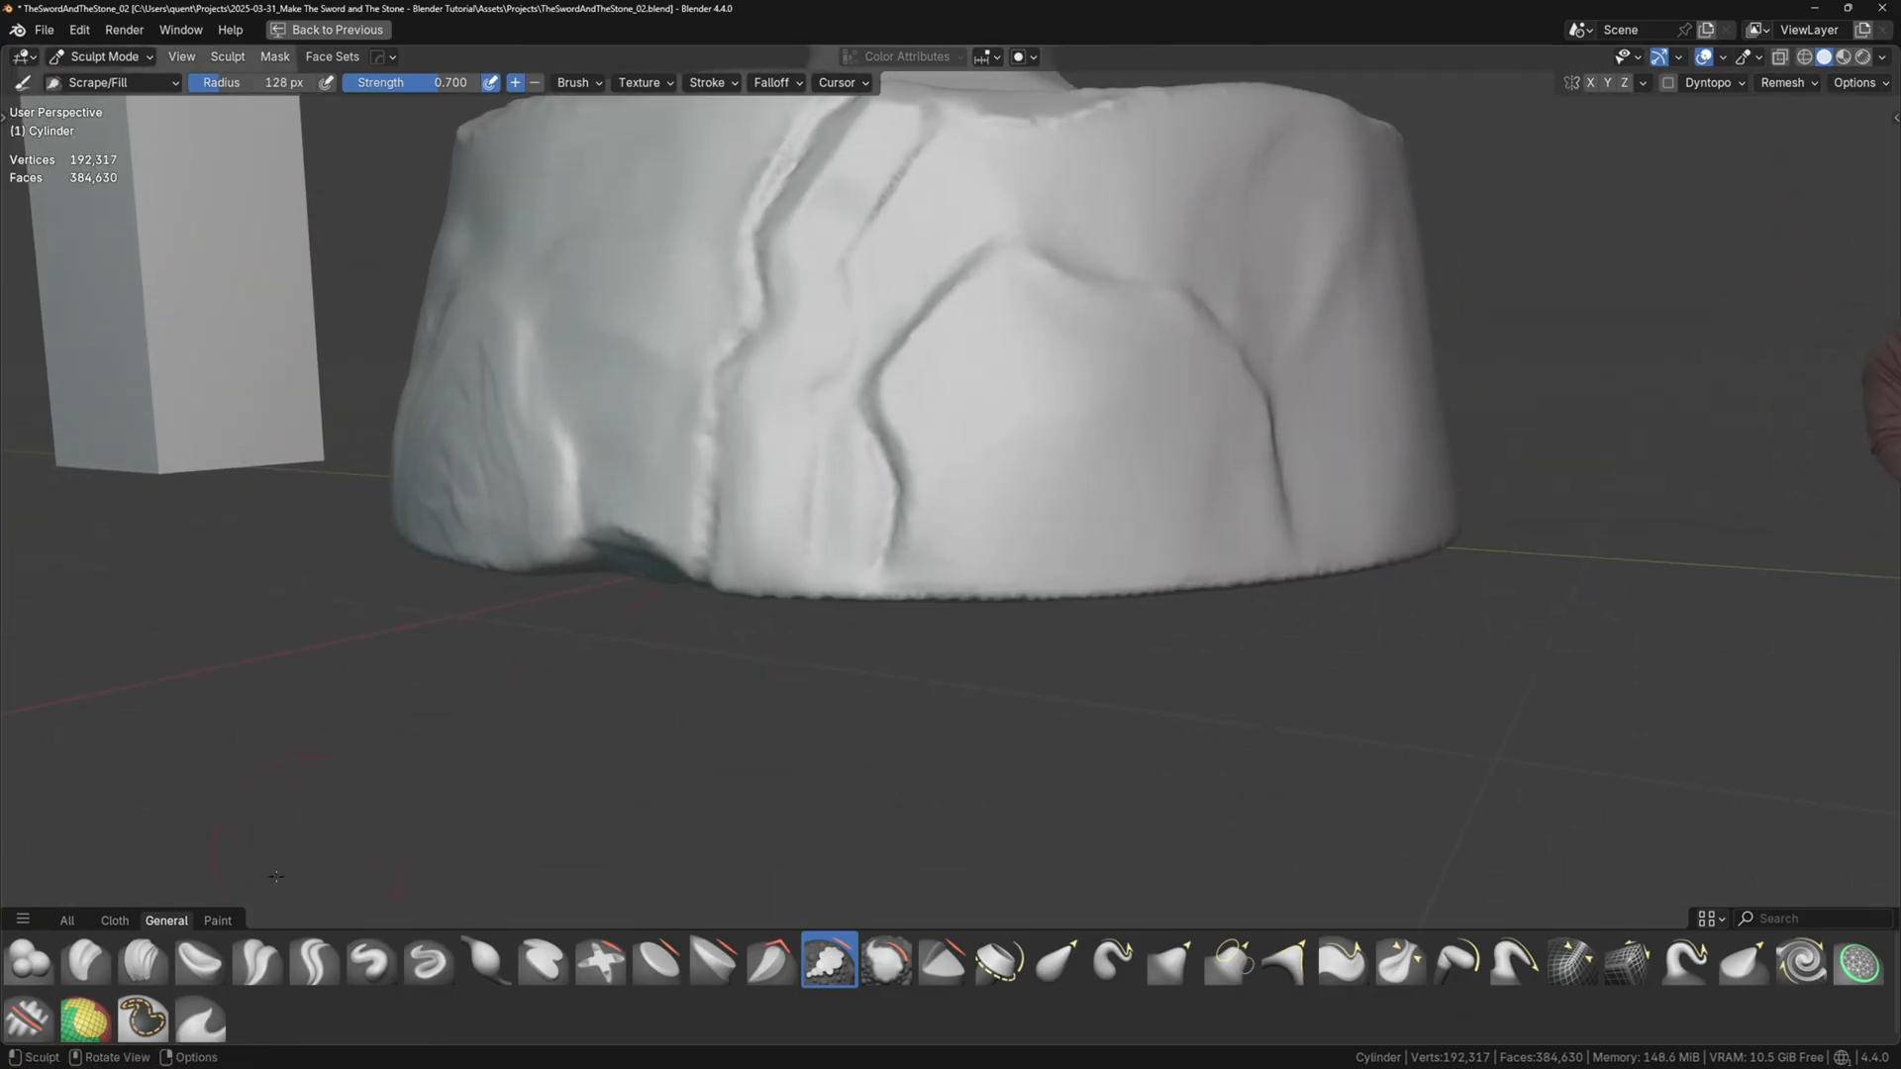
- Add raised ridges and scraped flat planes along the base's sides
click(142, 960)
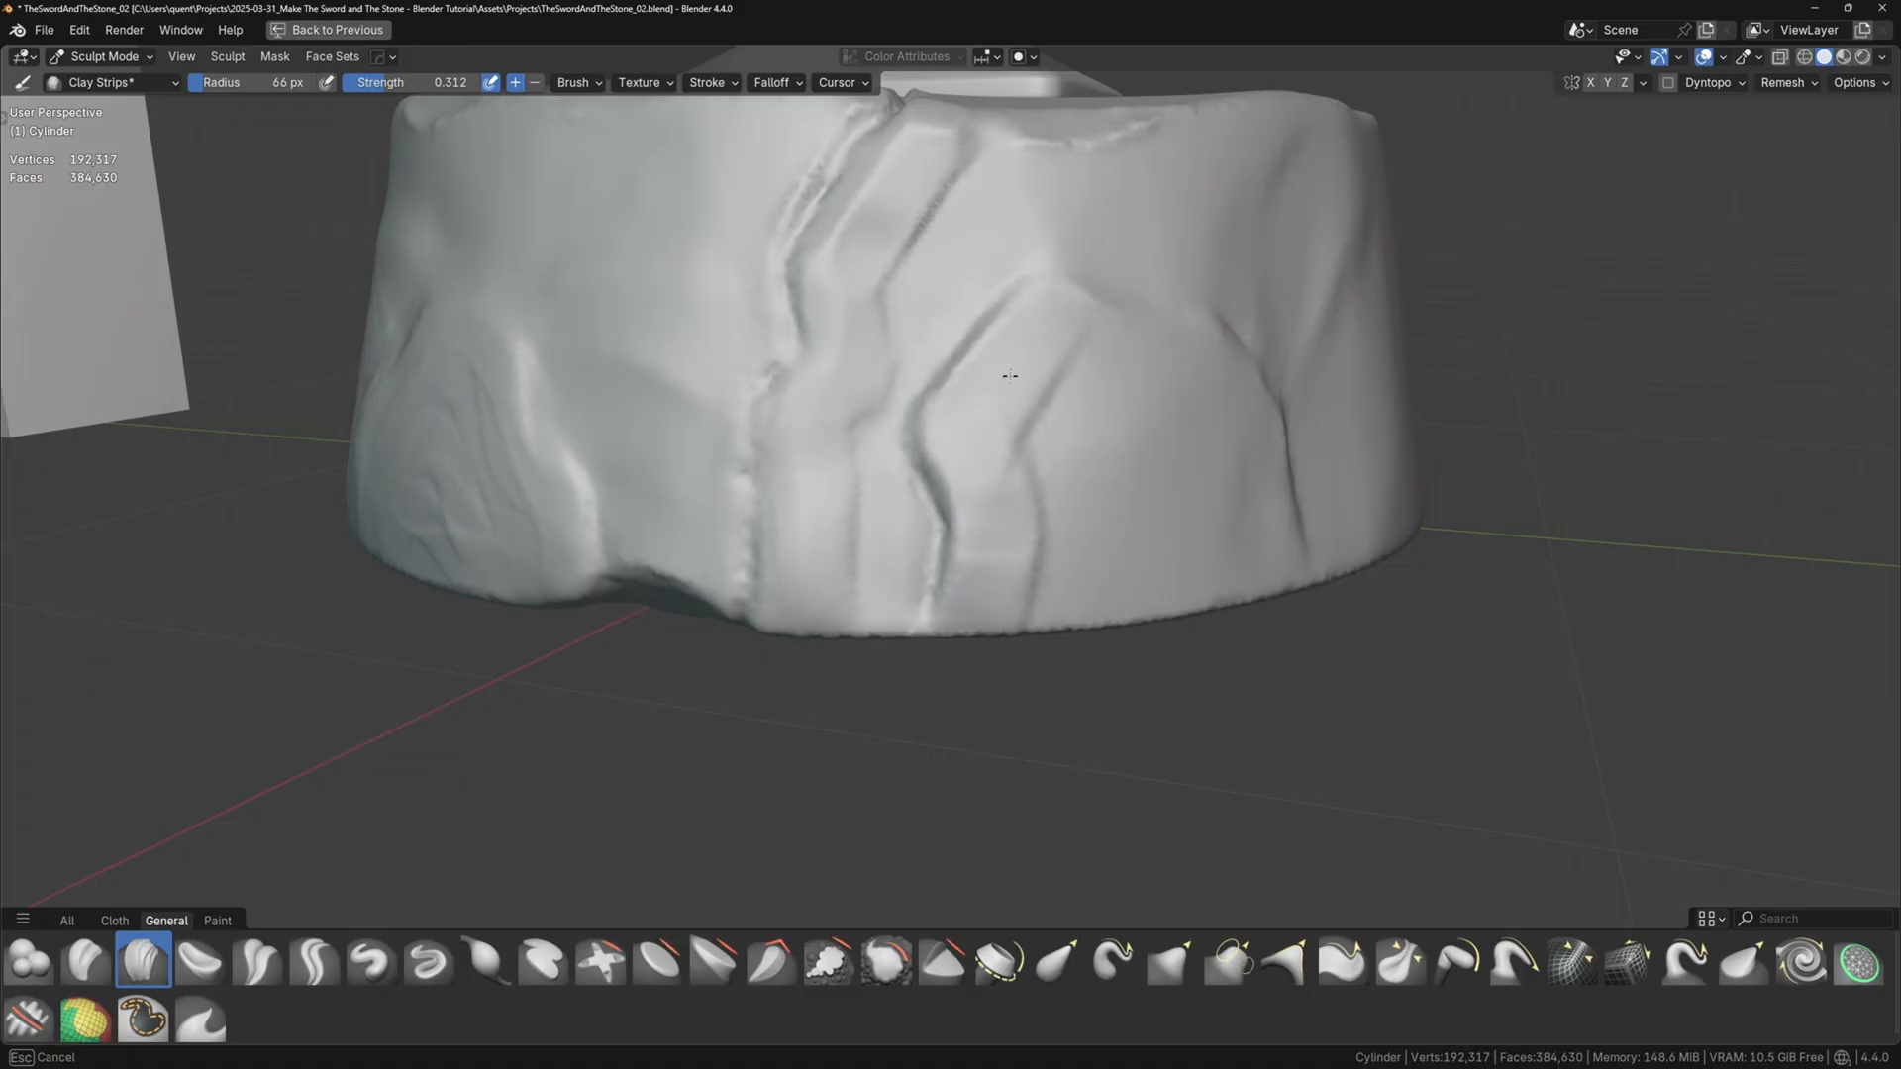
drag(1009, 377, 1164, 544)
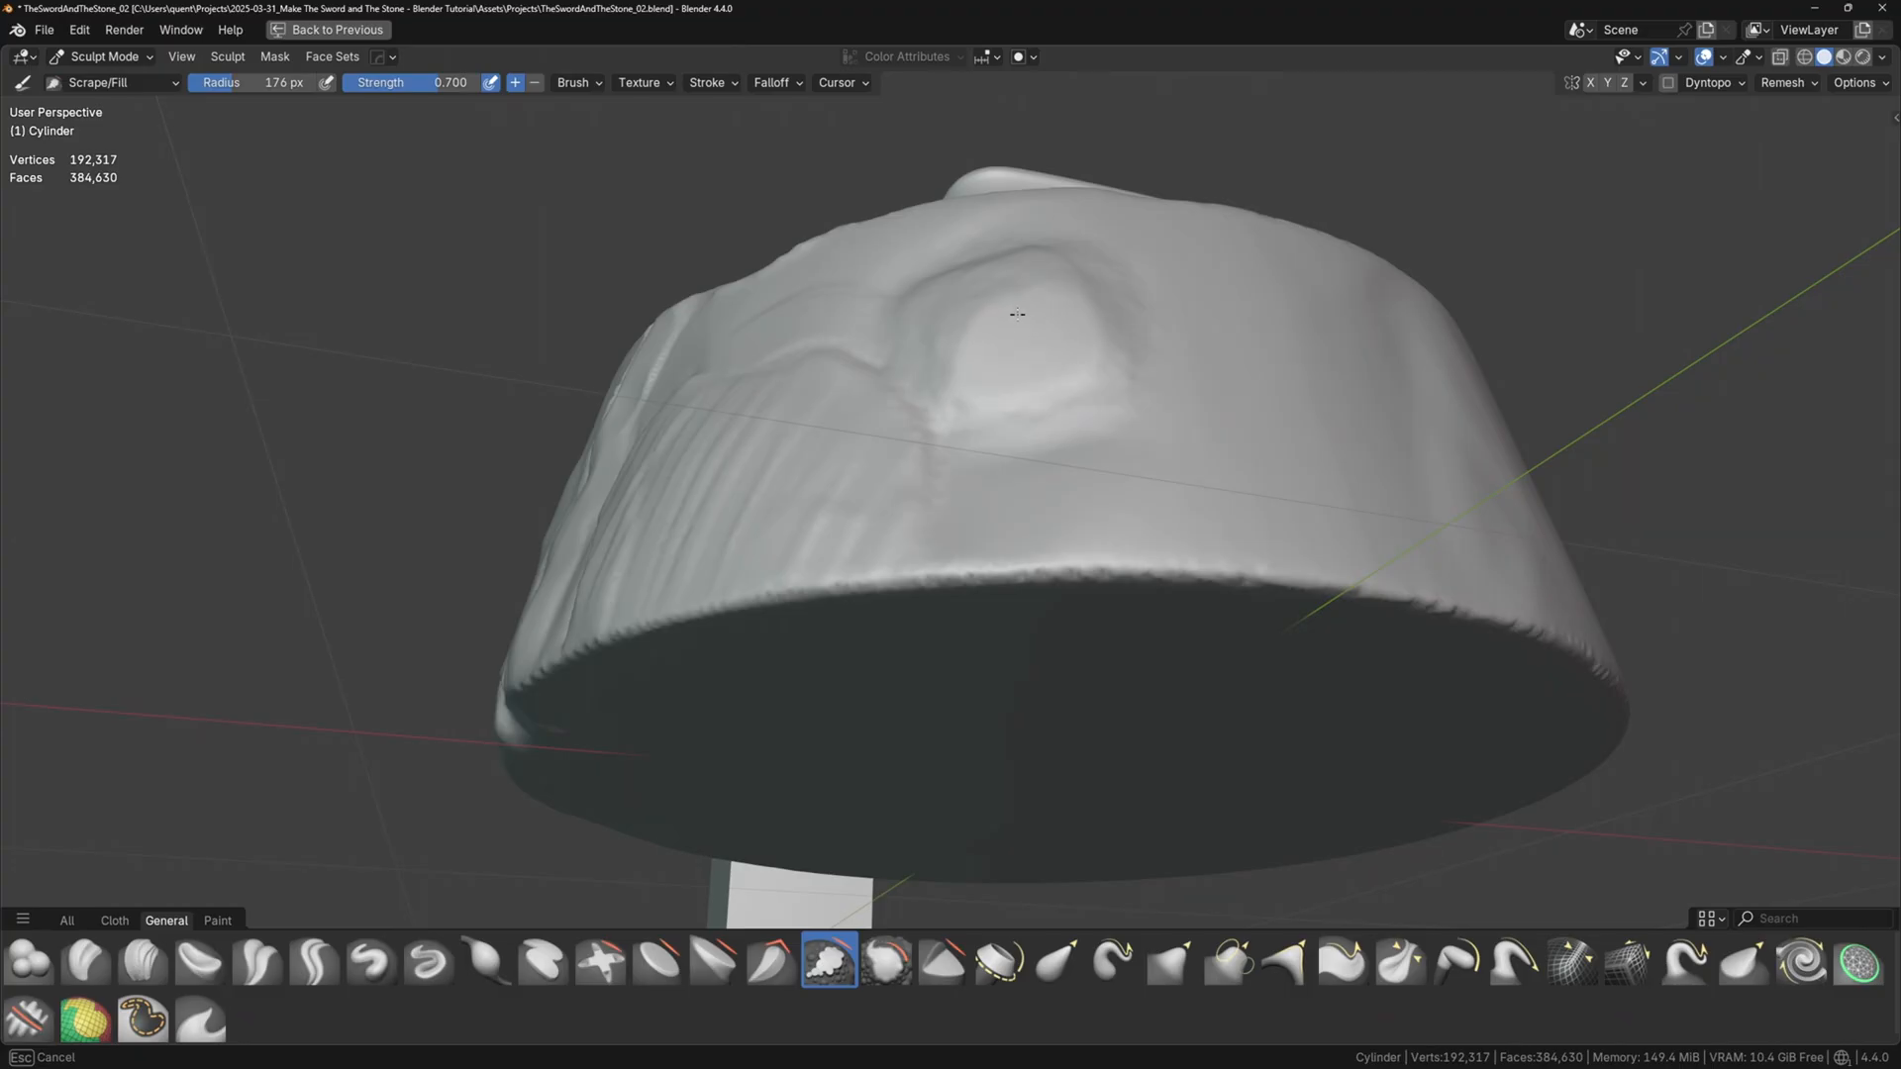
drag(1015, 315, 1064, 473)
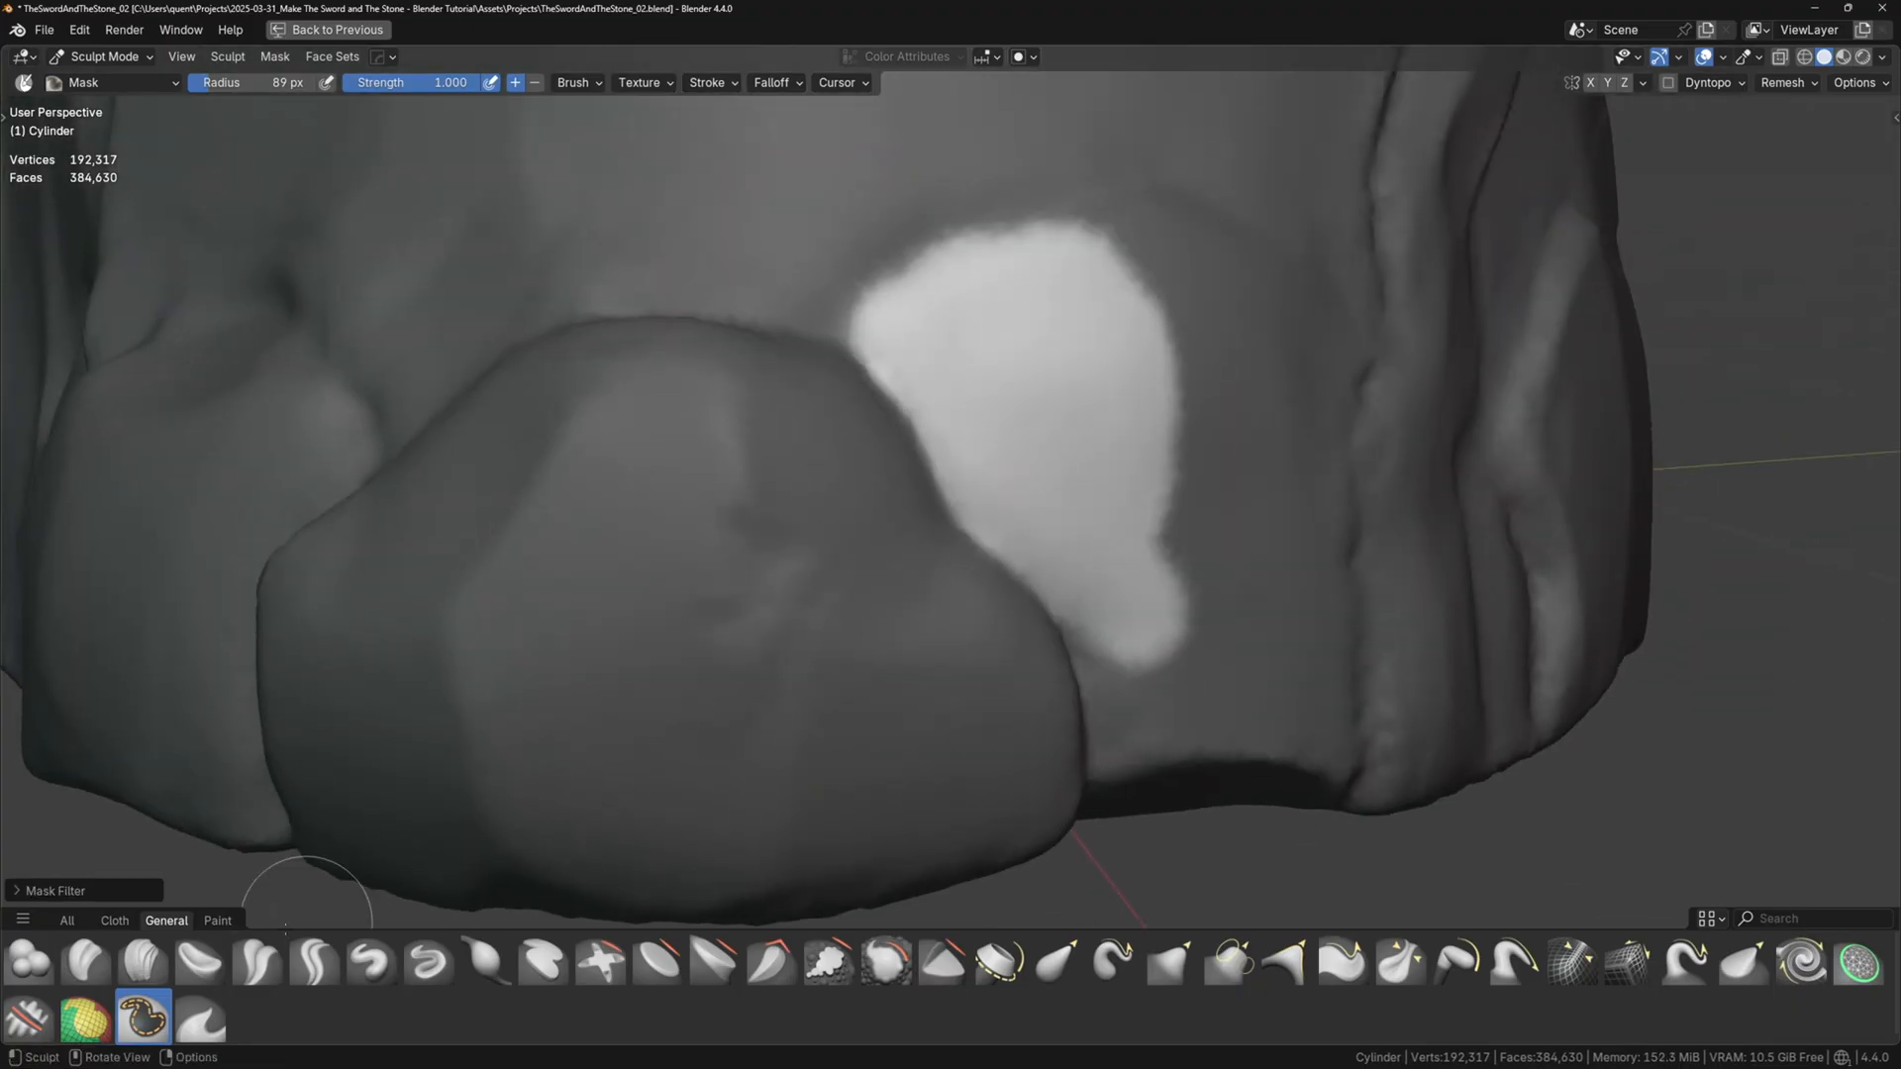
- Build up a rock lump at the bottom and raise the masked top into a plateau
click(143, 958)
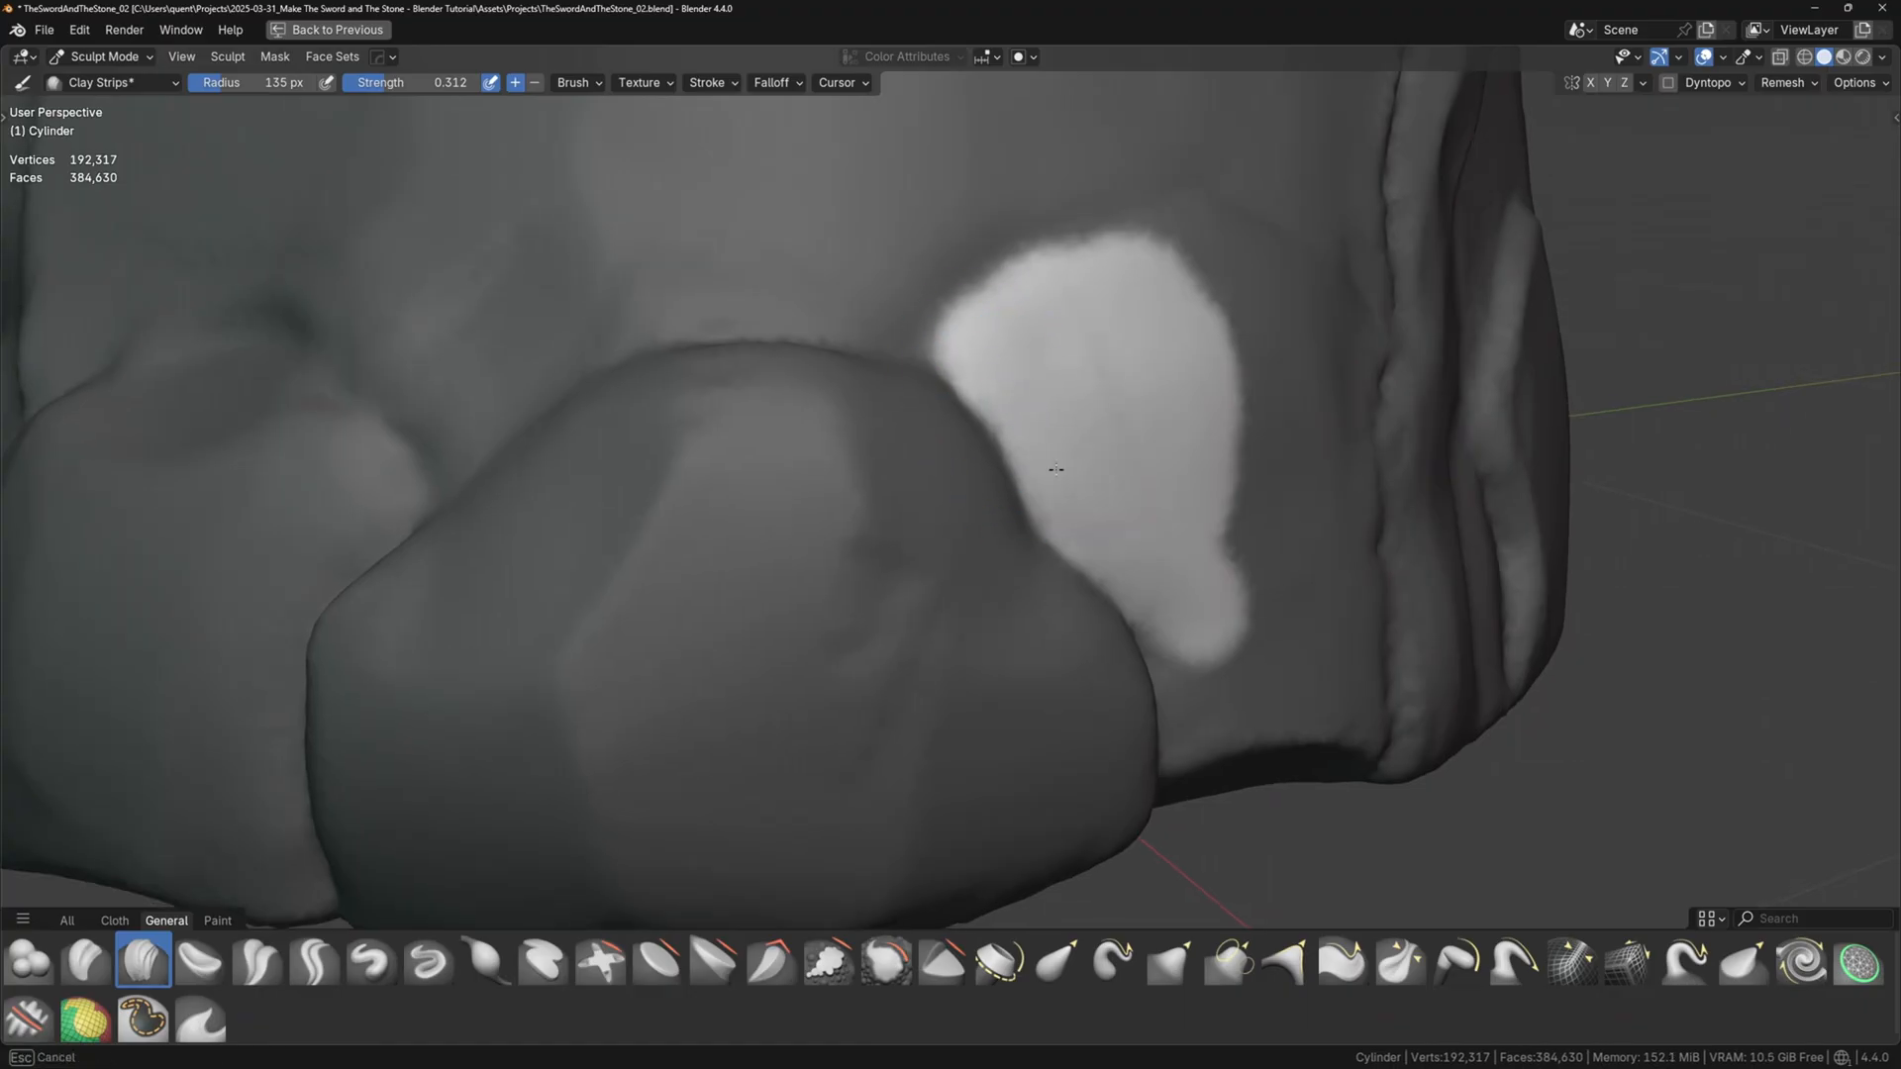
drag(1054, 469, 1020, 444)
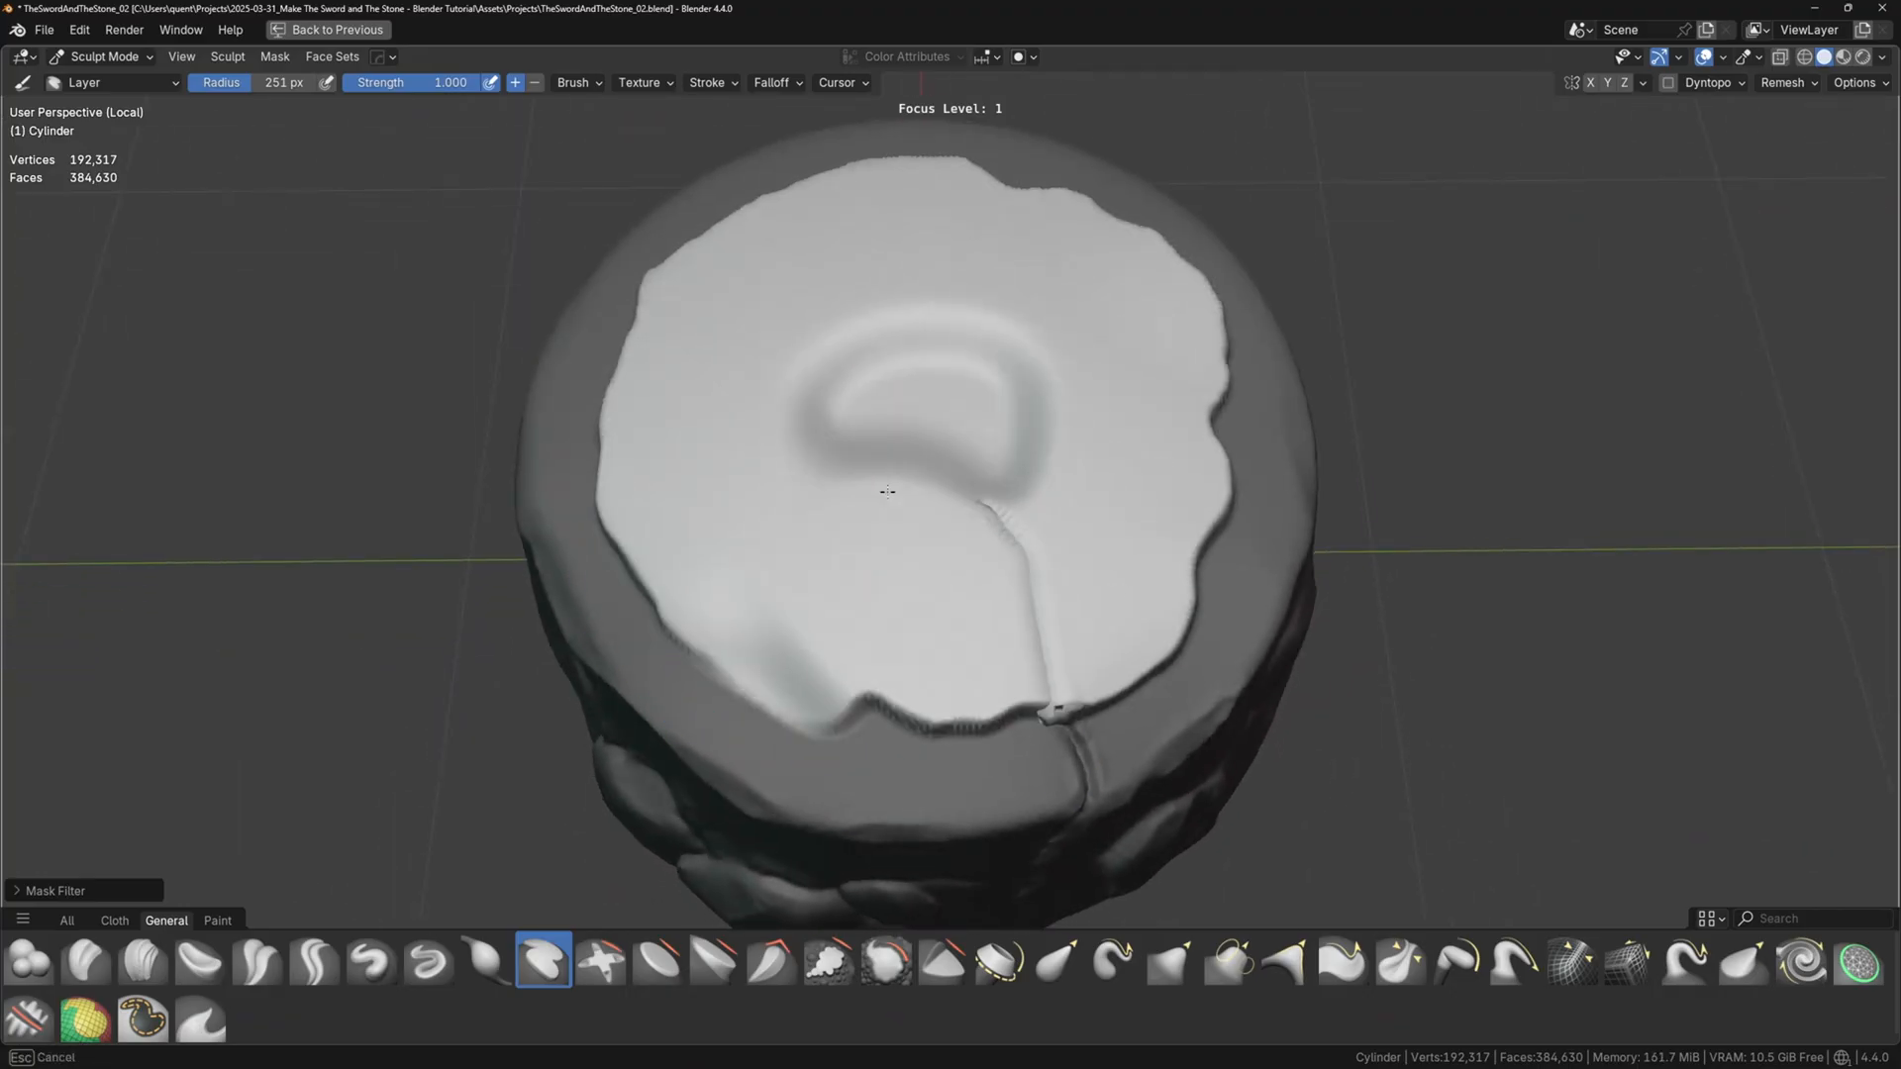
click(314, 960)
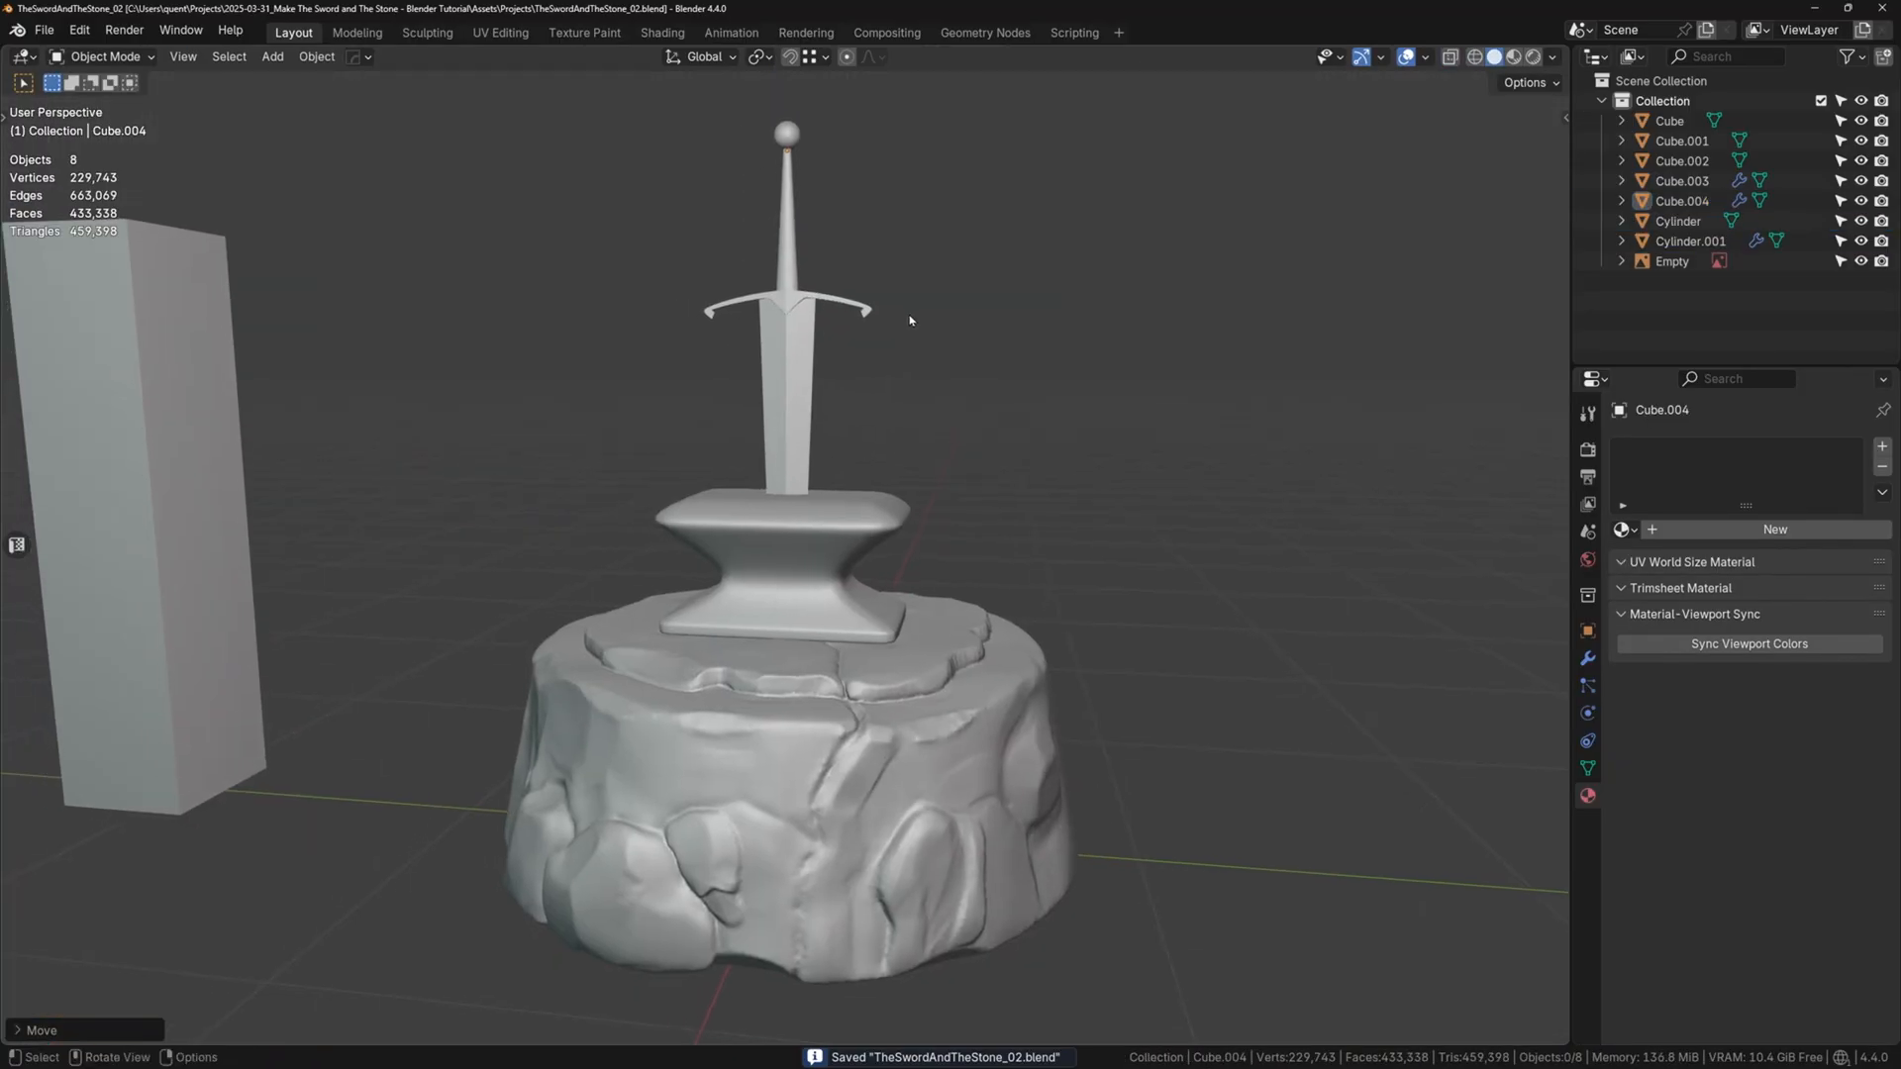
mouse_move(949, 399)
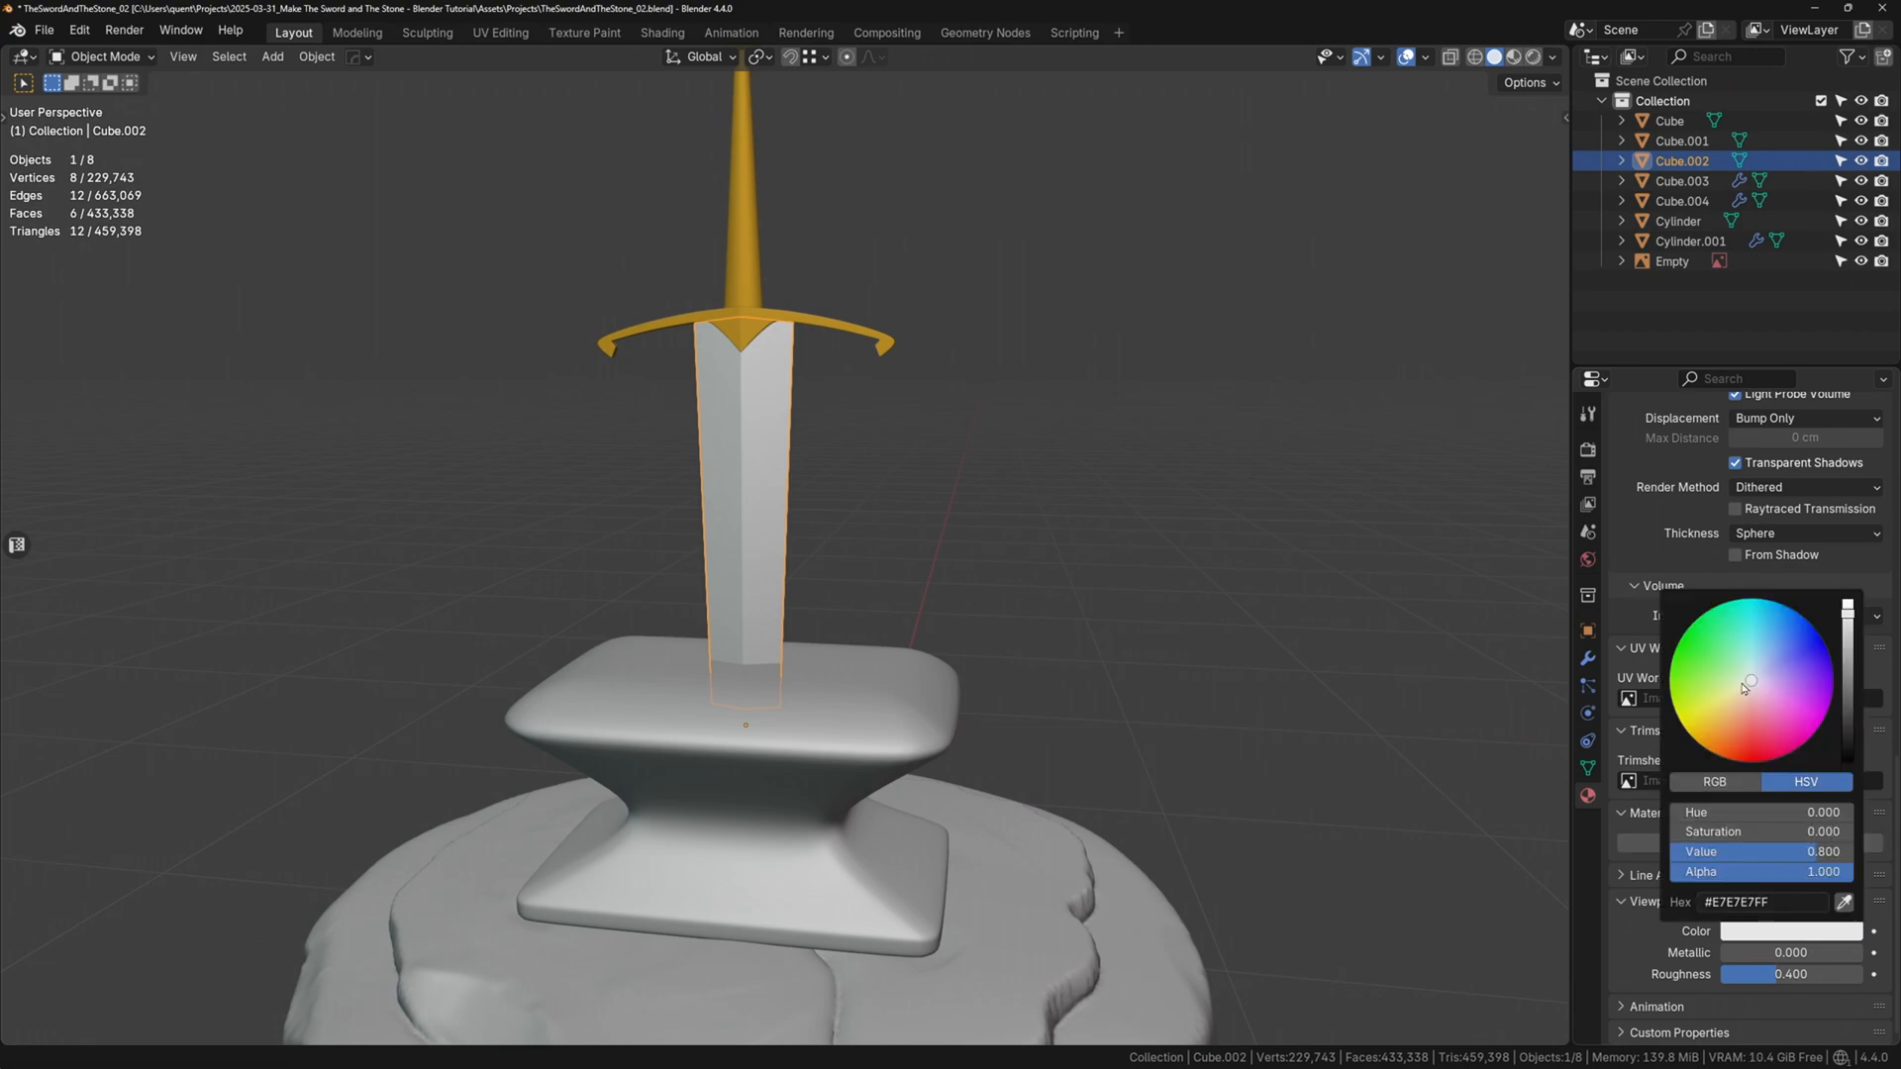
- Tint the blade's viewport display colour pale blue
click(1750, 668)
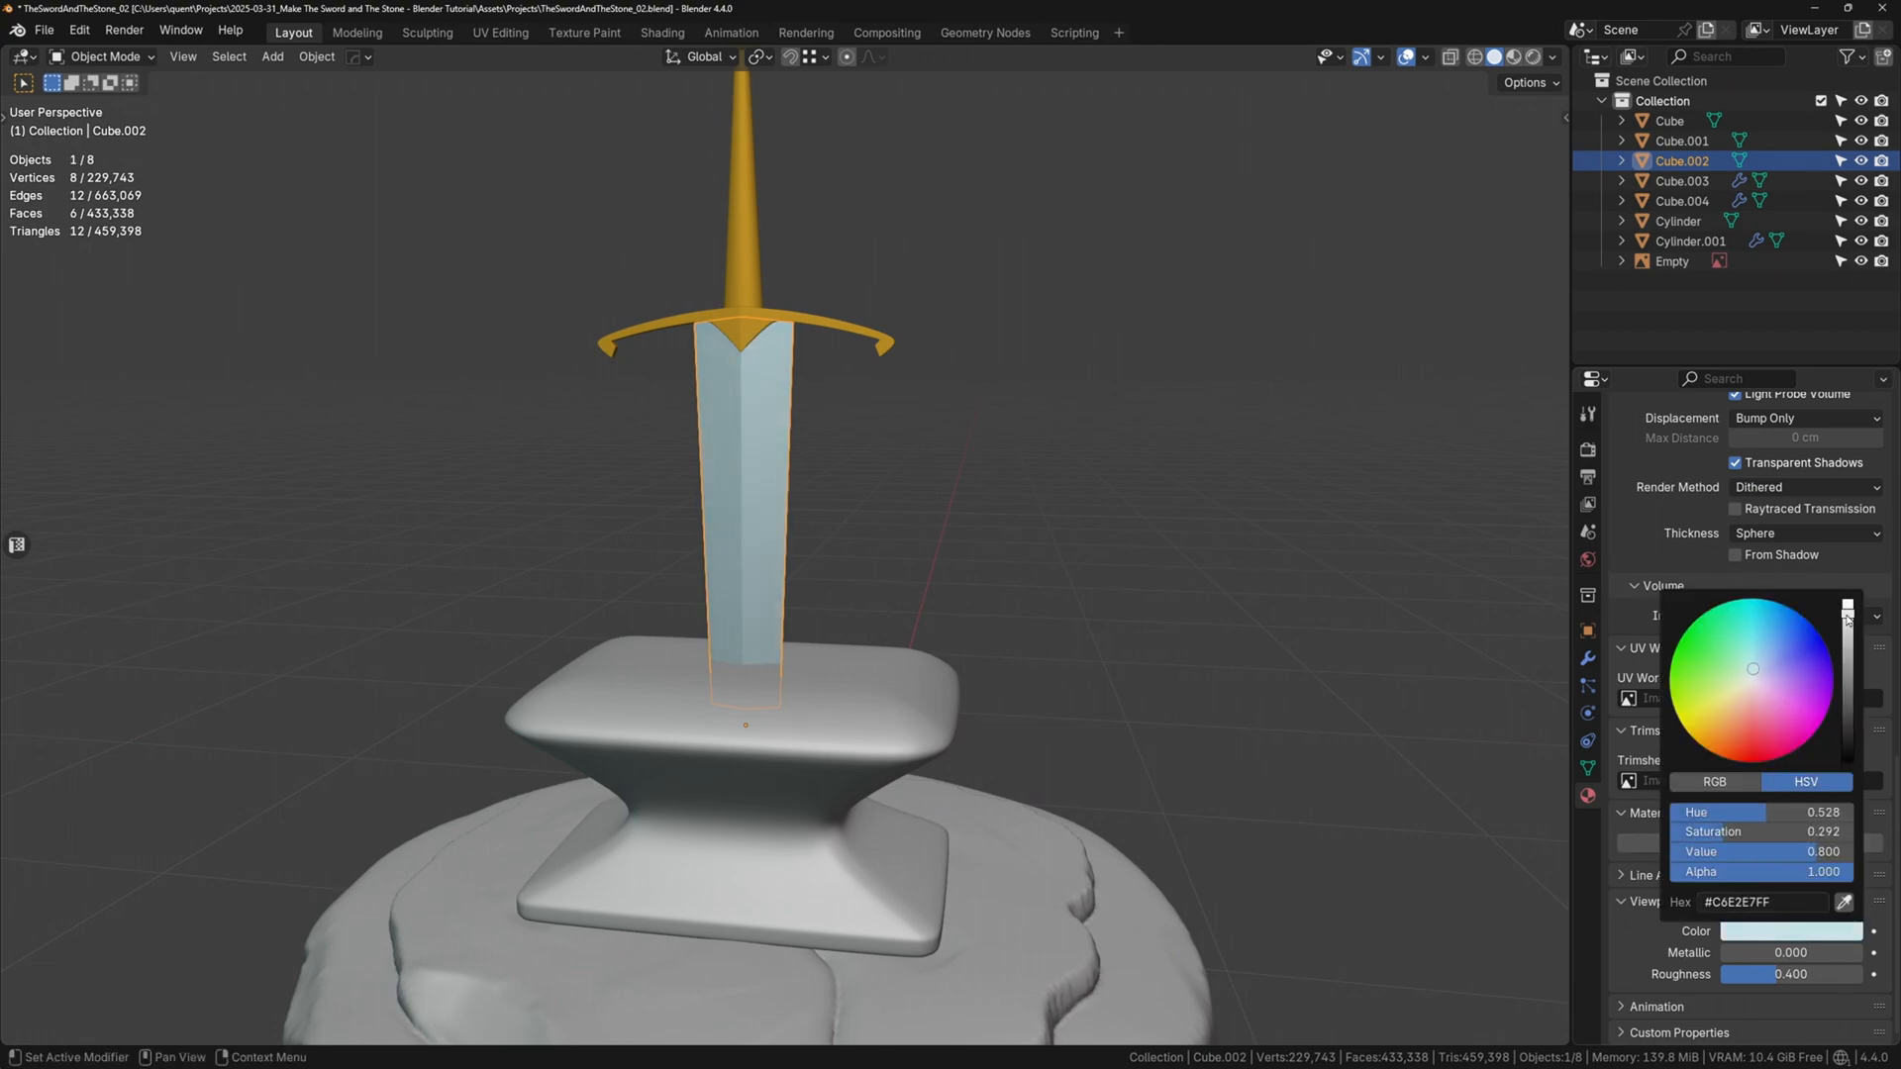
drag(1845, 618, 1845, 612)
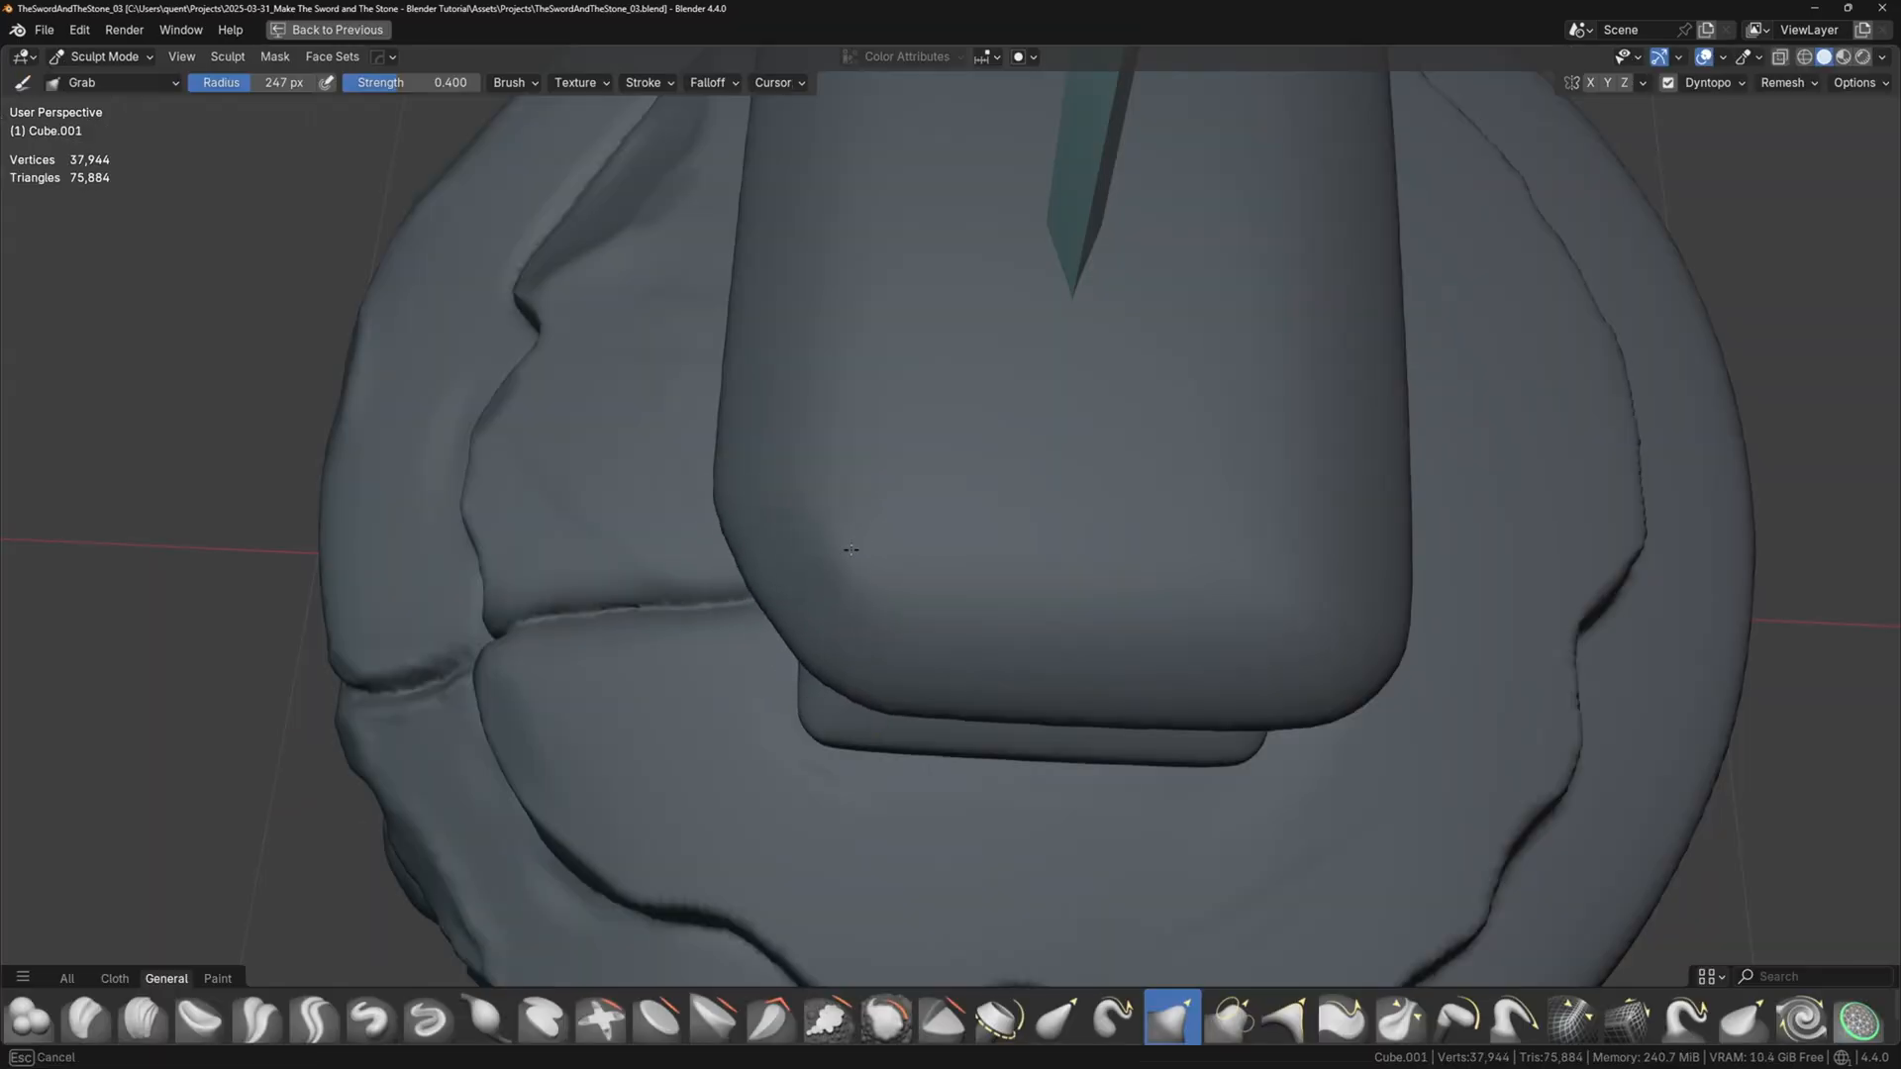
- Carve a small notch into the anvil foot's front edge with the Draw Sharp brush
click(428, 1018)
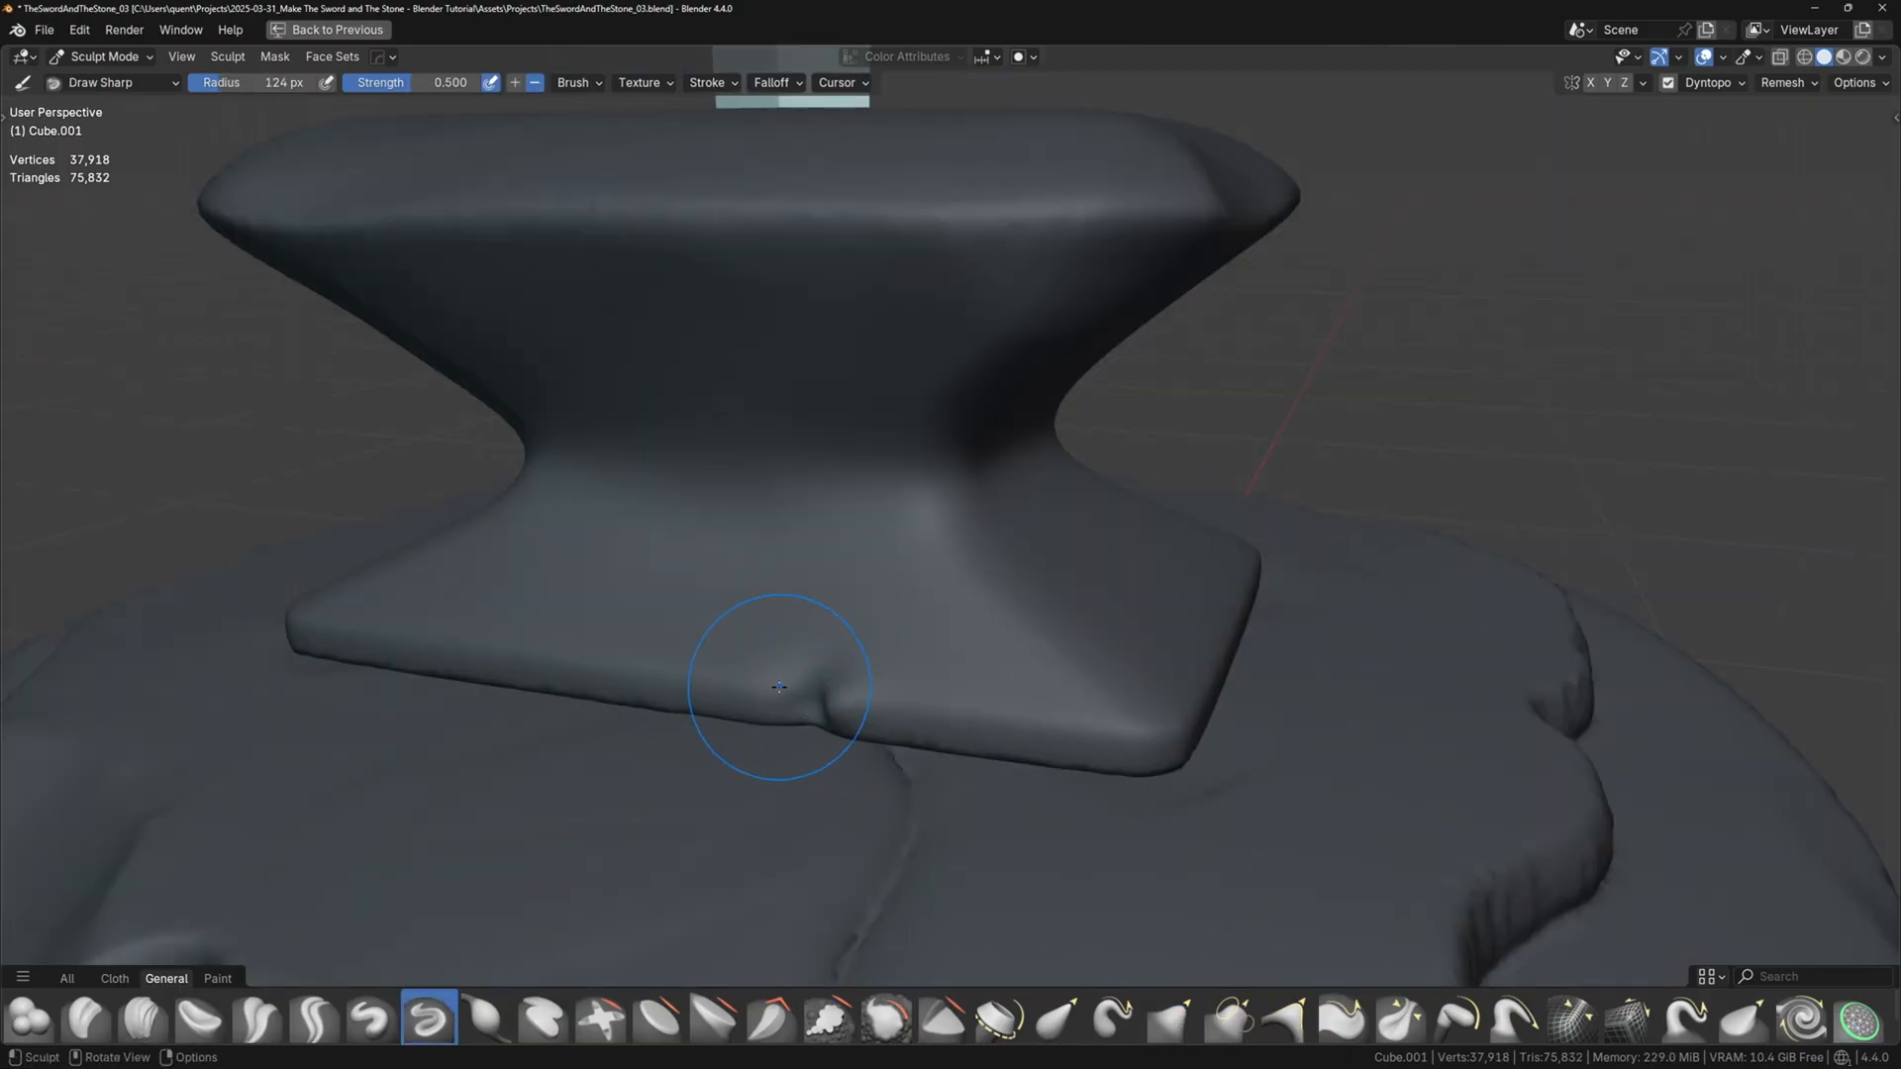